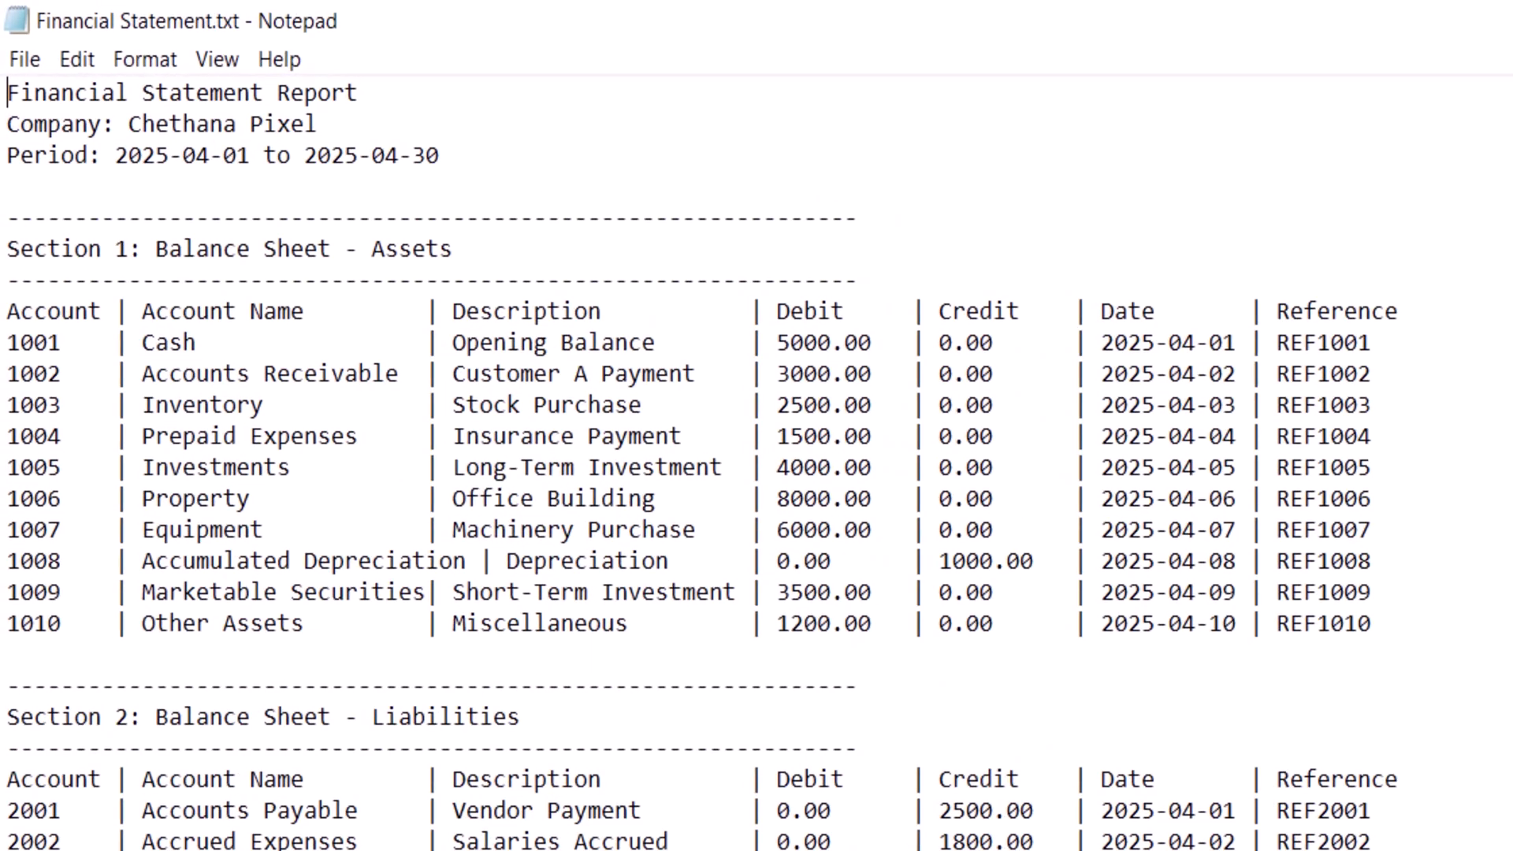
Scroll through the Financial Statement report's account sections in Notepad.
scroll("down", 3)
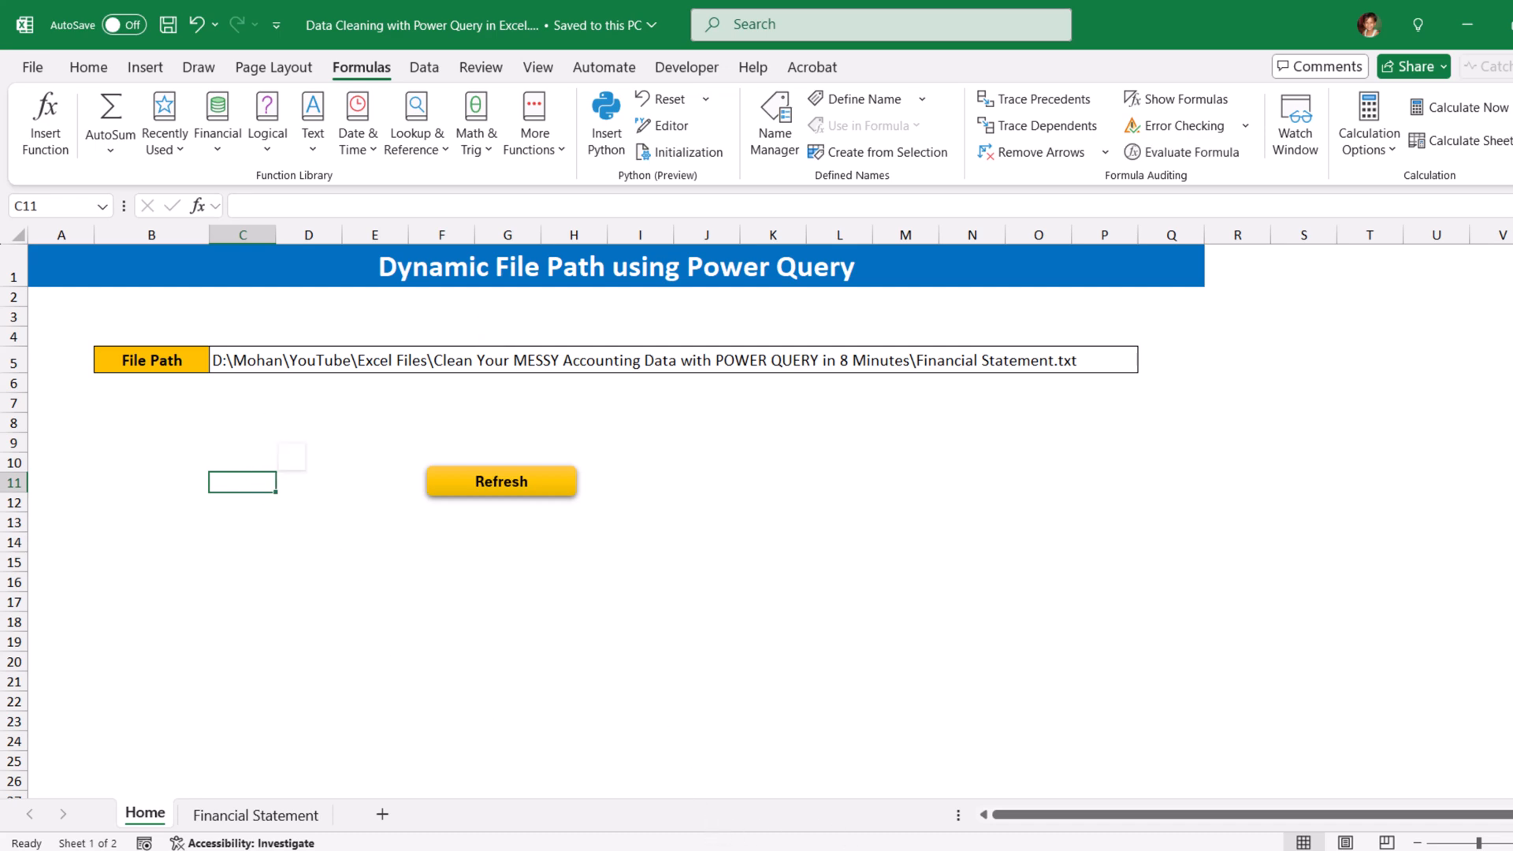
left_click(501, 482)
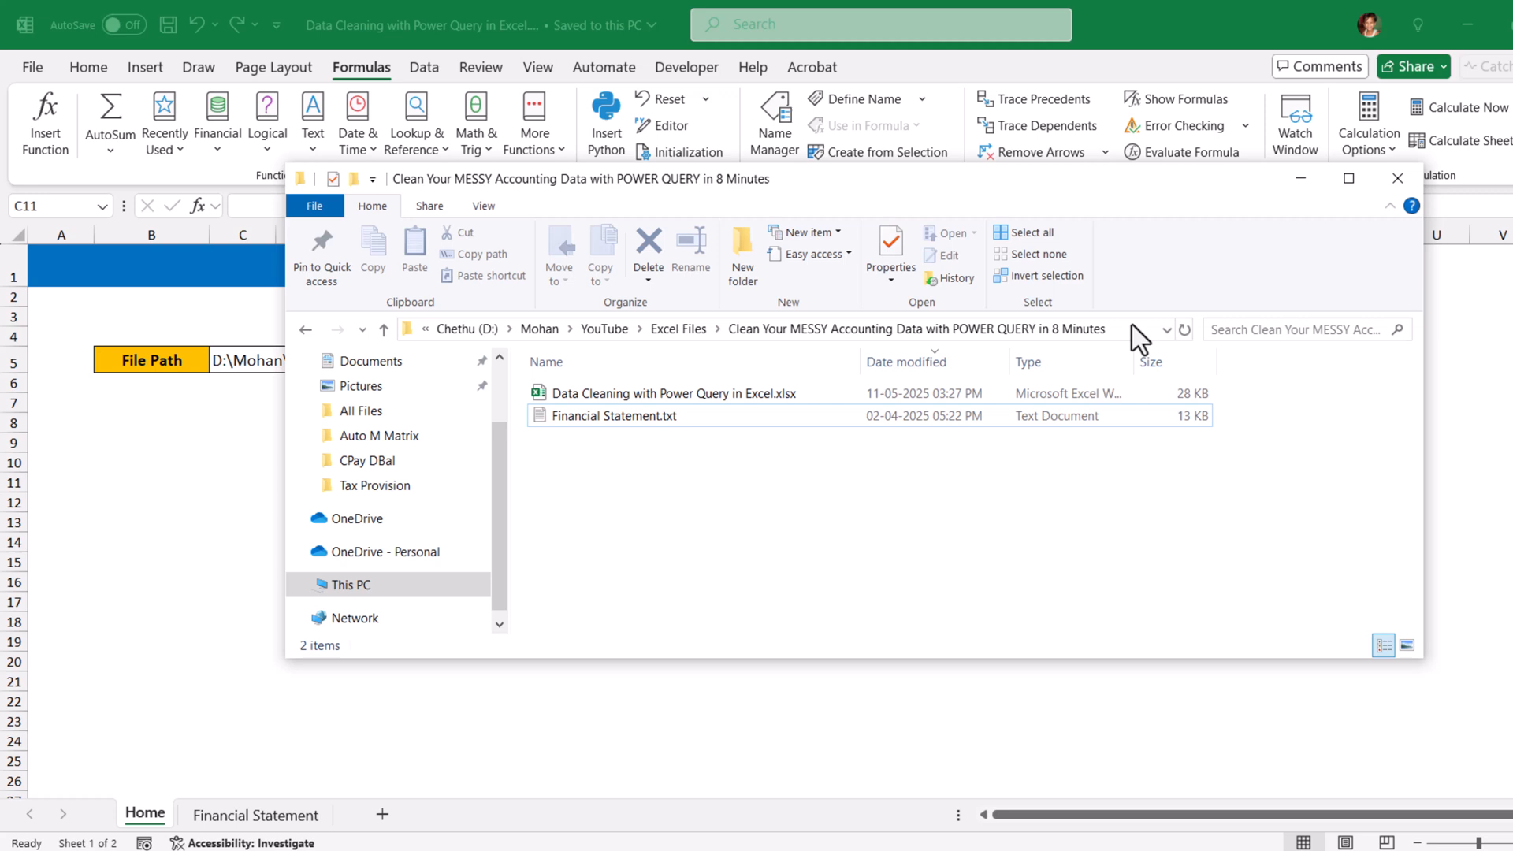
left_click(772, 329)
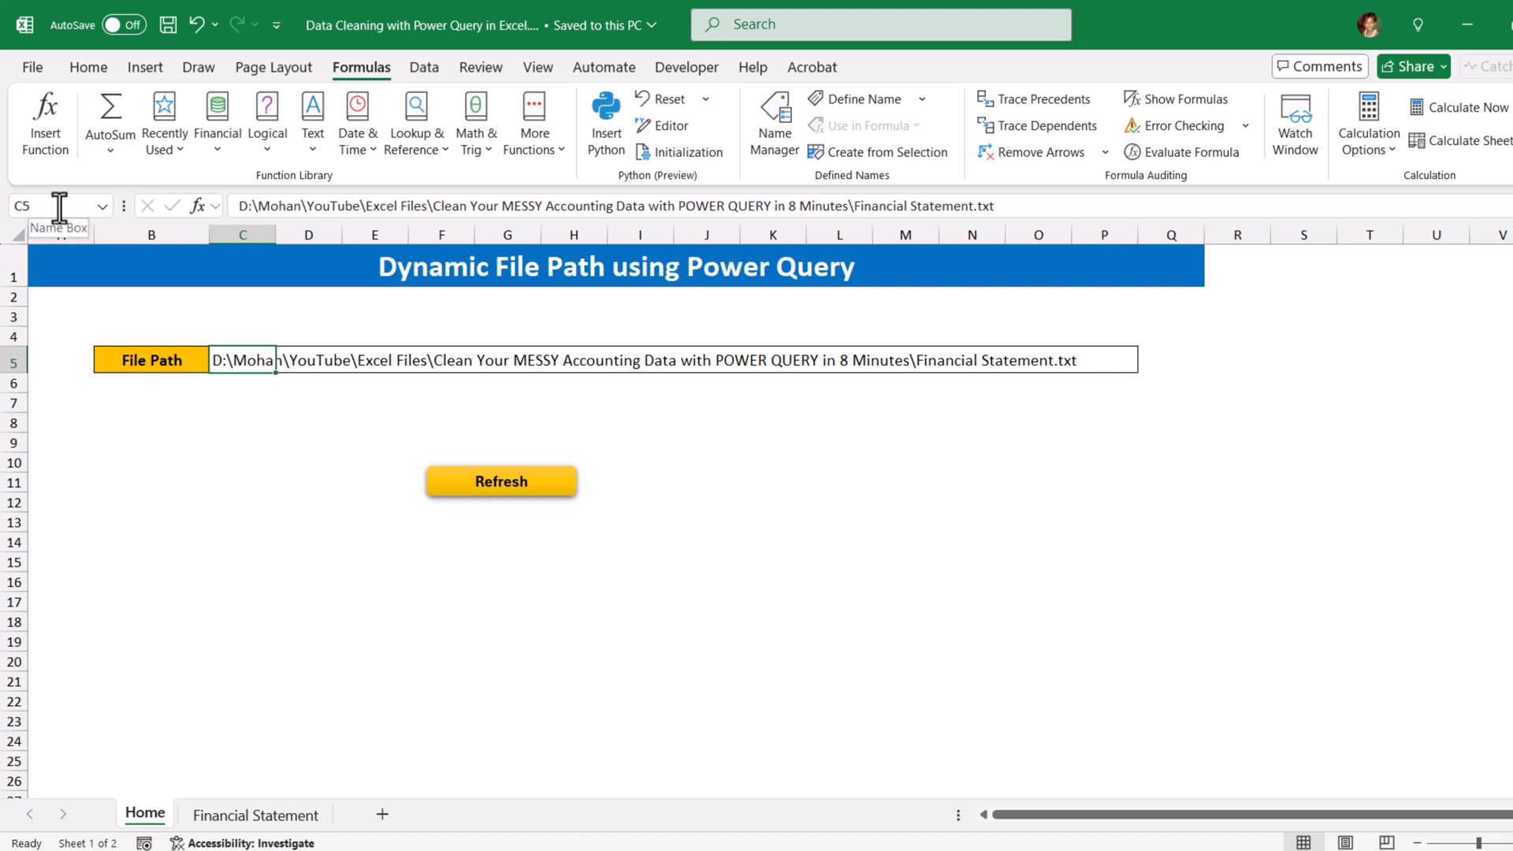
Name cell C5 str_FilePath via the Name Box and move off the cell.
left_click(44, 205)
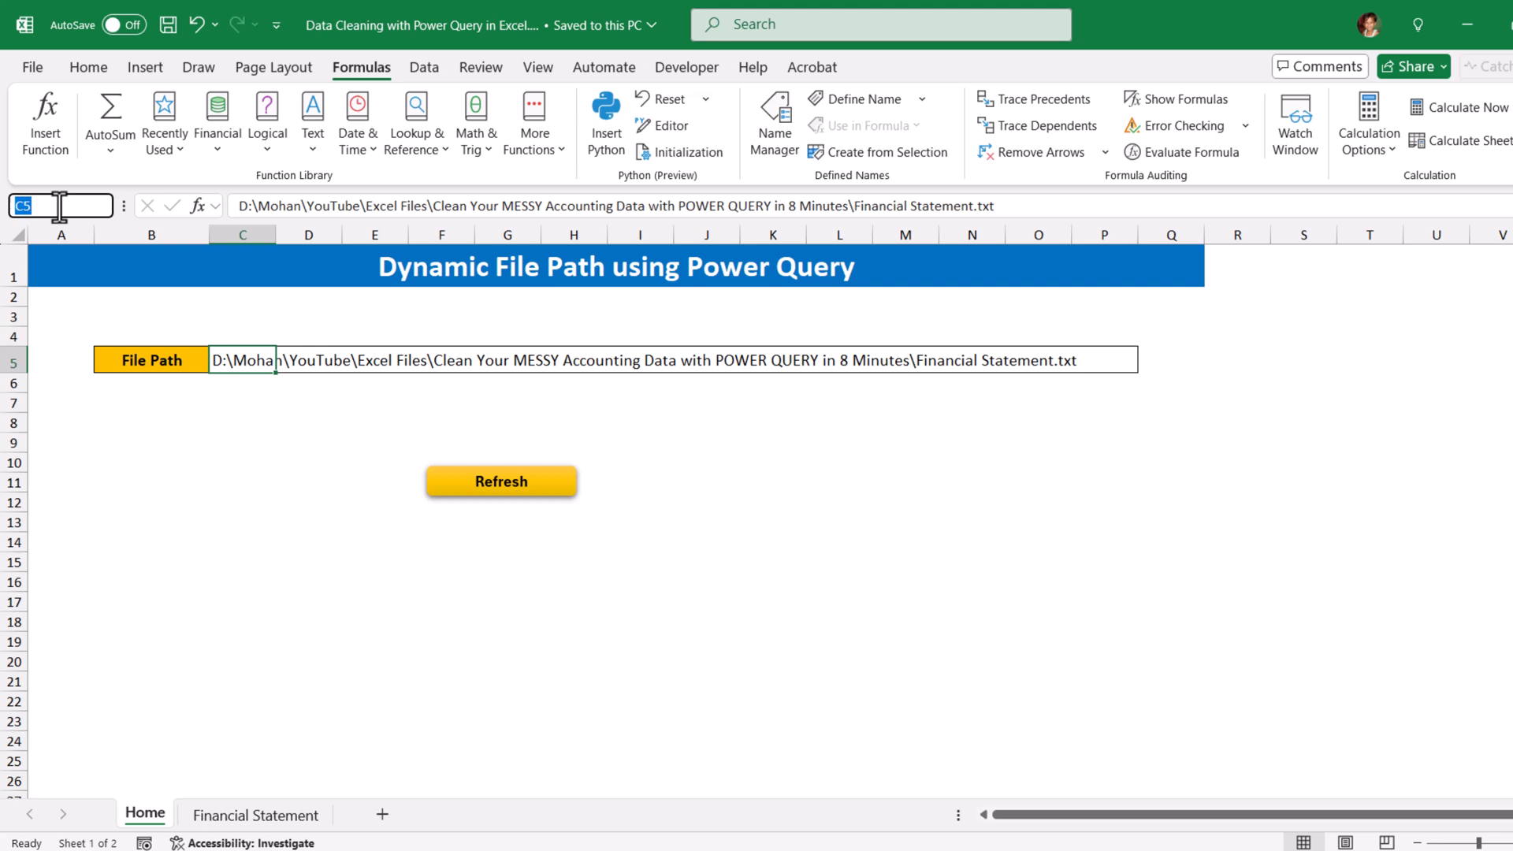
type("str_FilePath")
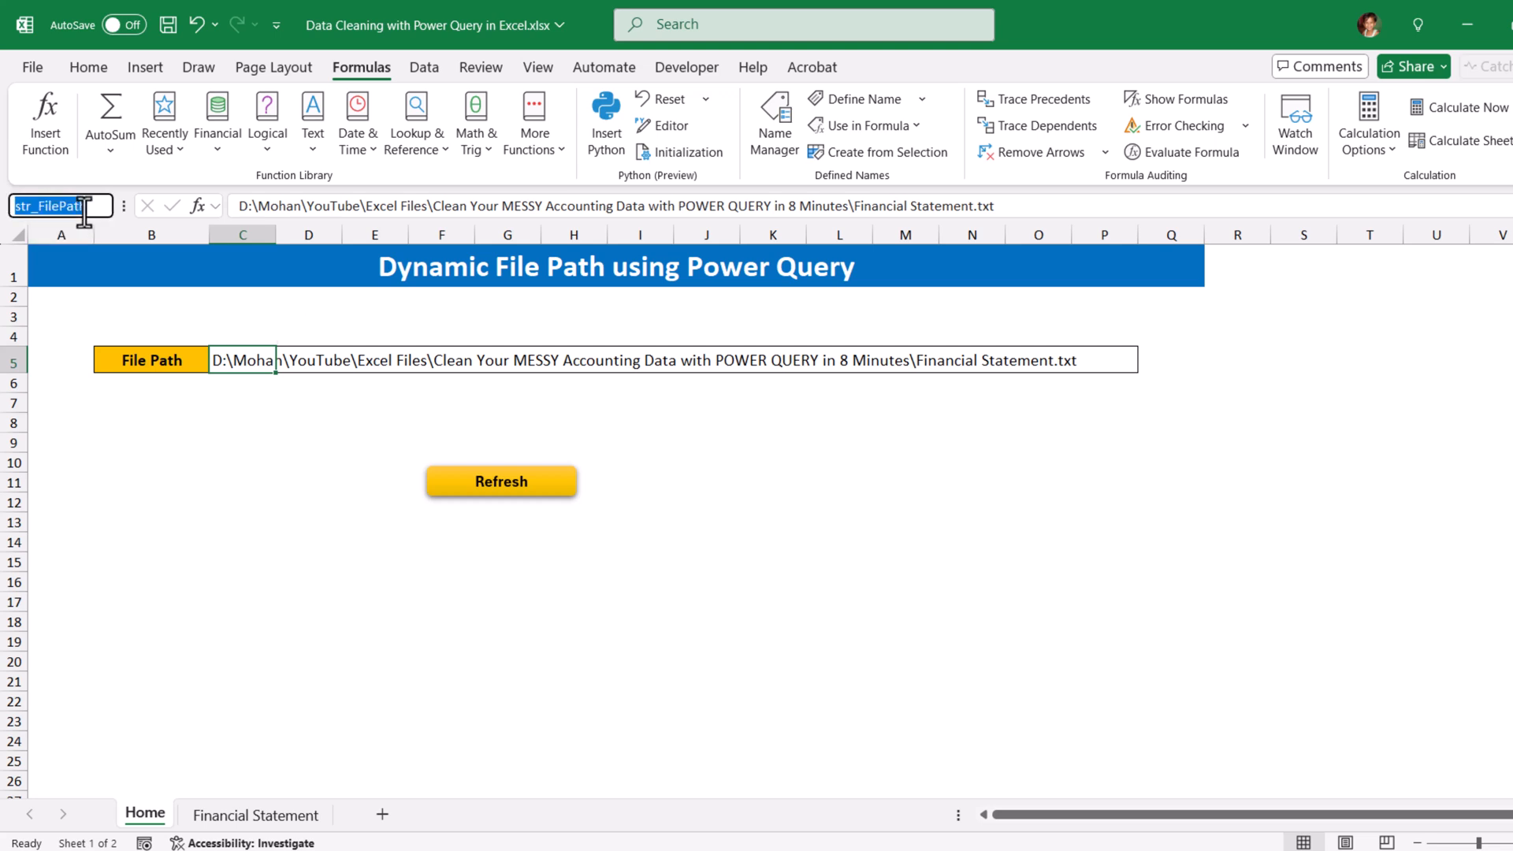
left_click(151, 462)
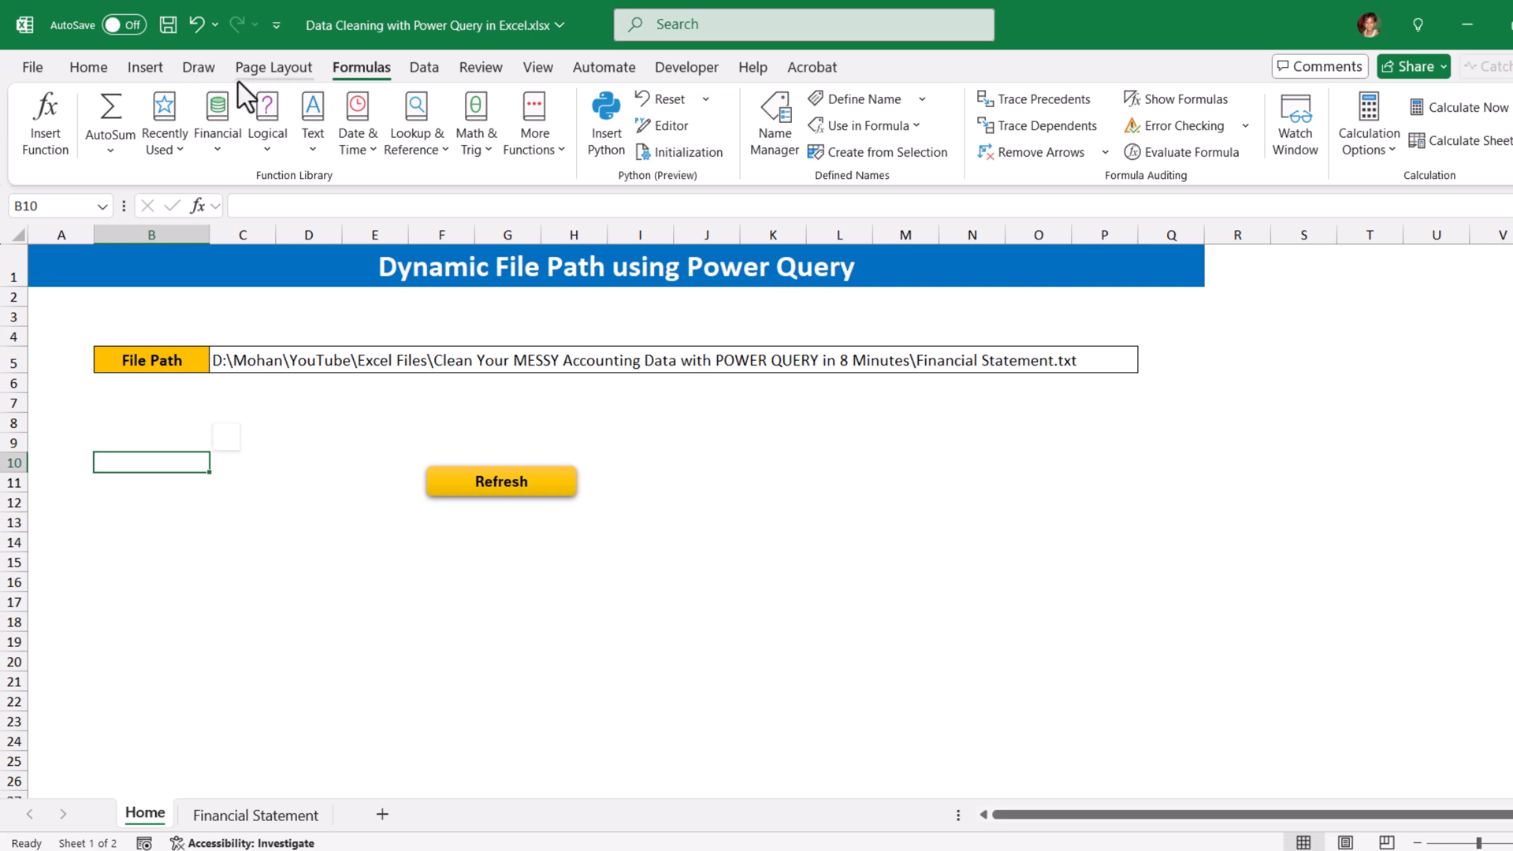
mouse_move(429, 86)
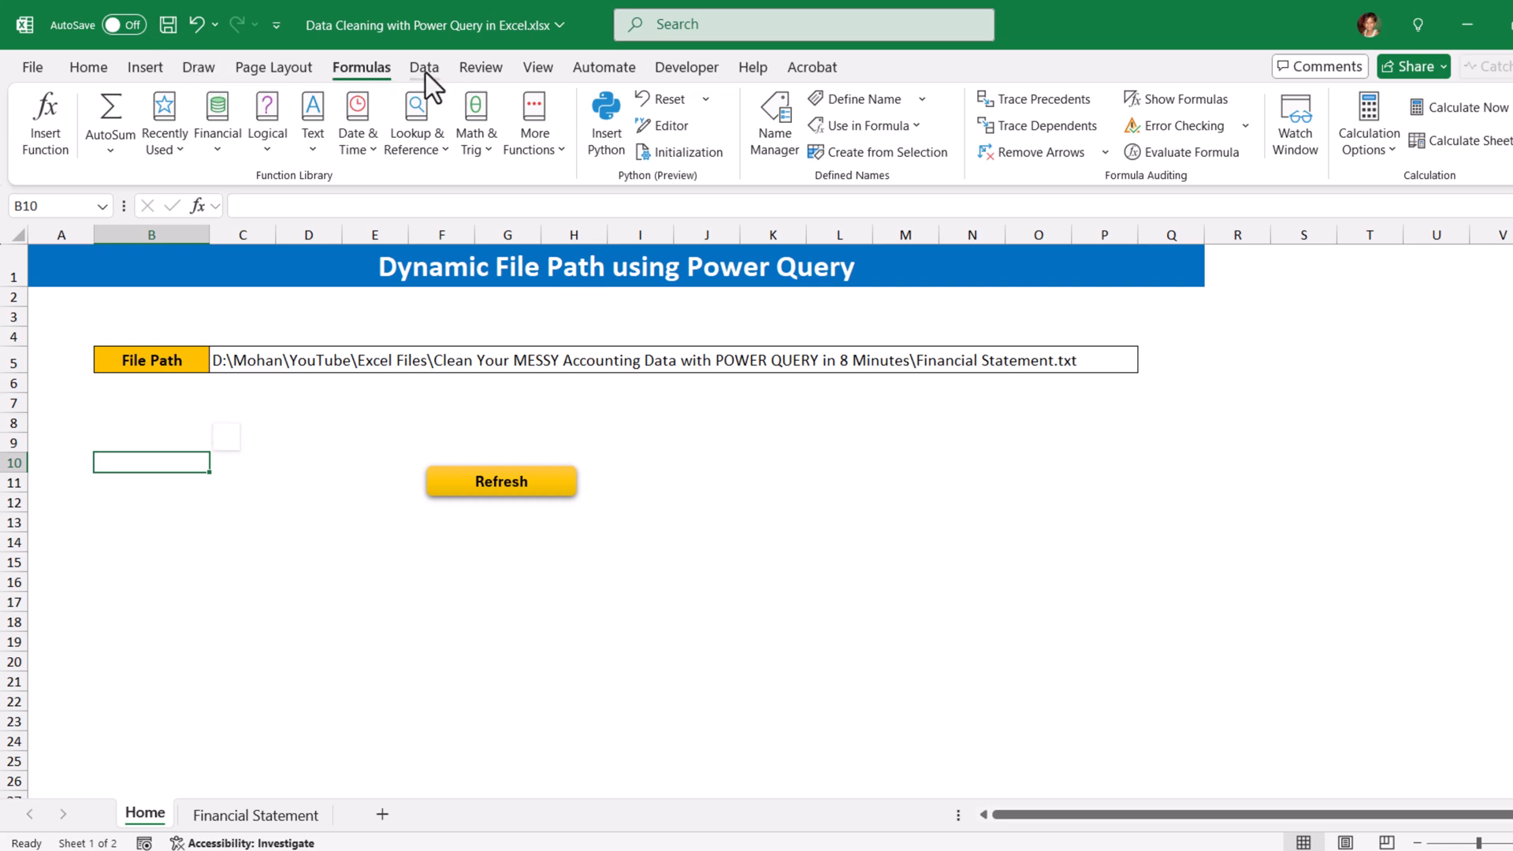
Launch the Power Query Editor and add a blank query, Query1, from the Queries pane.
left_click(424, 68)
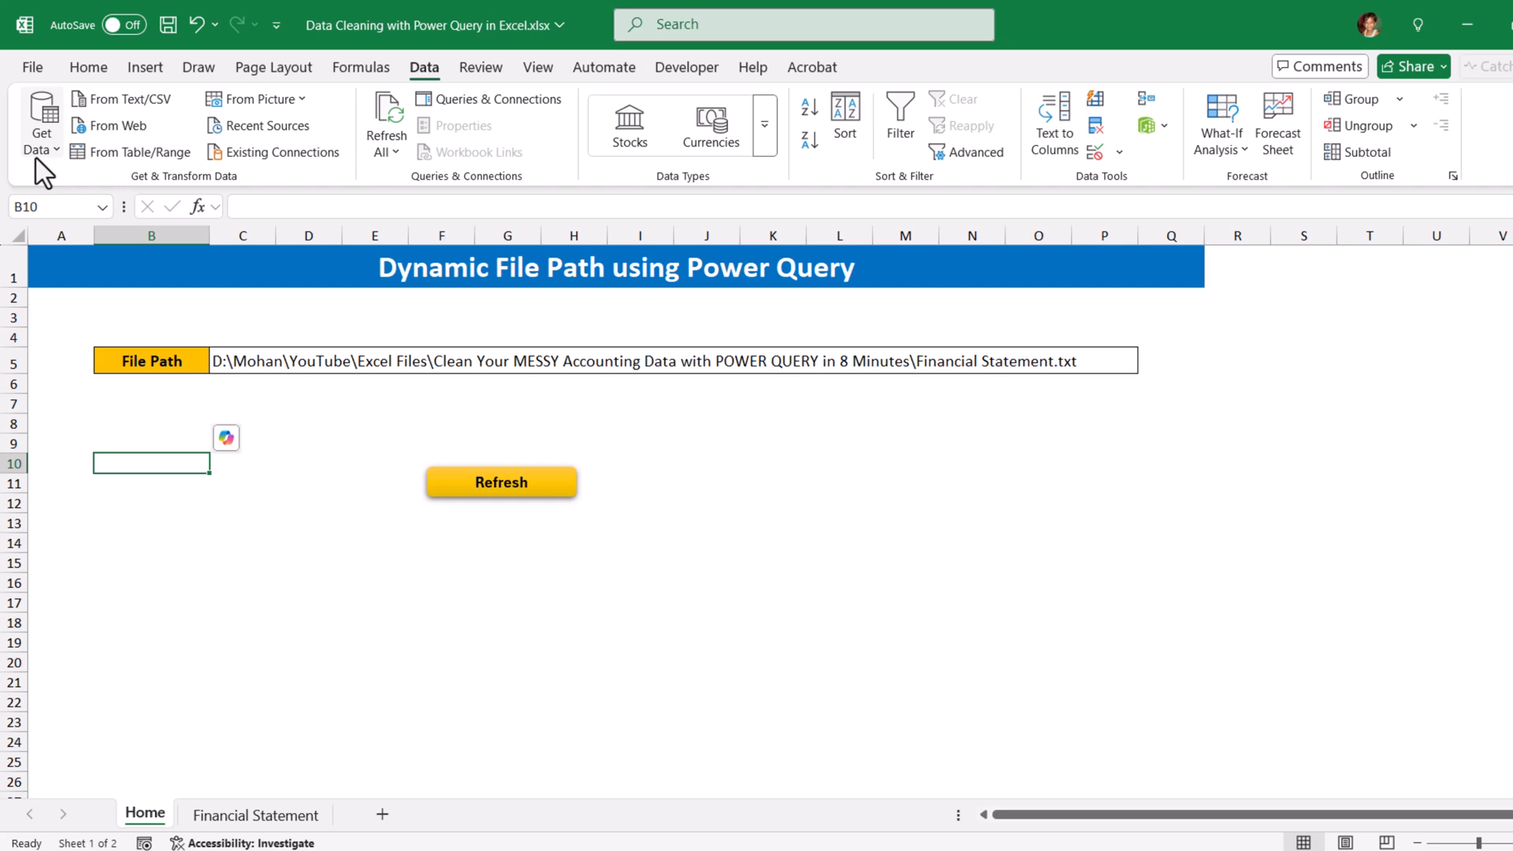
left_click(41, 122)
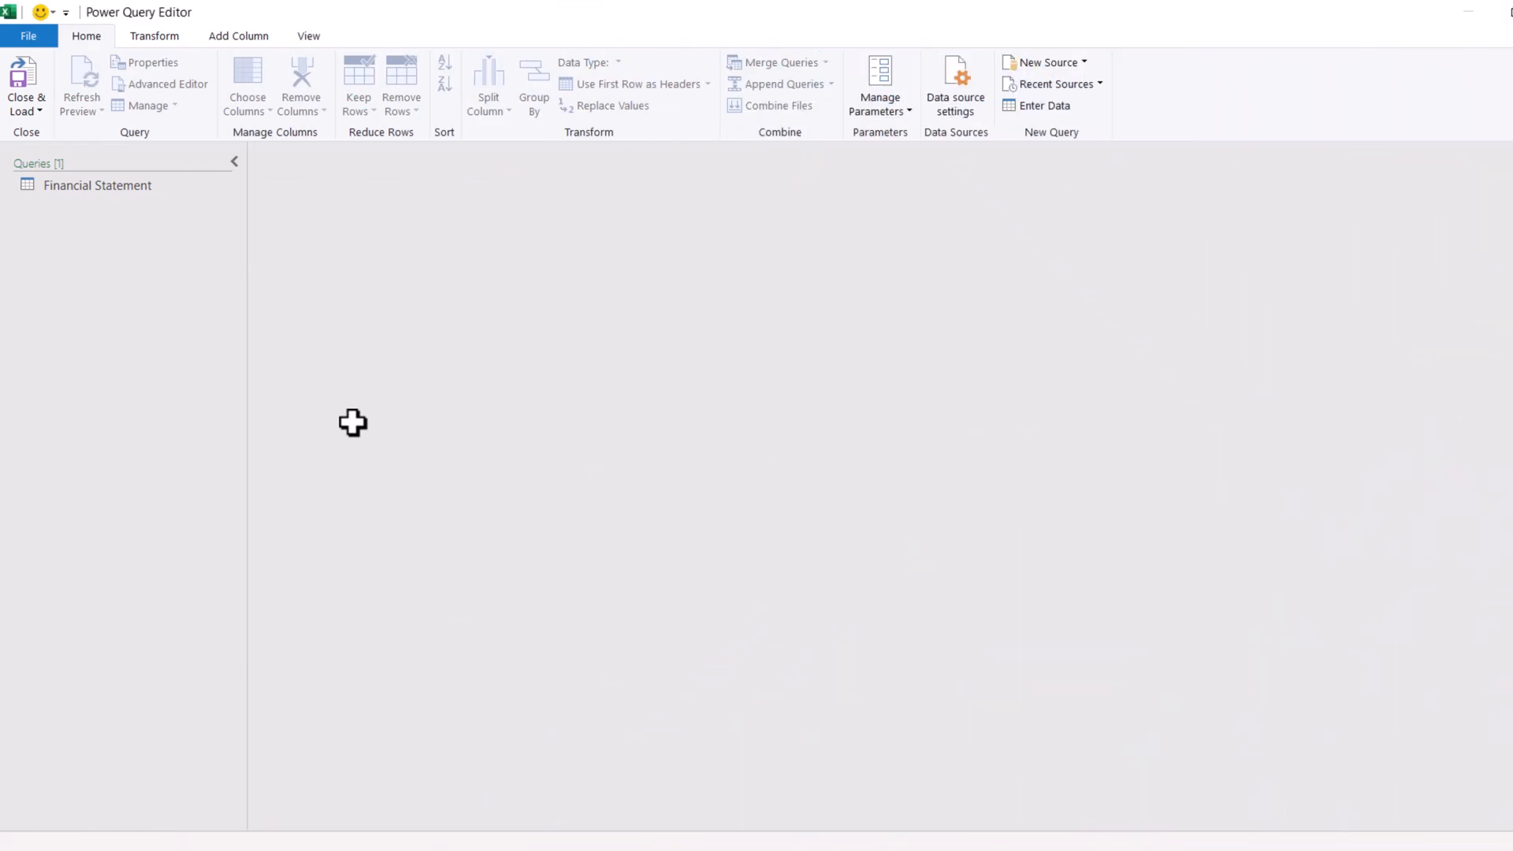
mouse_move(96, 309)
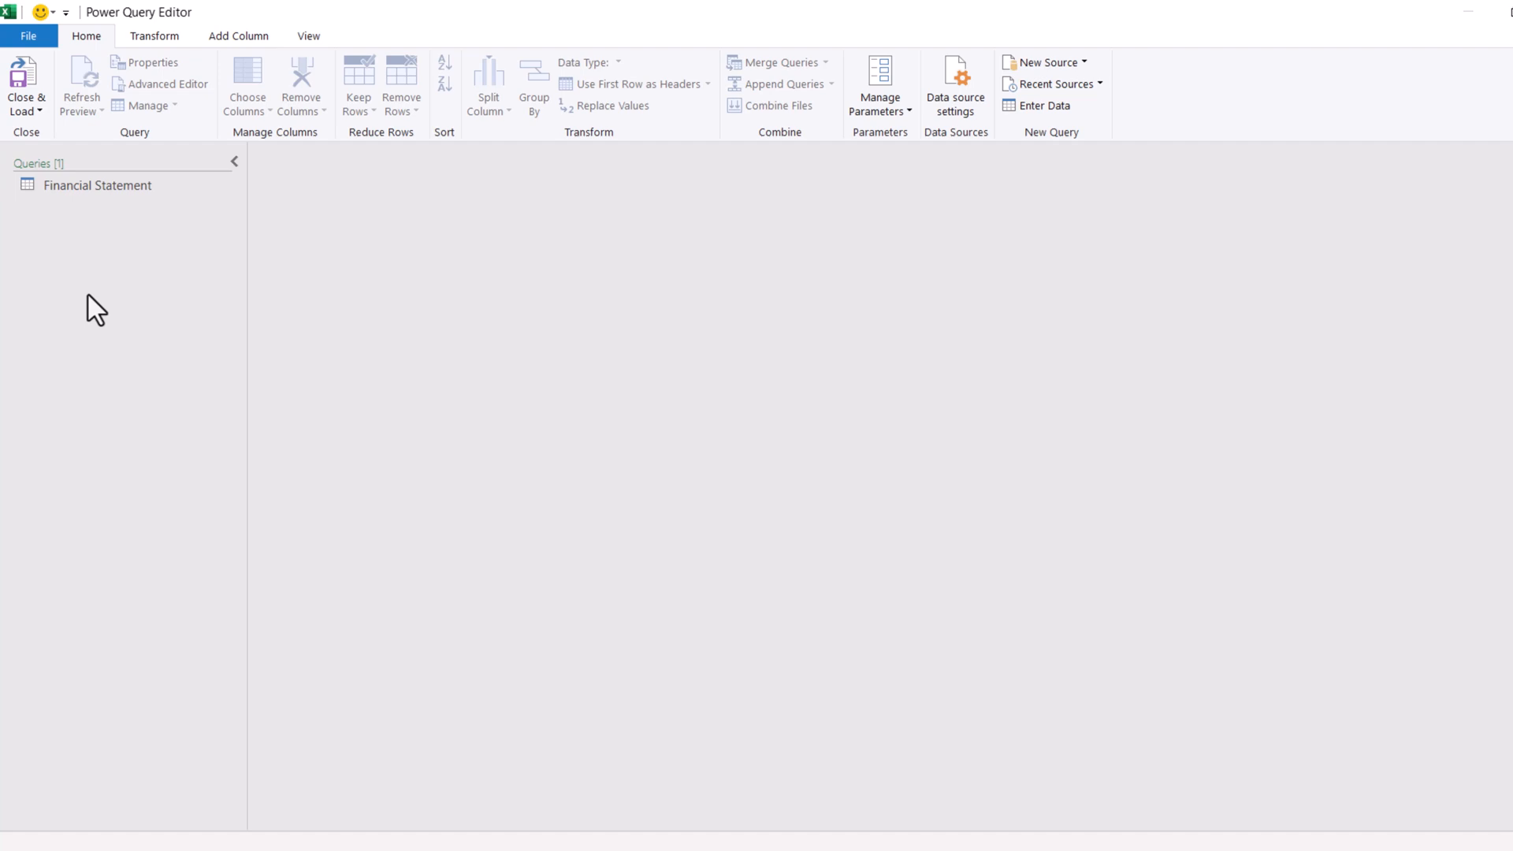
right_click(93, 307)
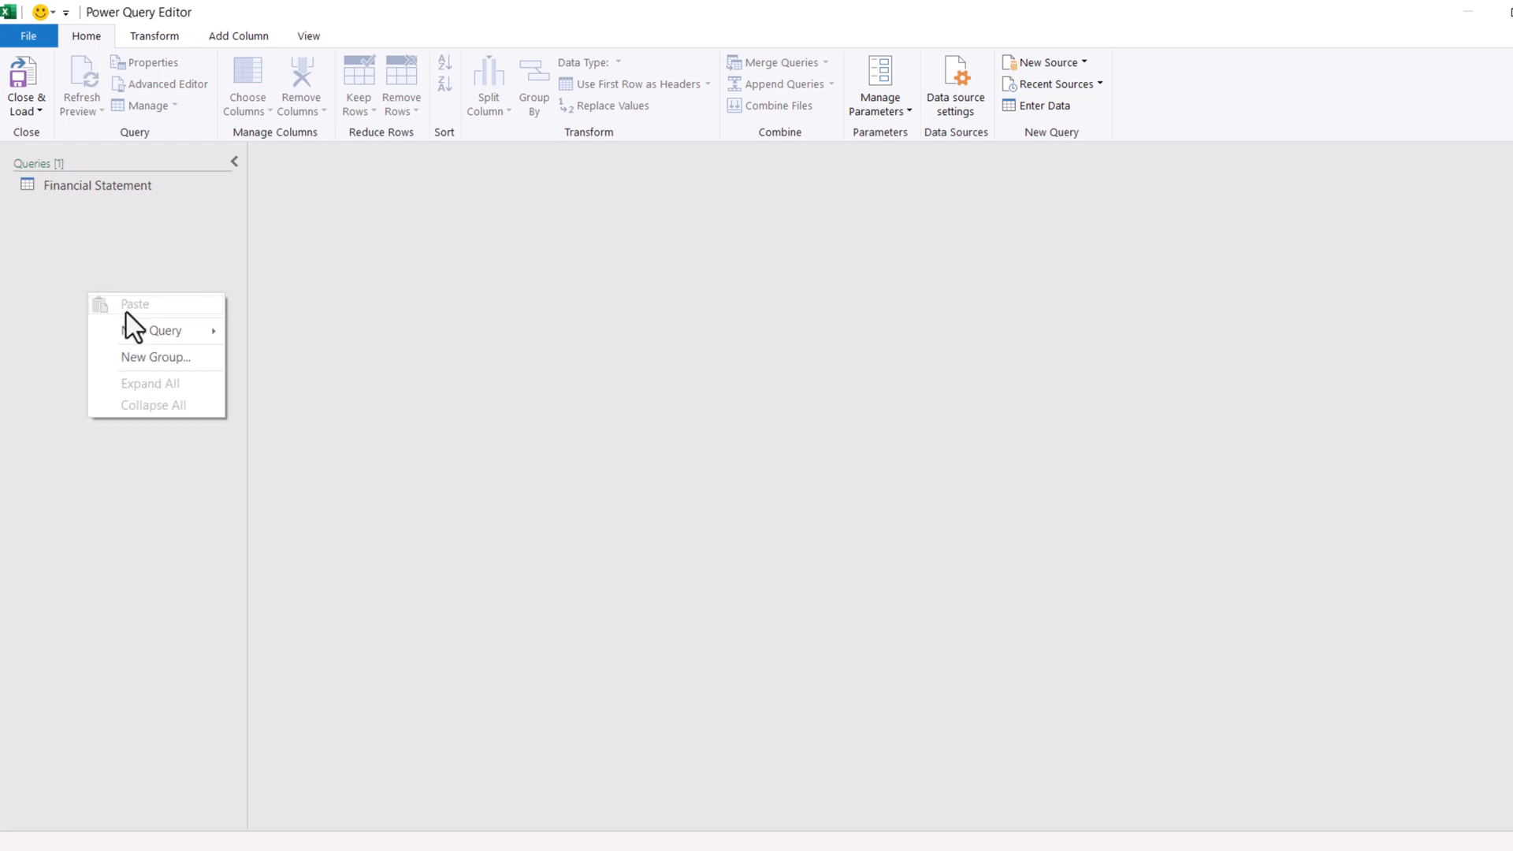
mouse_move(155, 331)
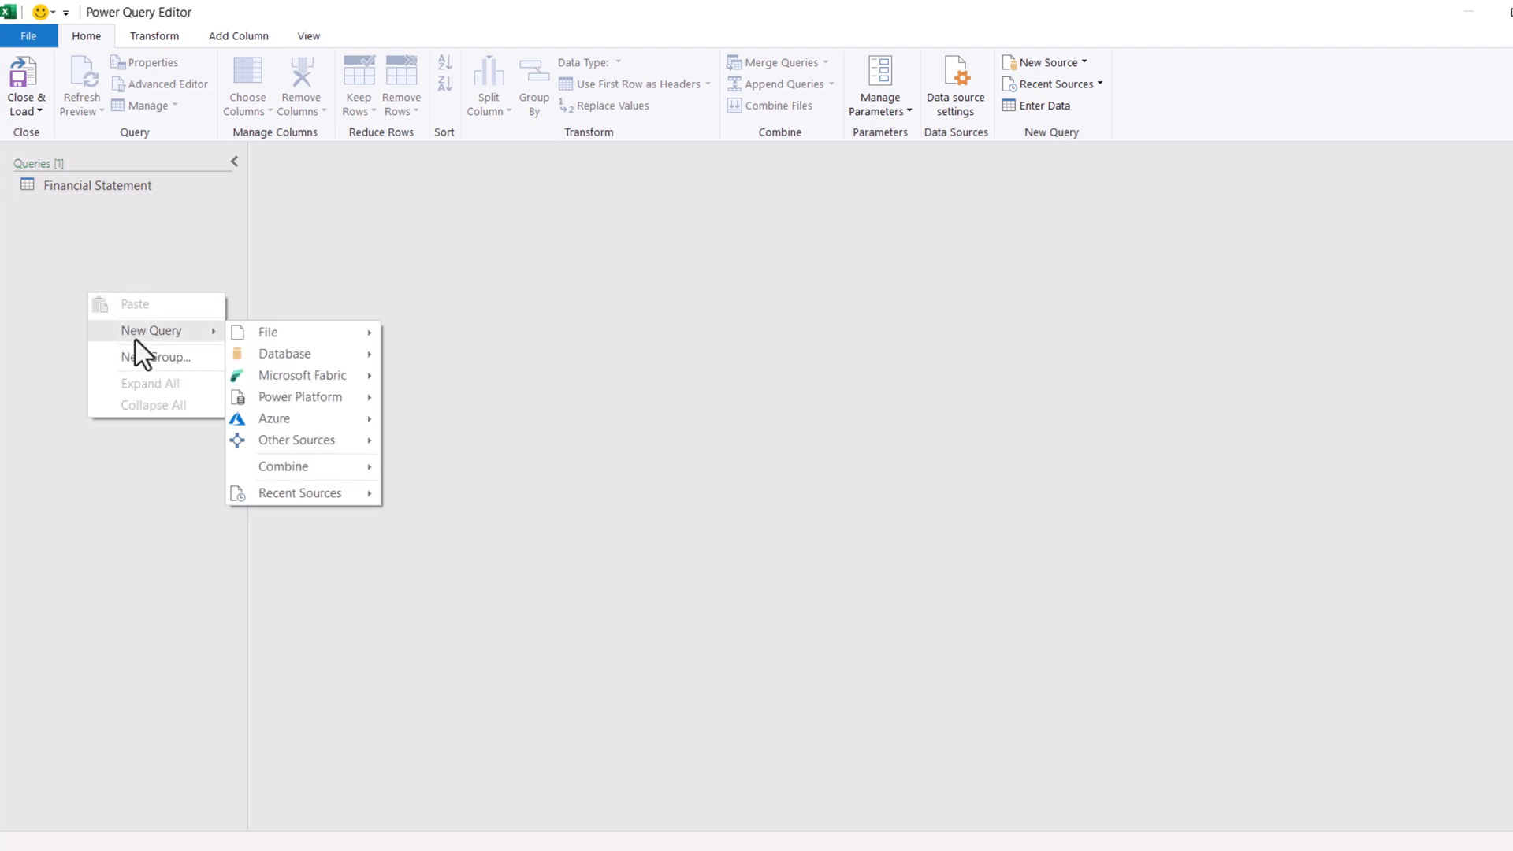
mouse_move(296, 440)
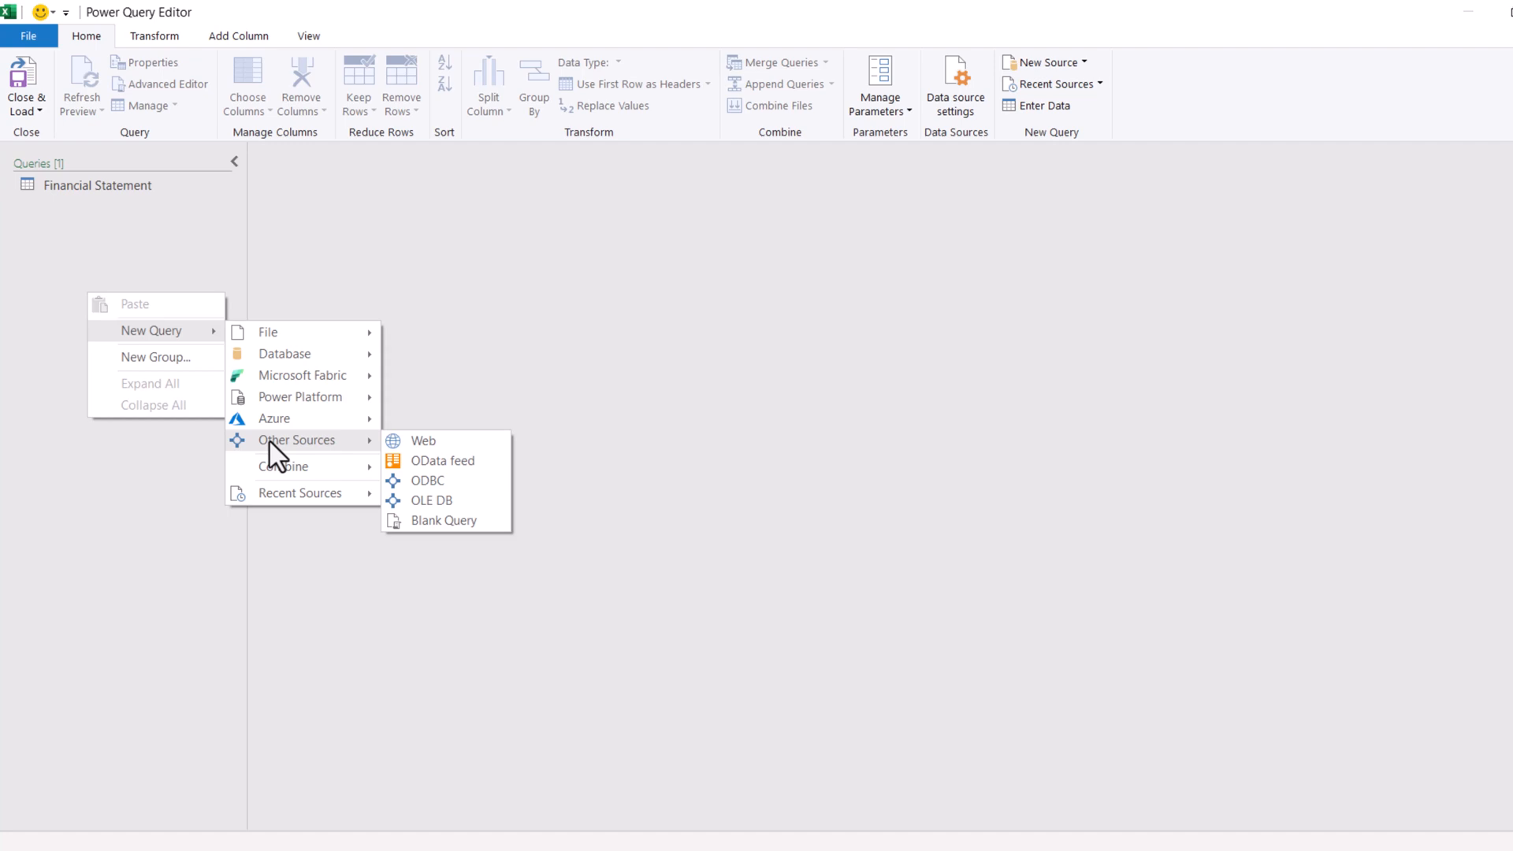
mouse_move(444, 520)
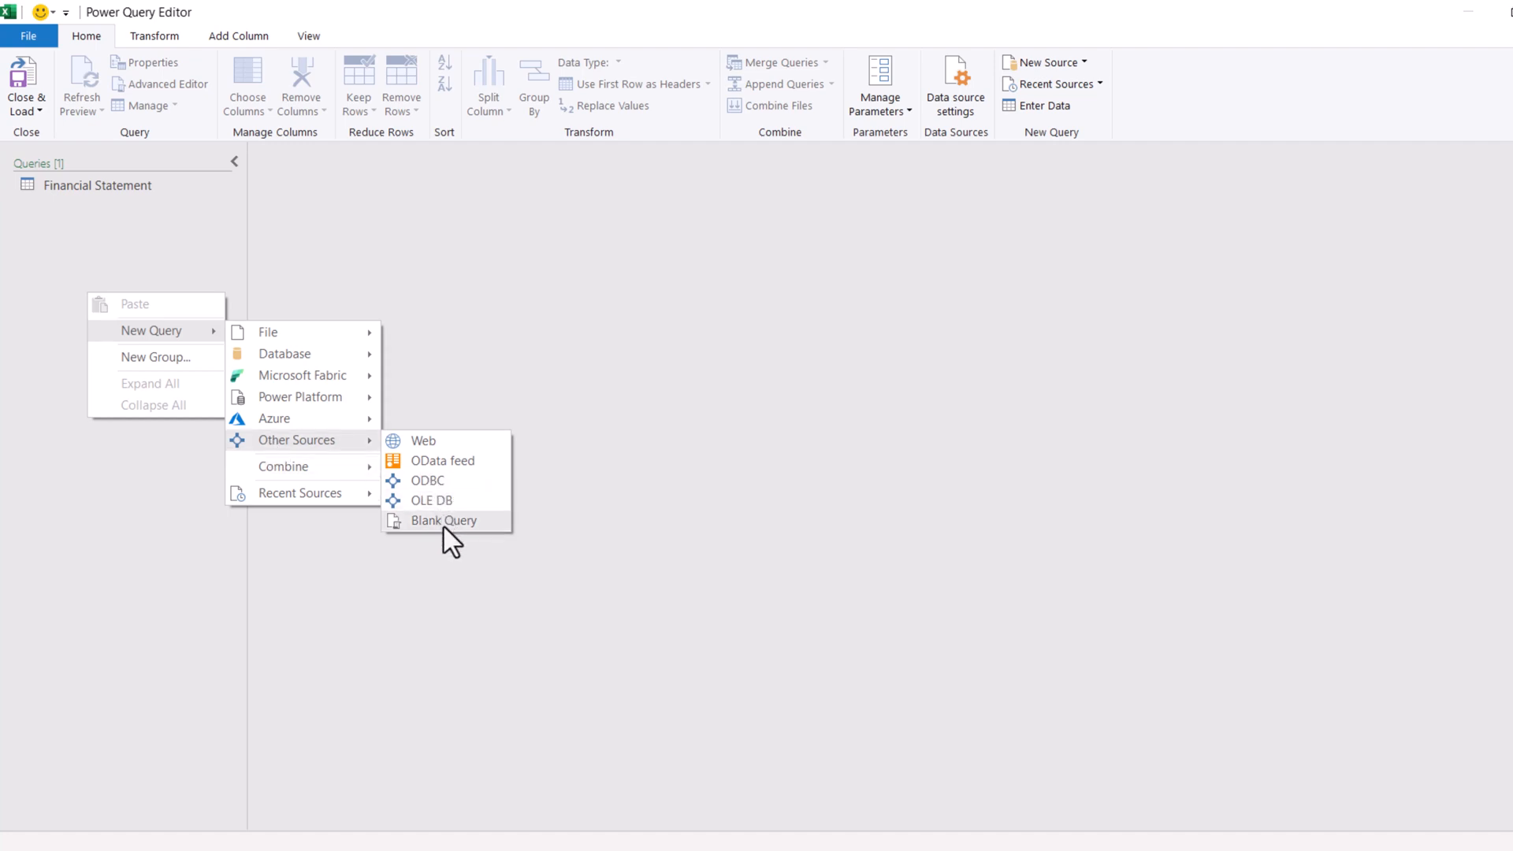
left_click(444, 520)
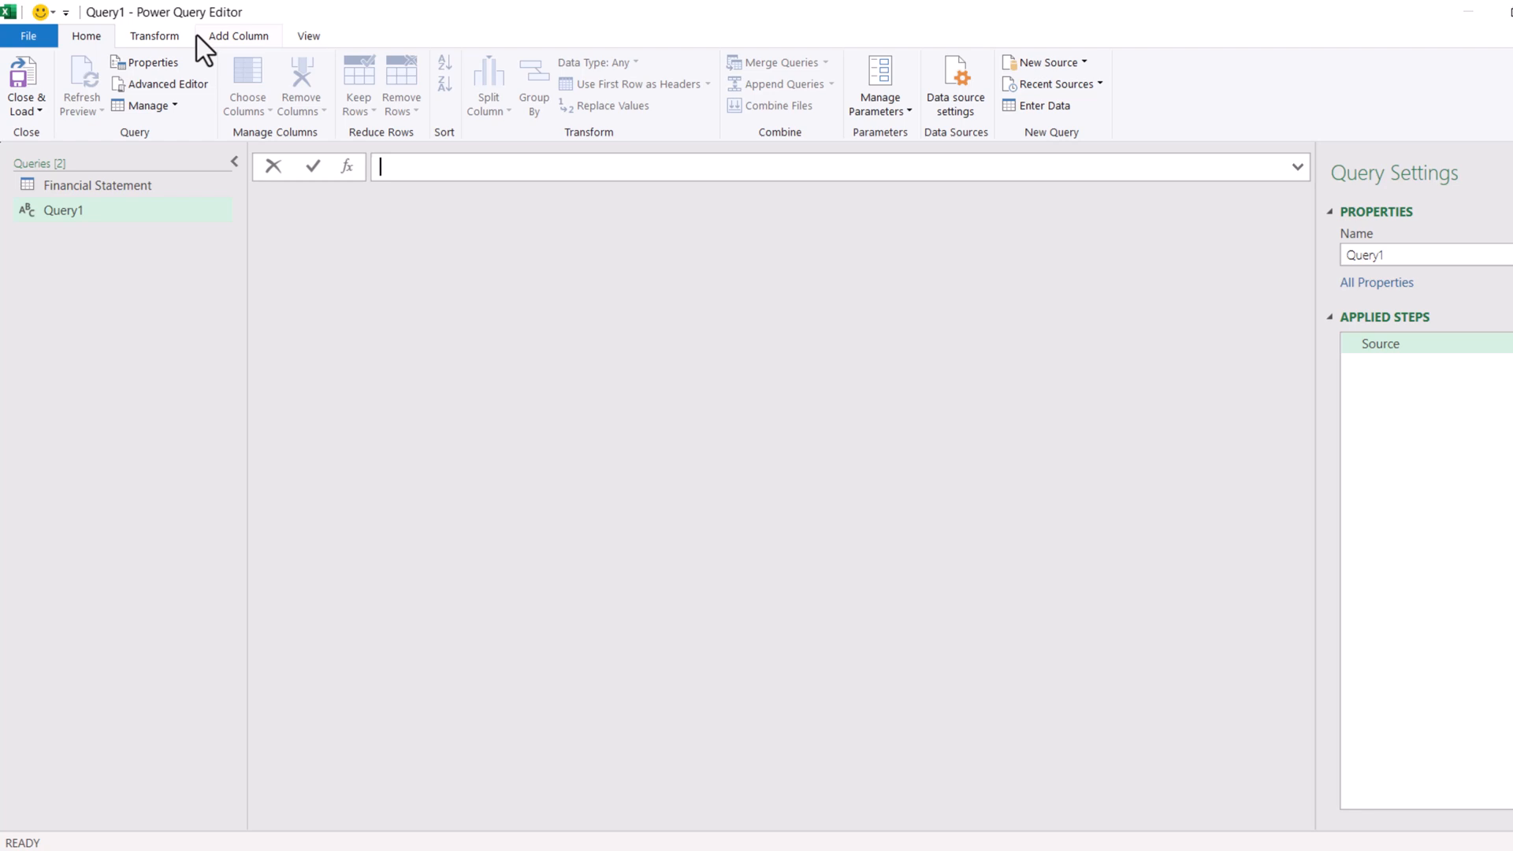
In Advanced Editor, set Query1 to read str_FilePath via Excel.CurrentWorkbook and apply it.
left_click(160, 83)
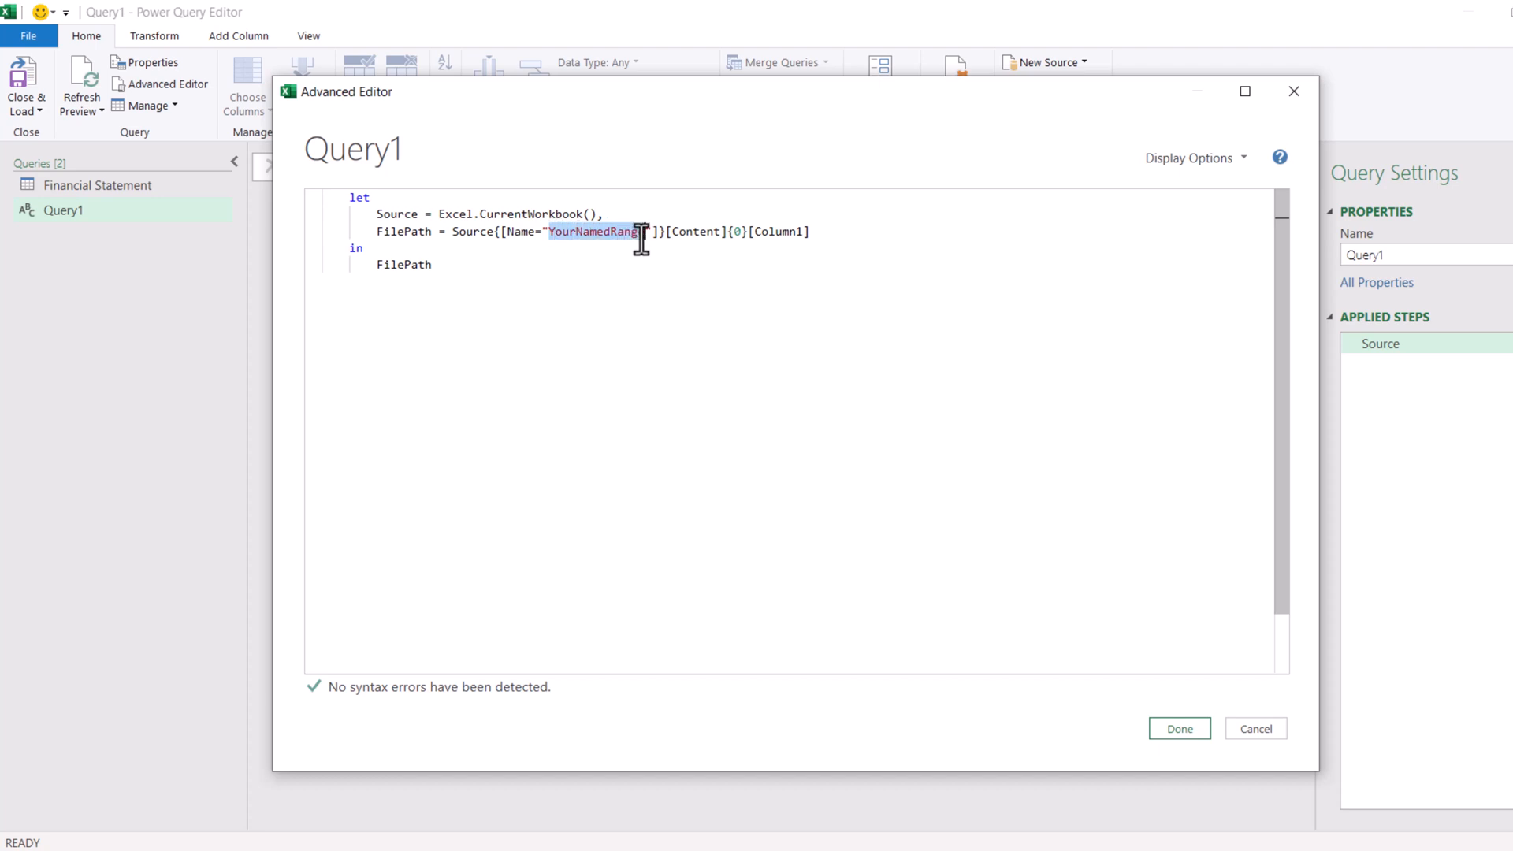
type("str")
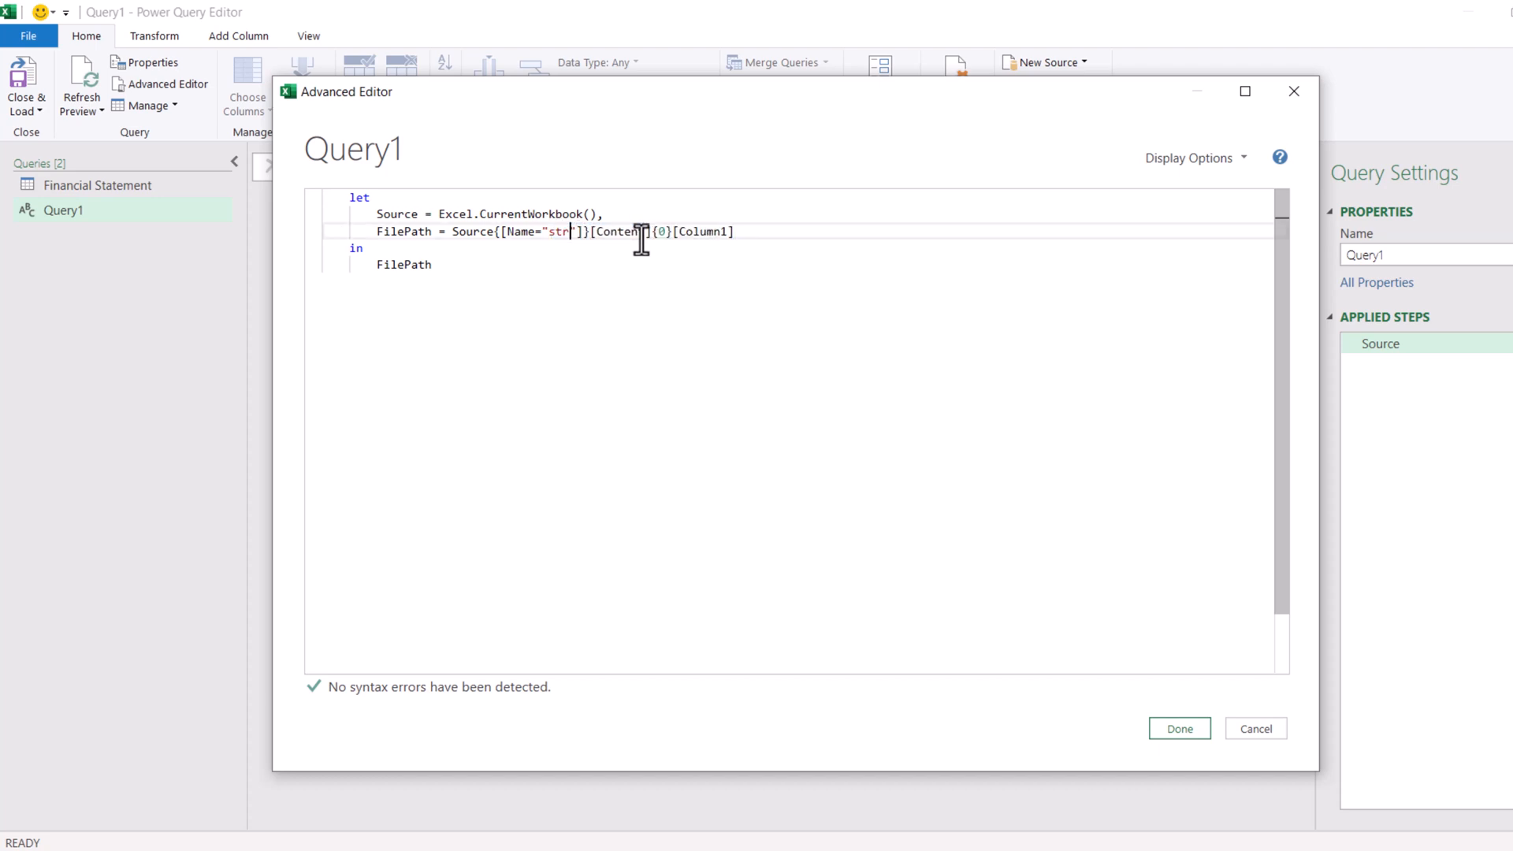
type("_FilePath")
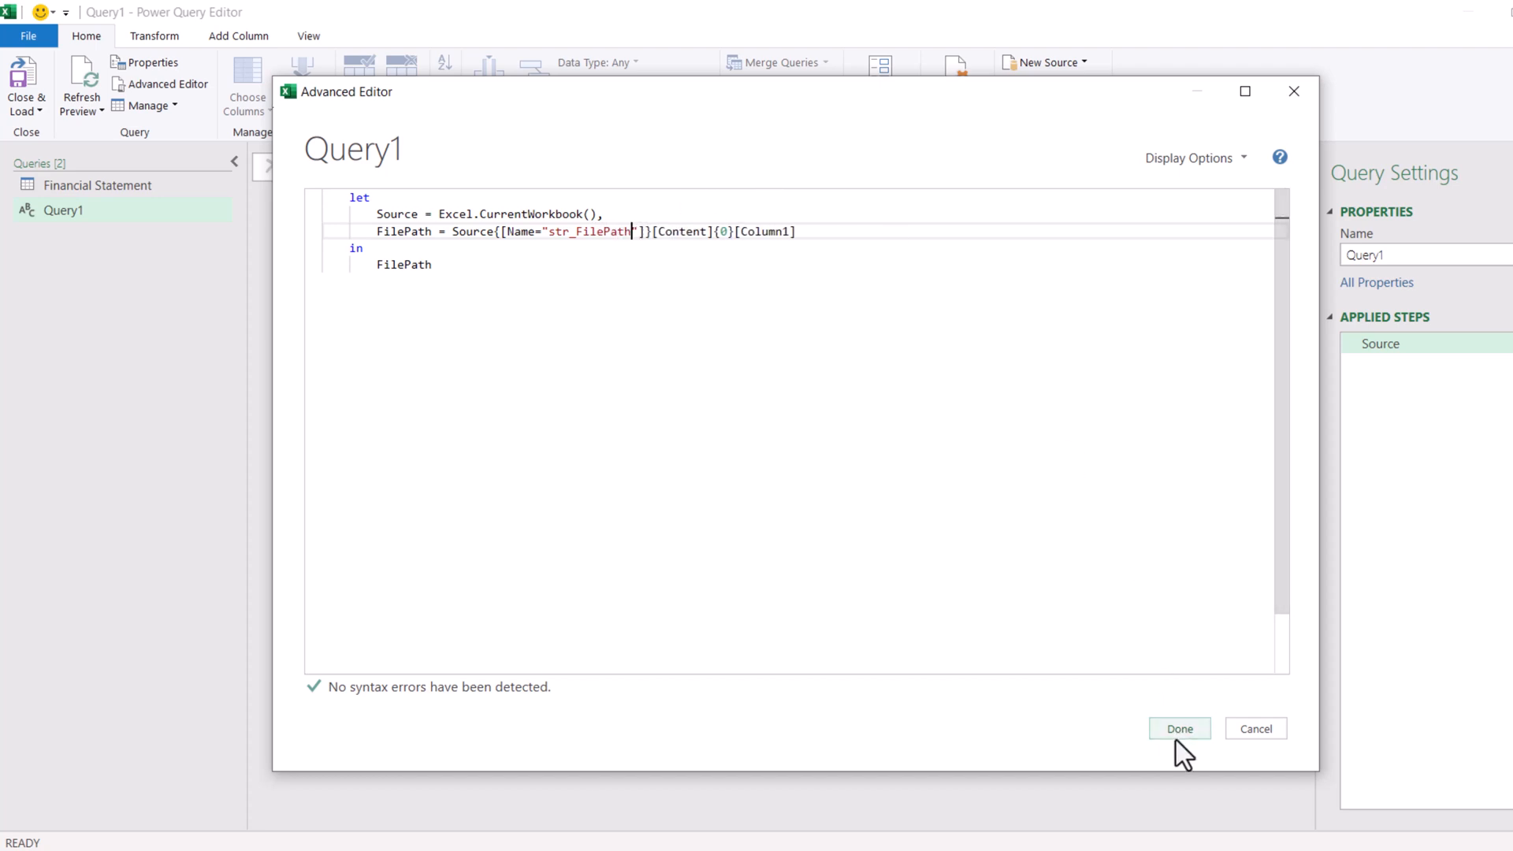
left_click(1179, 728)
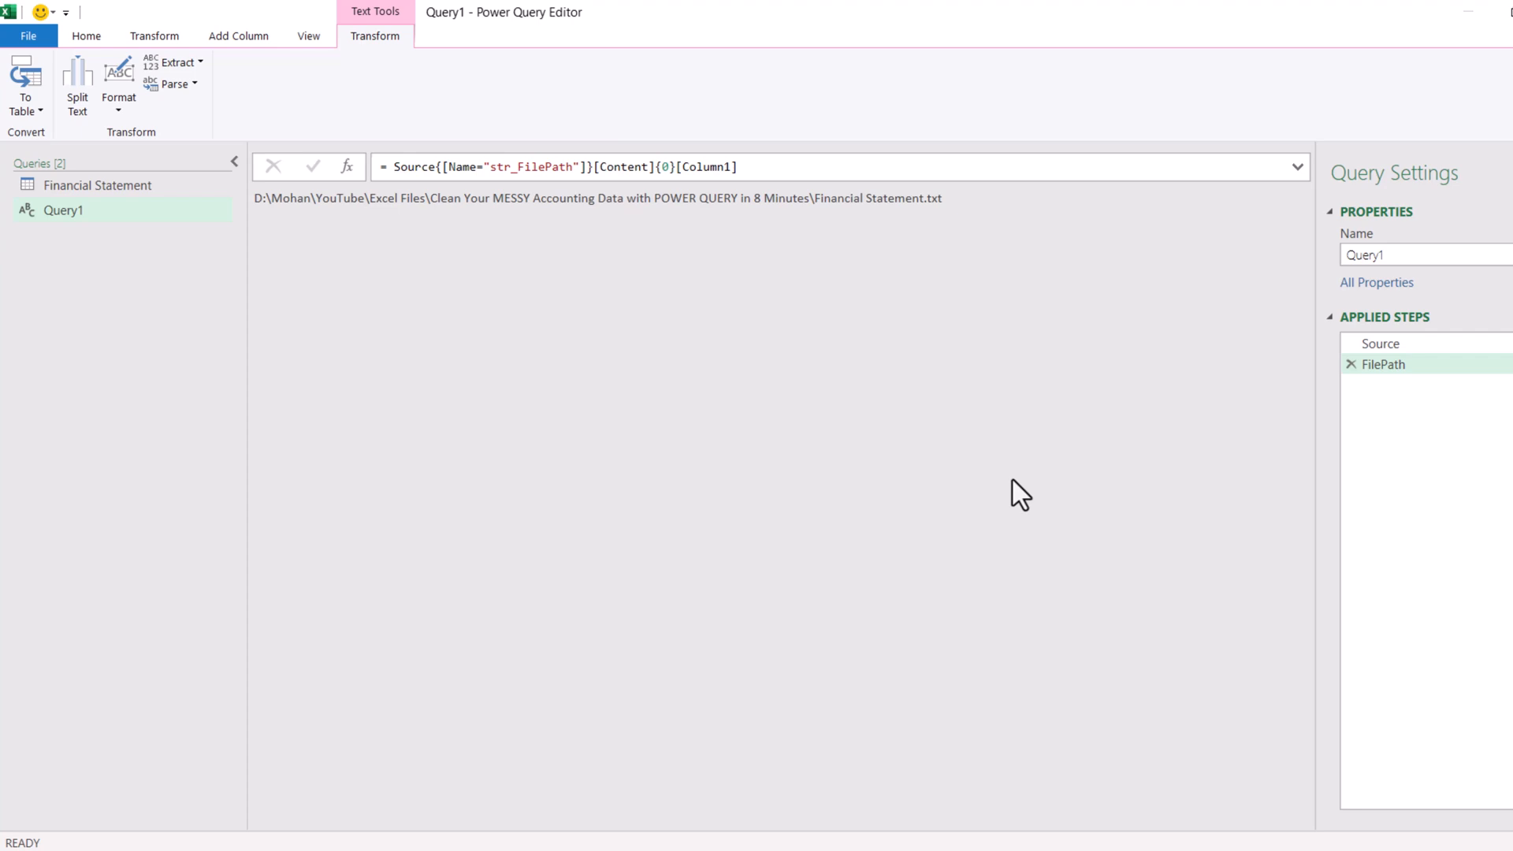
mouse_move(953, 203)
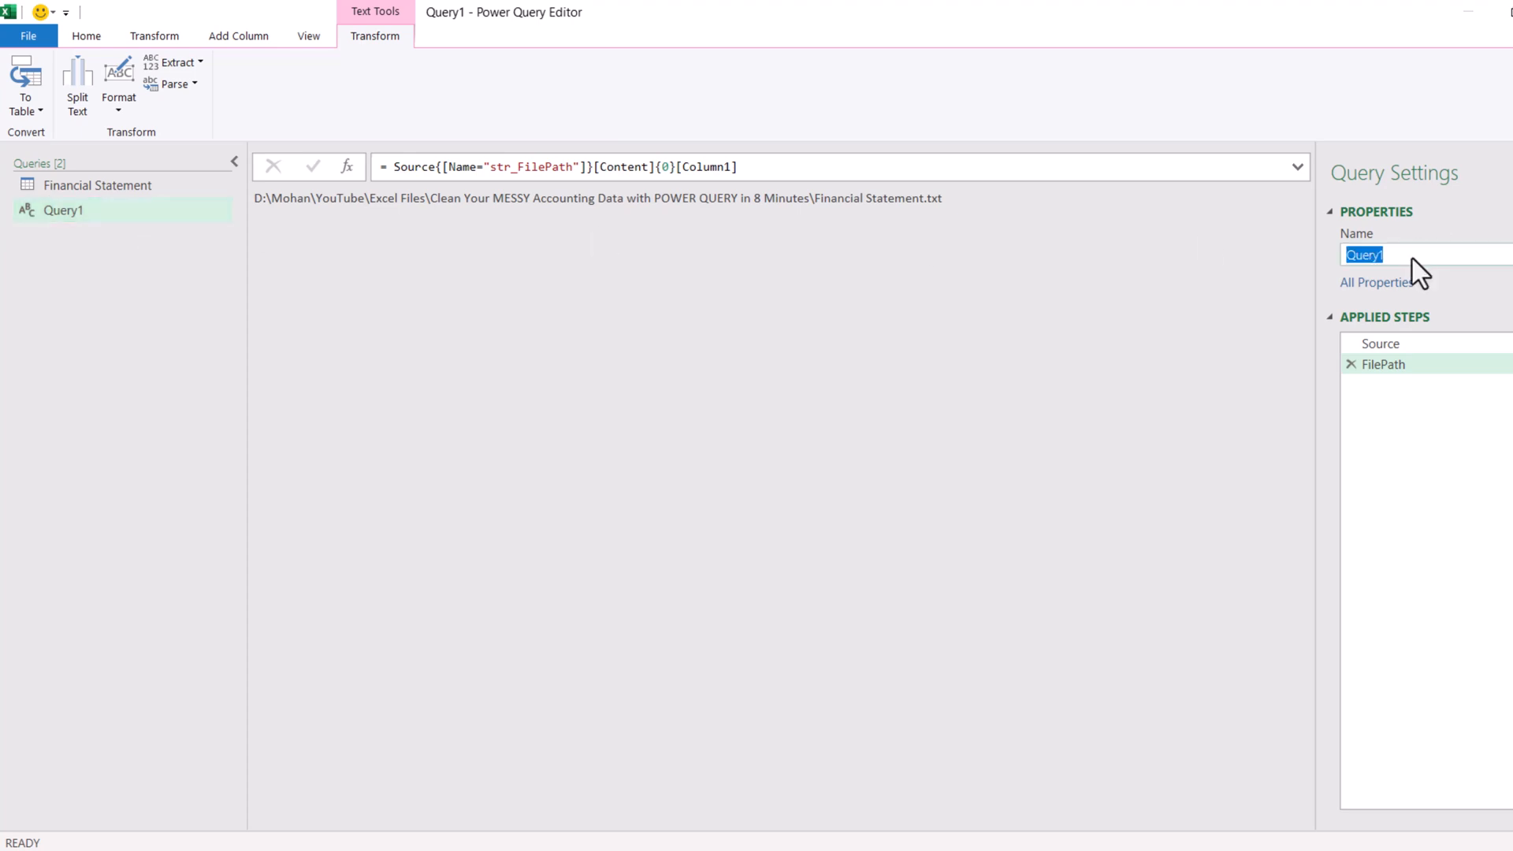
Rename Query1 to fn_FilePath and select it in the Queries pane.
type("fn_S")
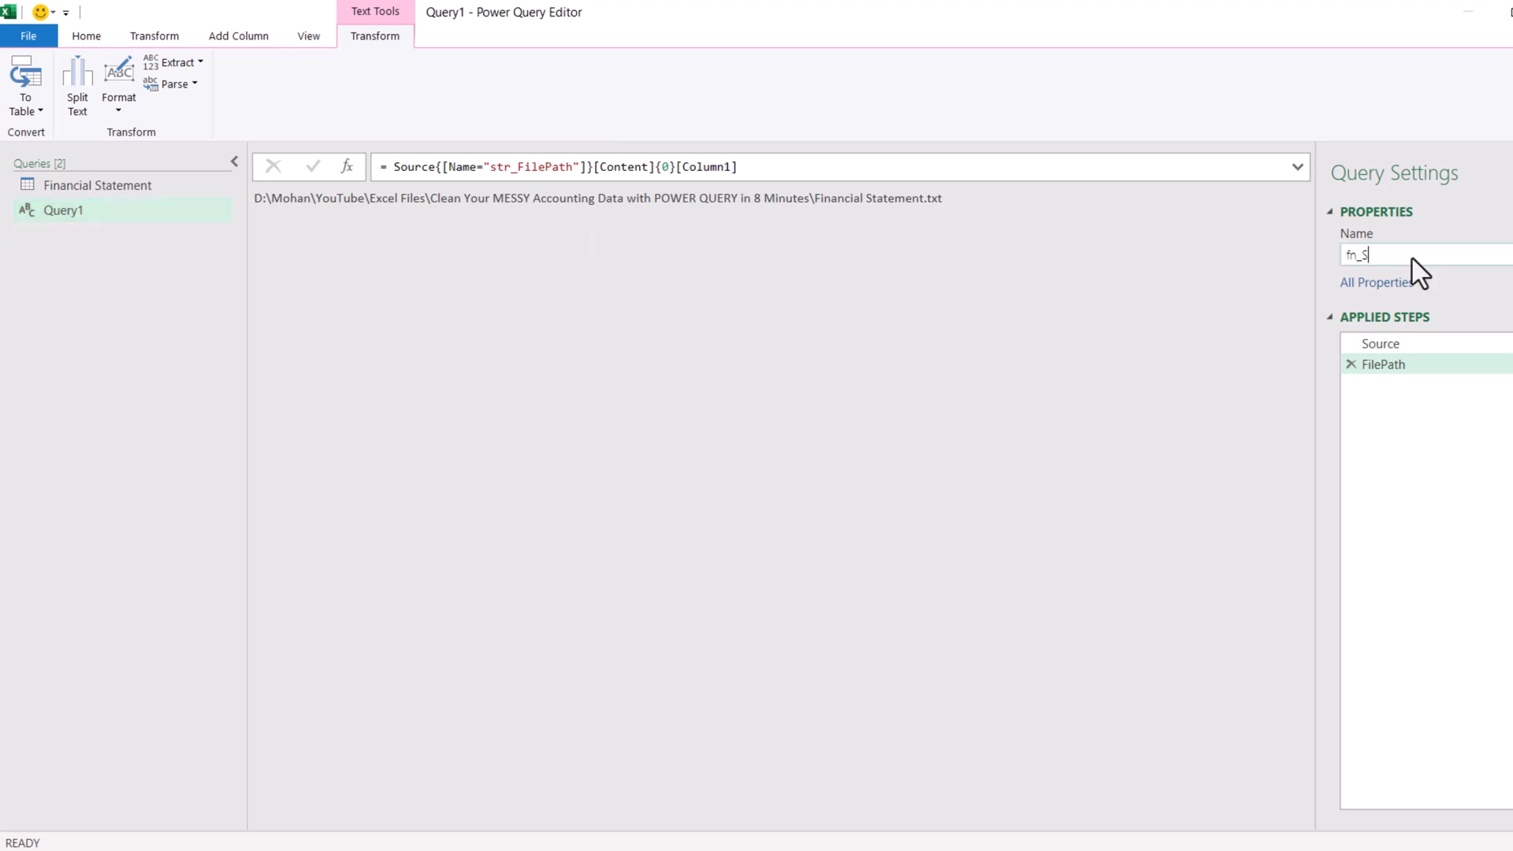
type("FilePath")
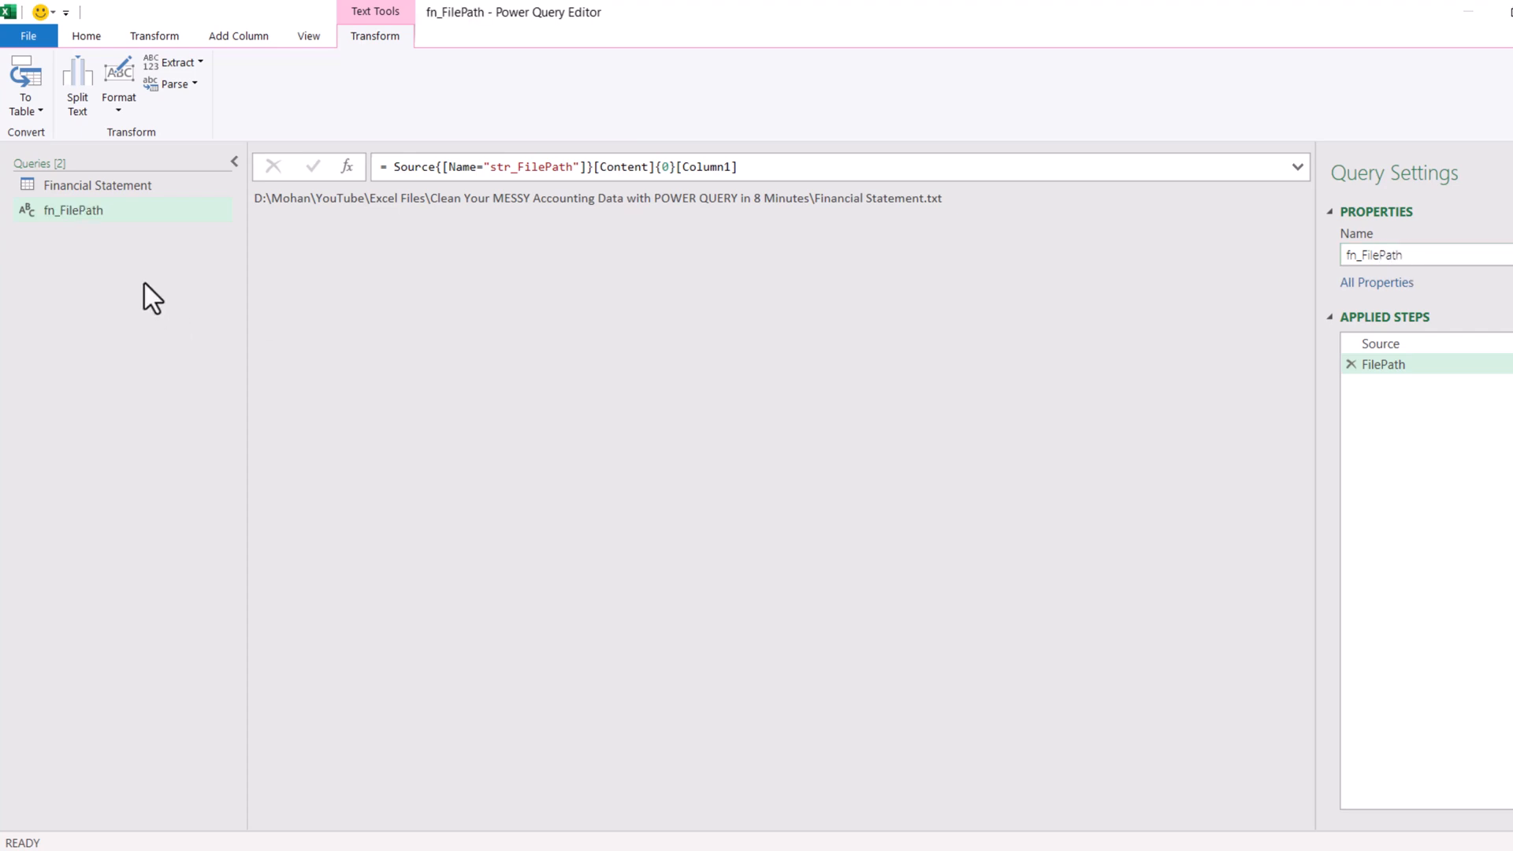
mouse_move(77, 217)
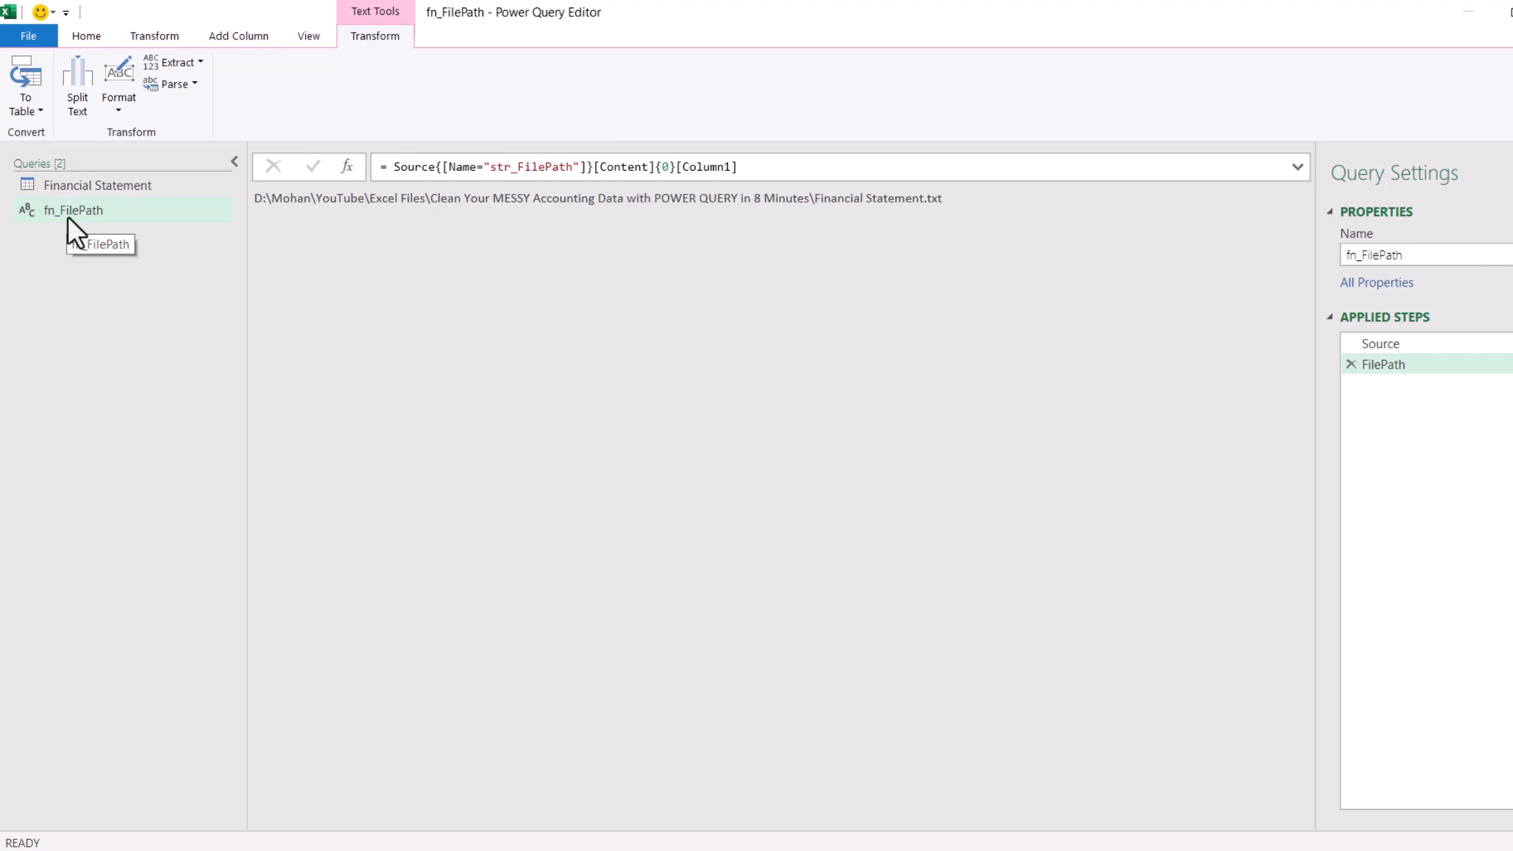
left_click(97, 186)
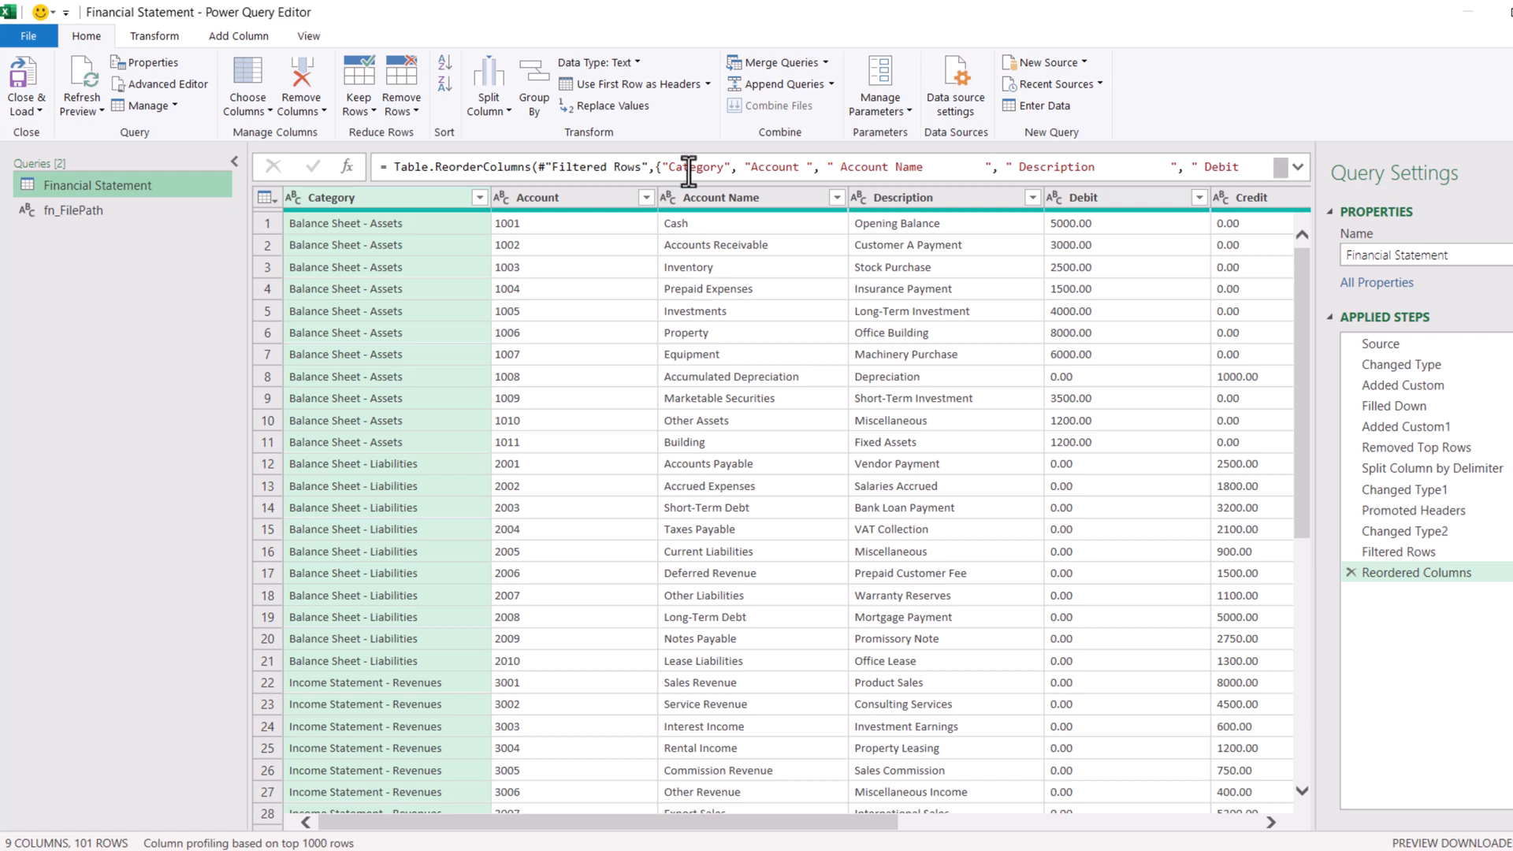
mouse_move(160, 83)
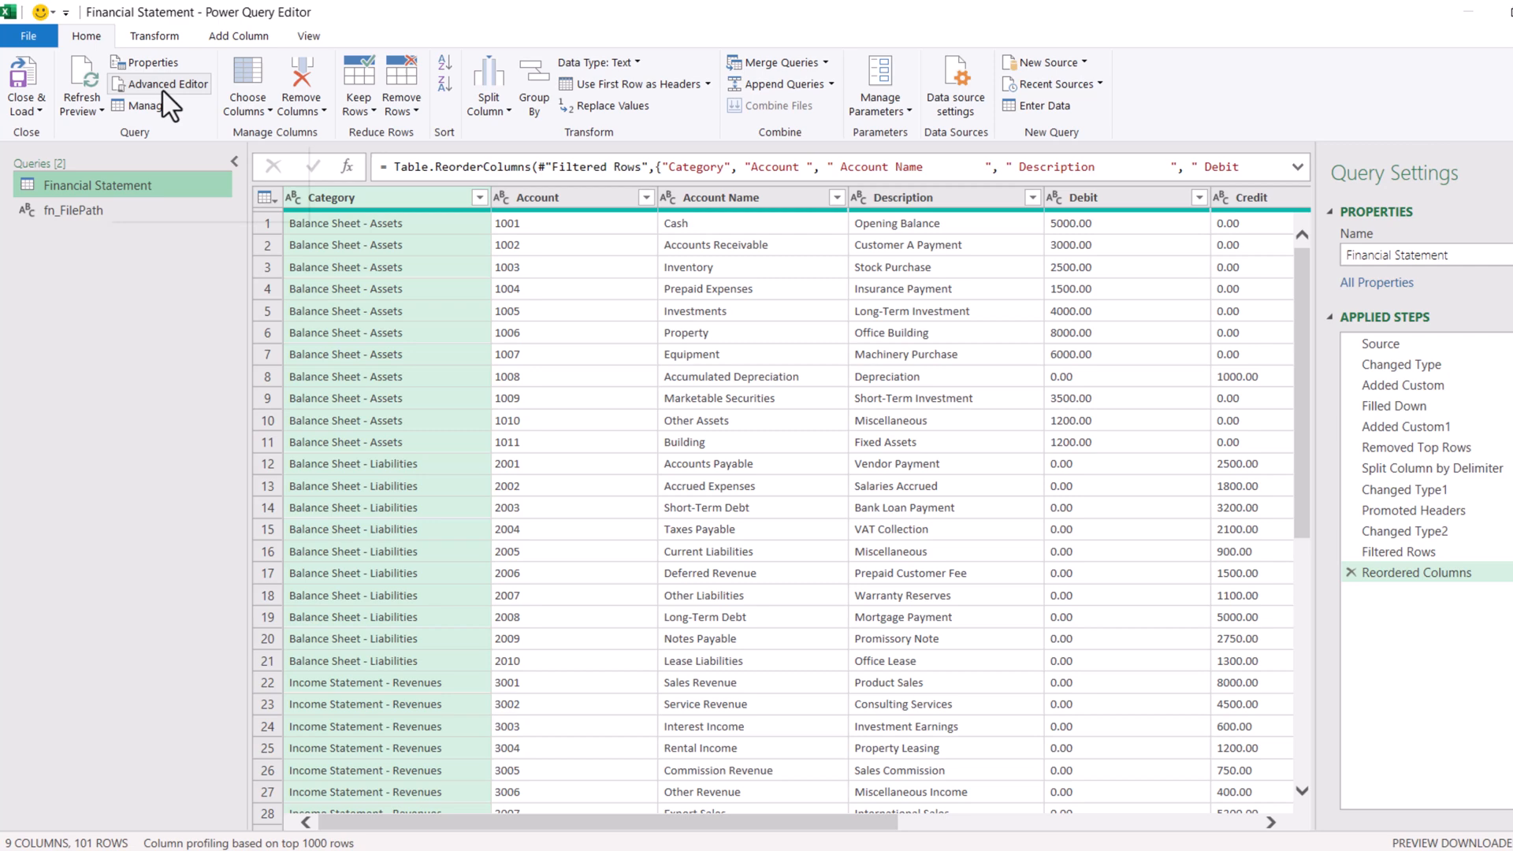
Replace the quoted path in File.Contents with fn_FilePath in the Advanced Editor and confirm.
left_click(164, 84)
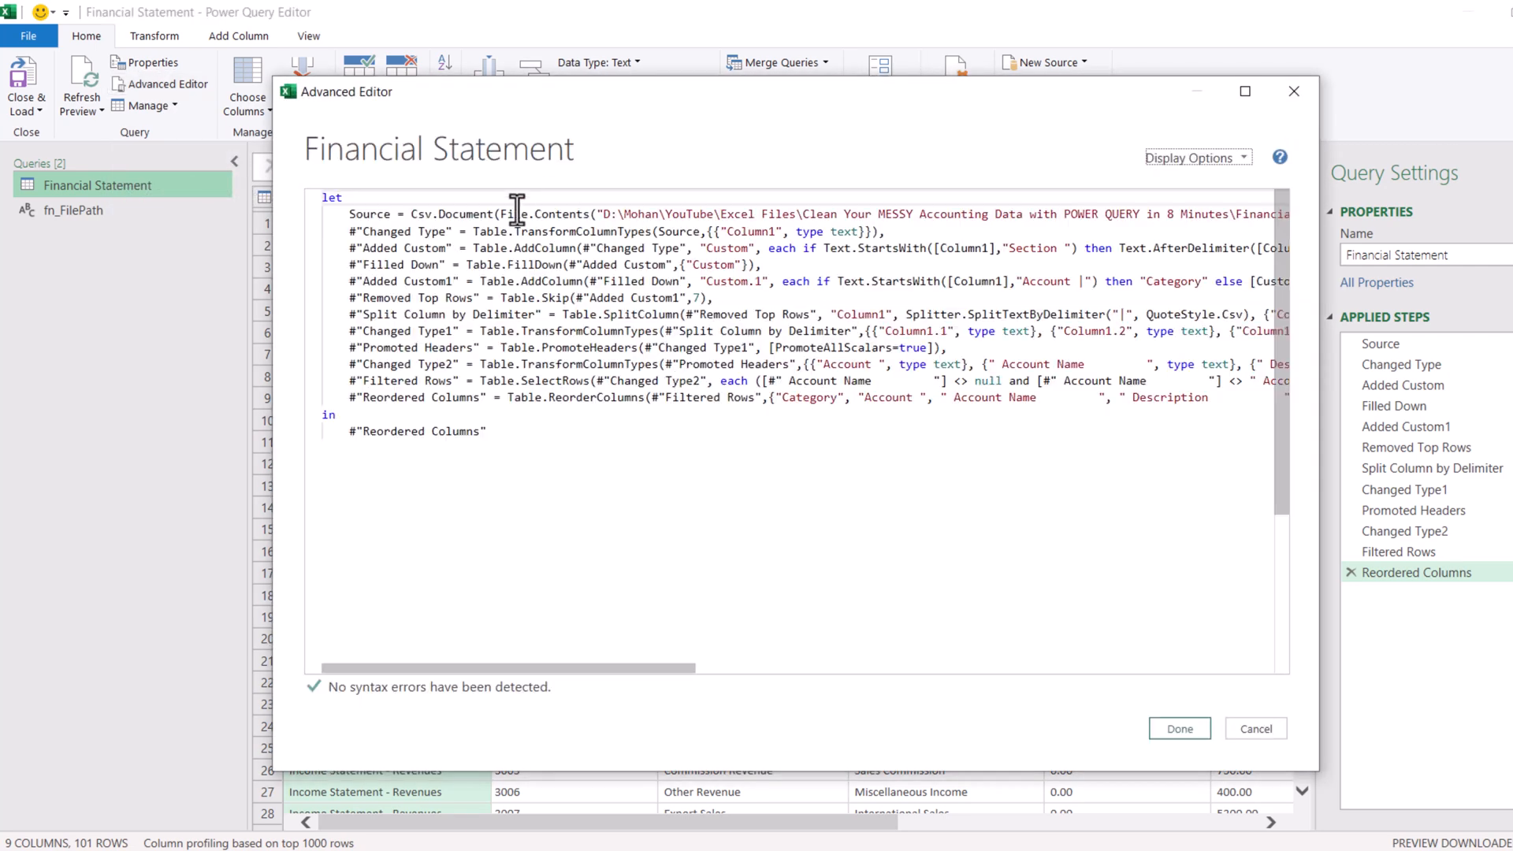
double_click(626, 213)
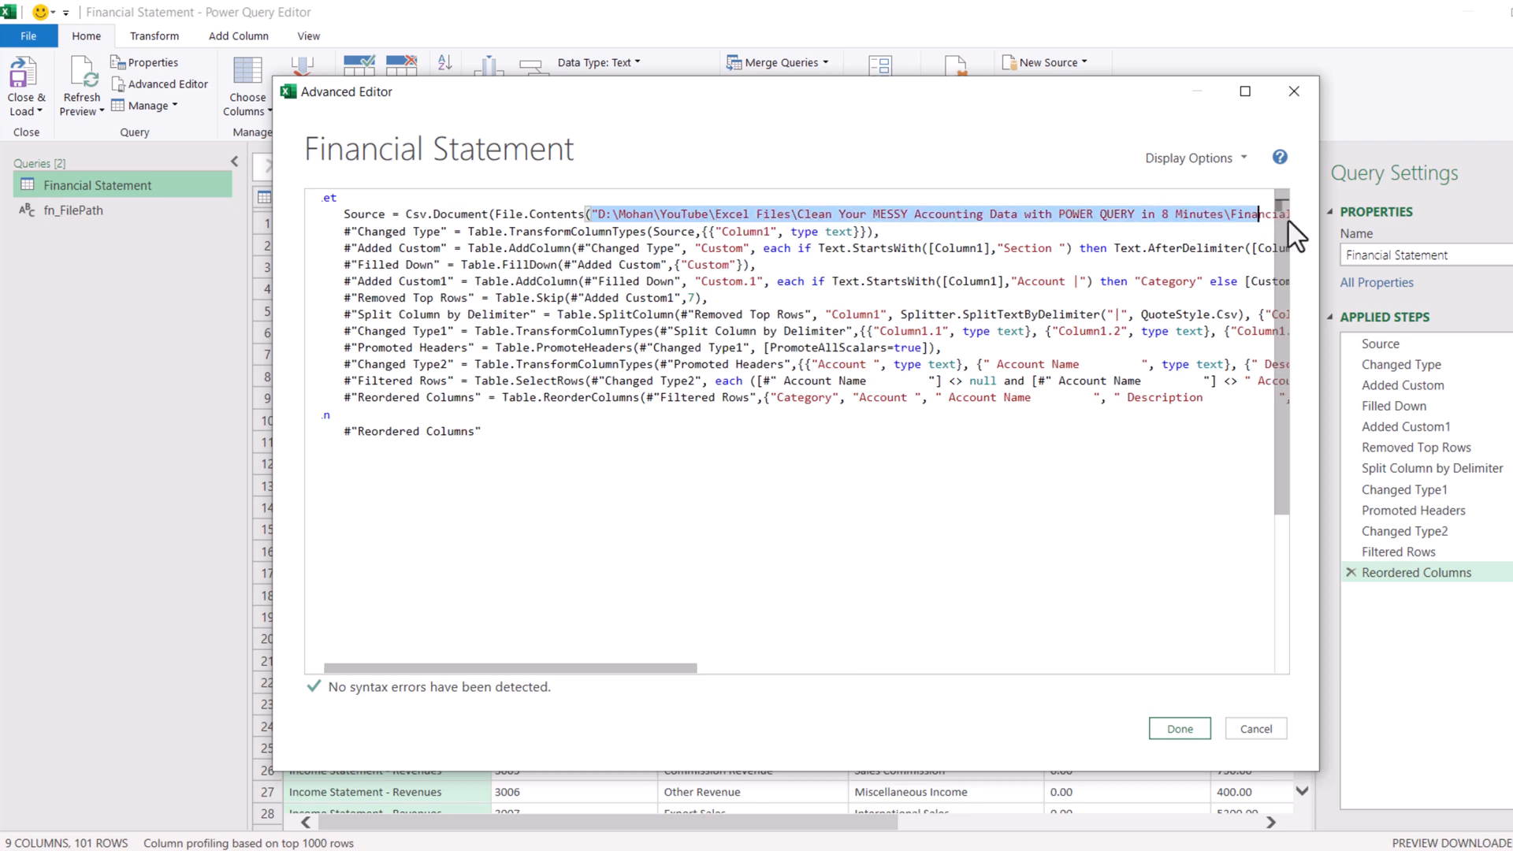
scroll("right", 3)
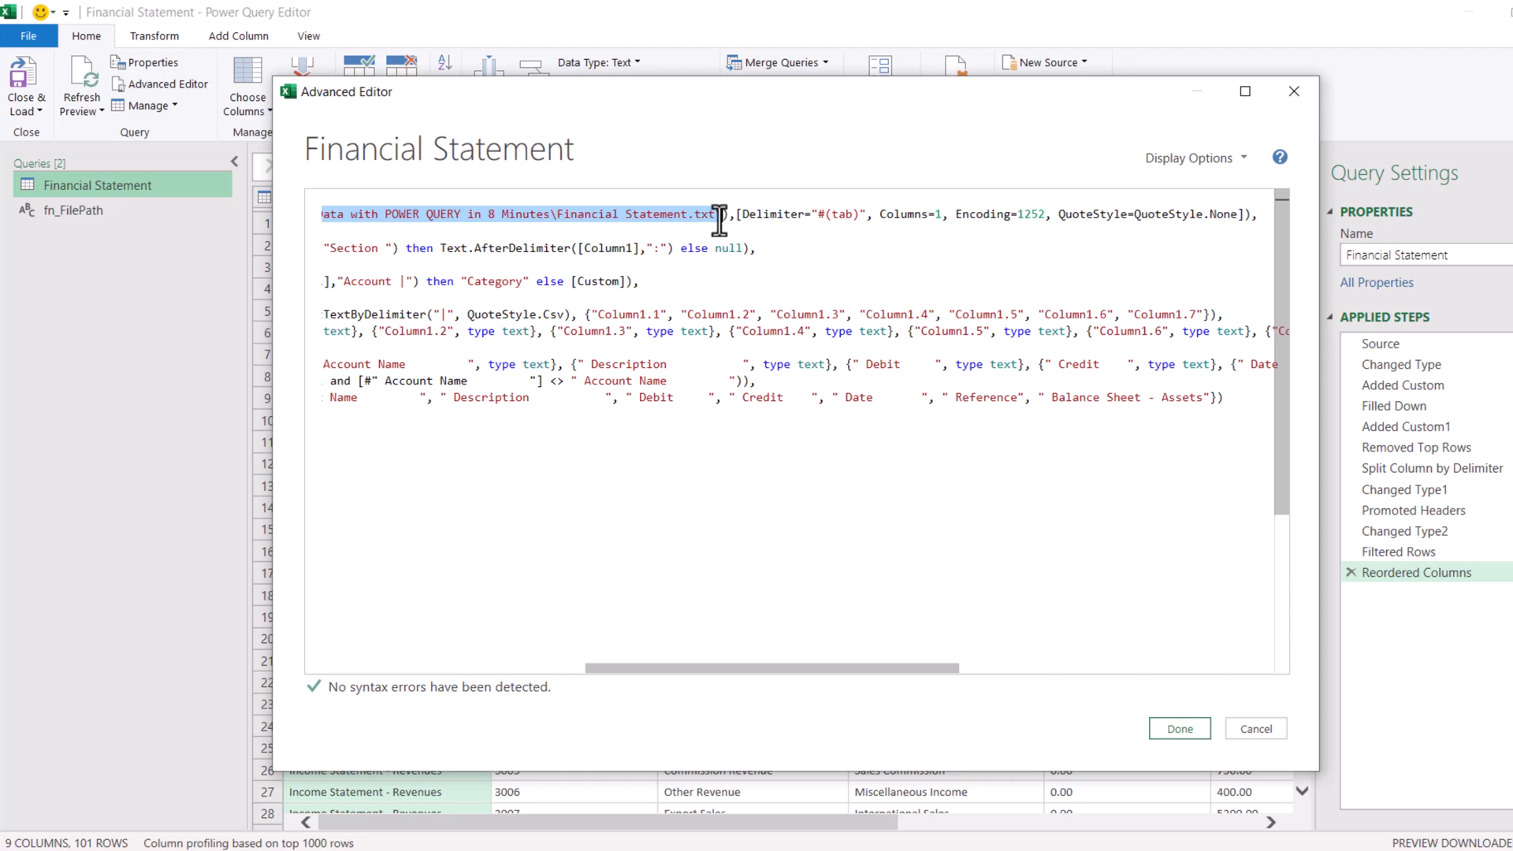
type("fn_FilePath")
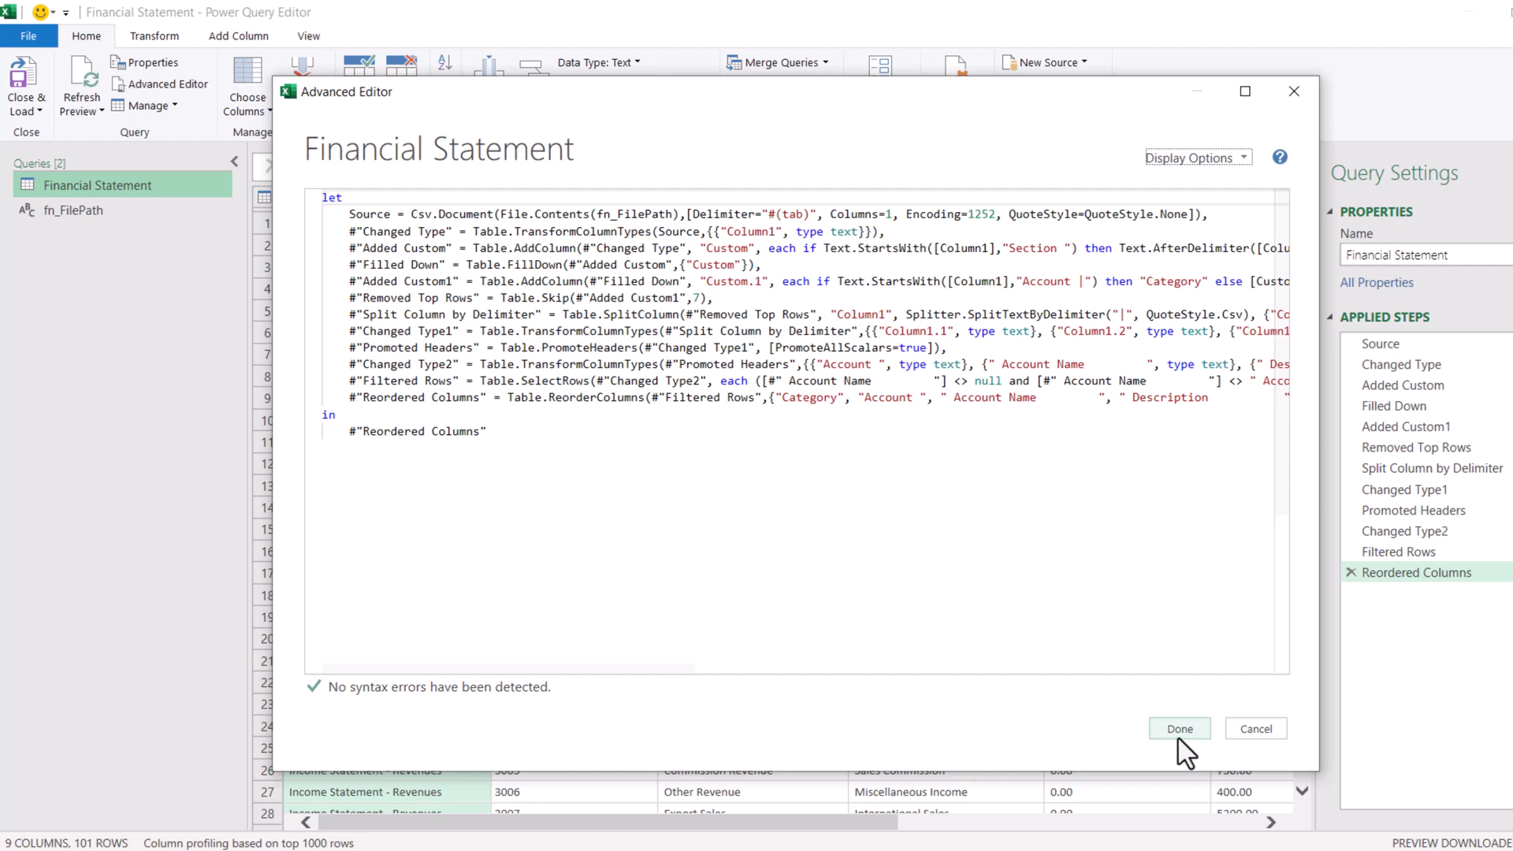
left_click(1178, 728)
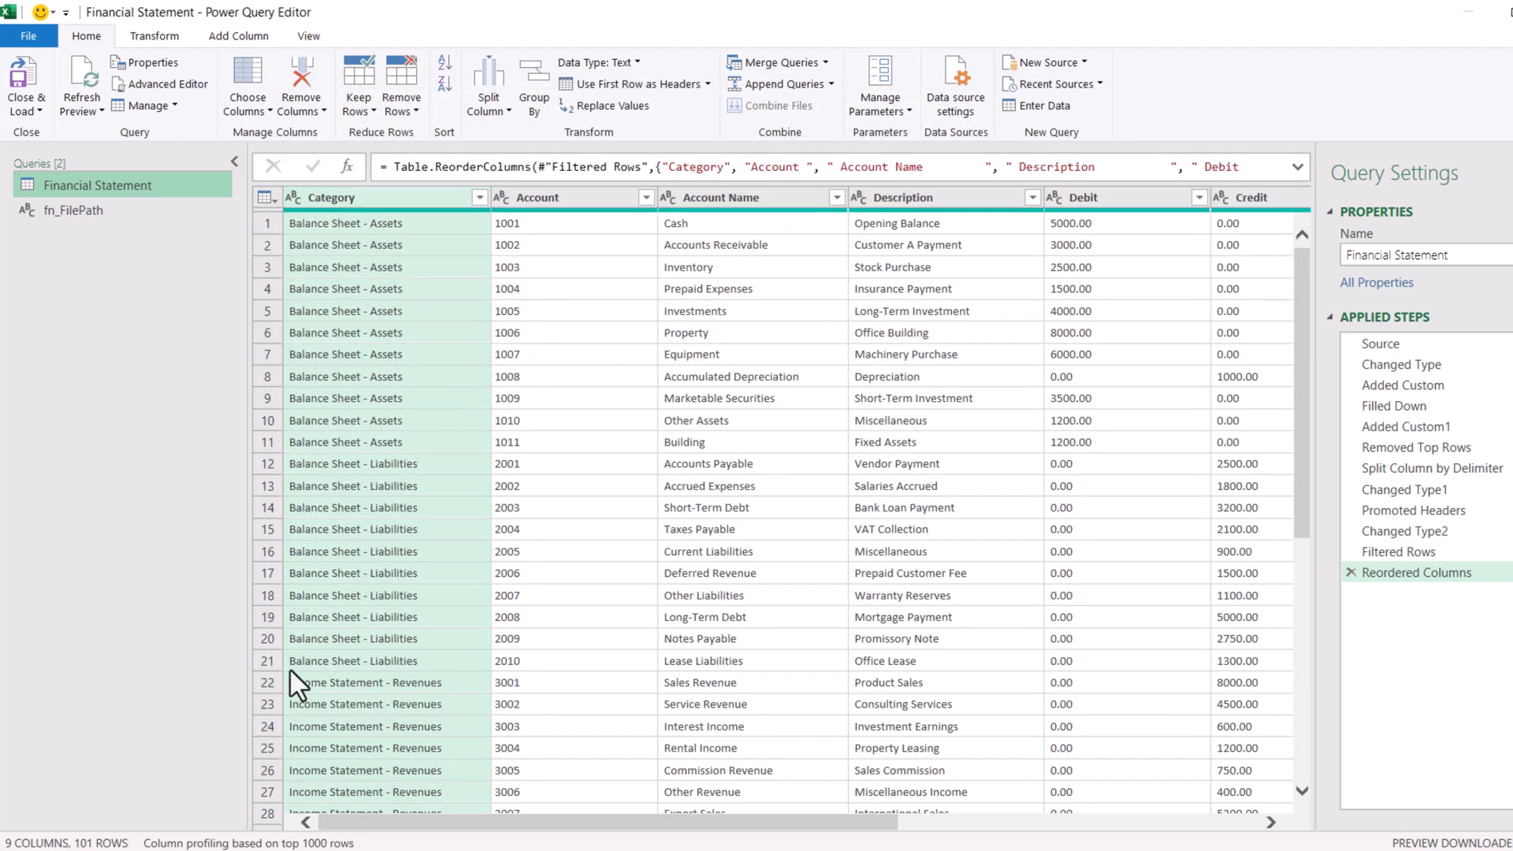
mouse_move(1013, 555)
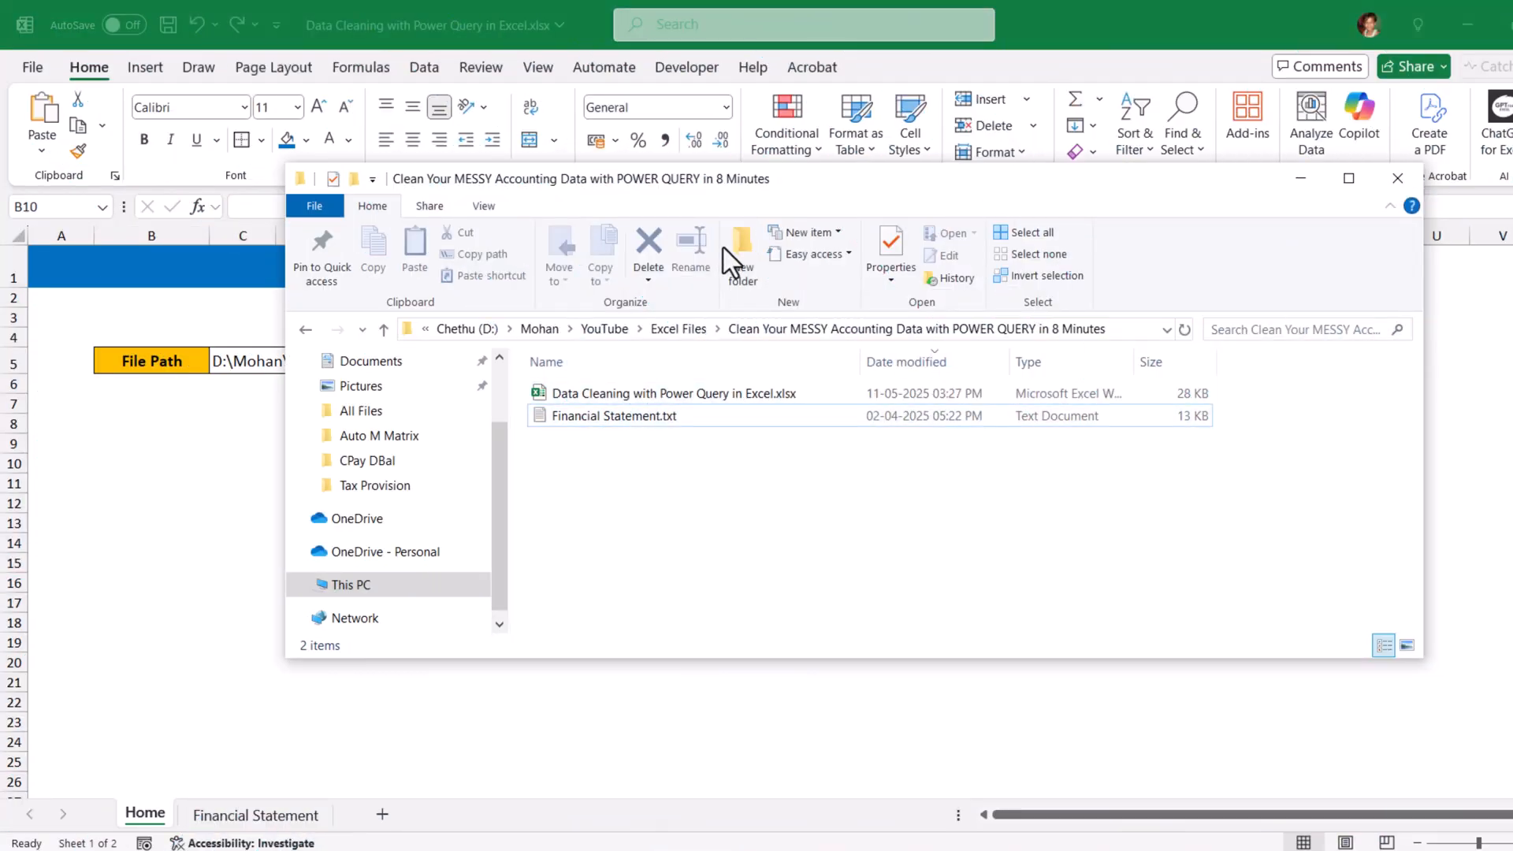
Create a New folder beside Financial Statement.txt in File Explorer.
left_click(742, 252)
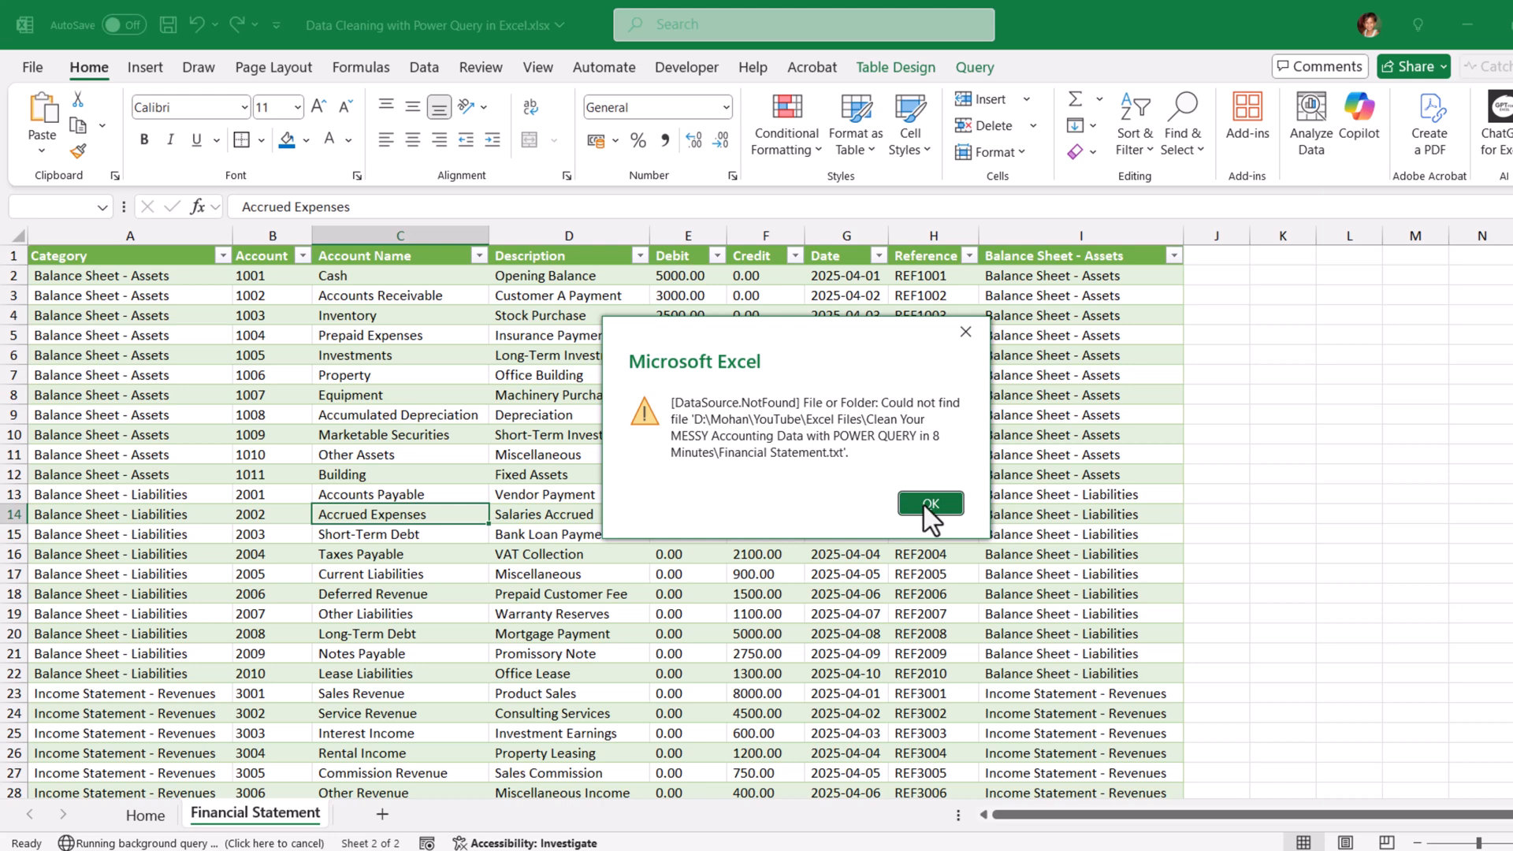
Dismiss the file-not-found error and paste the New folder path into C5 on the Home sheet.
left_click(929, 503)
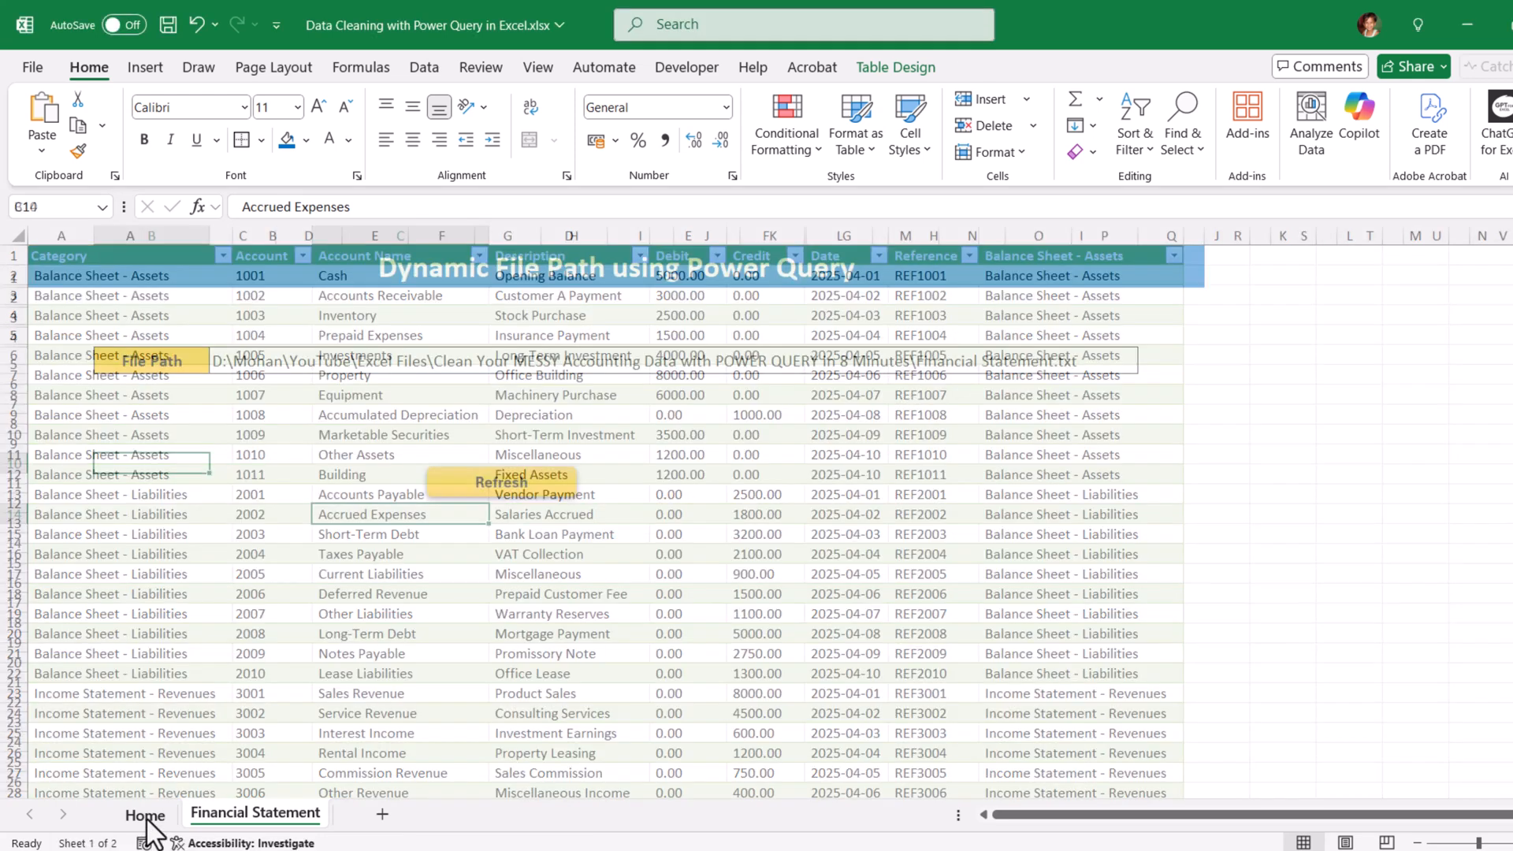
left_click(143, 814)
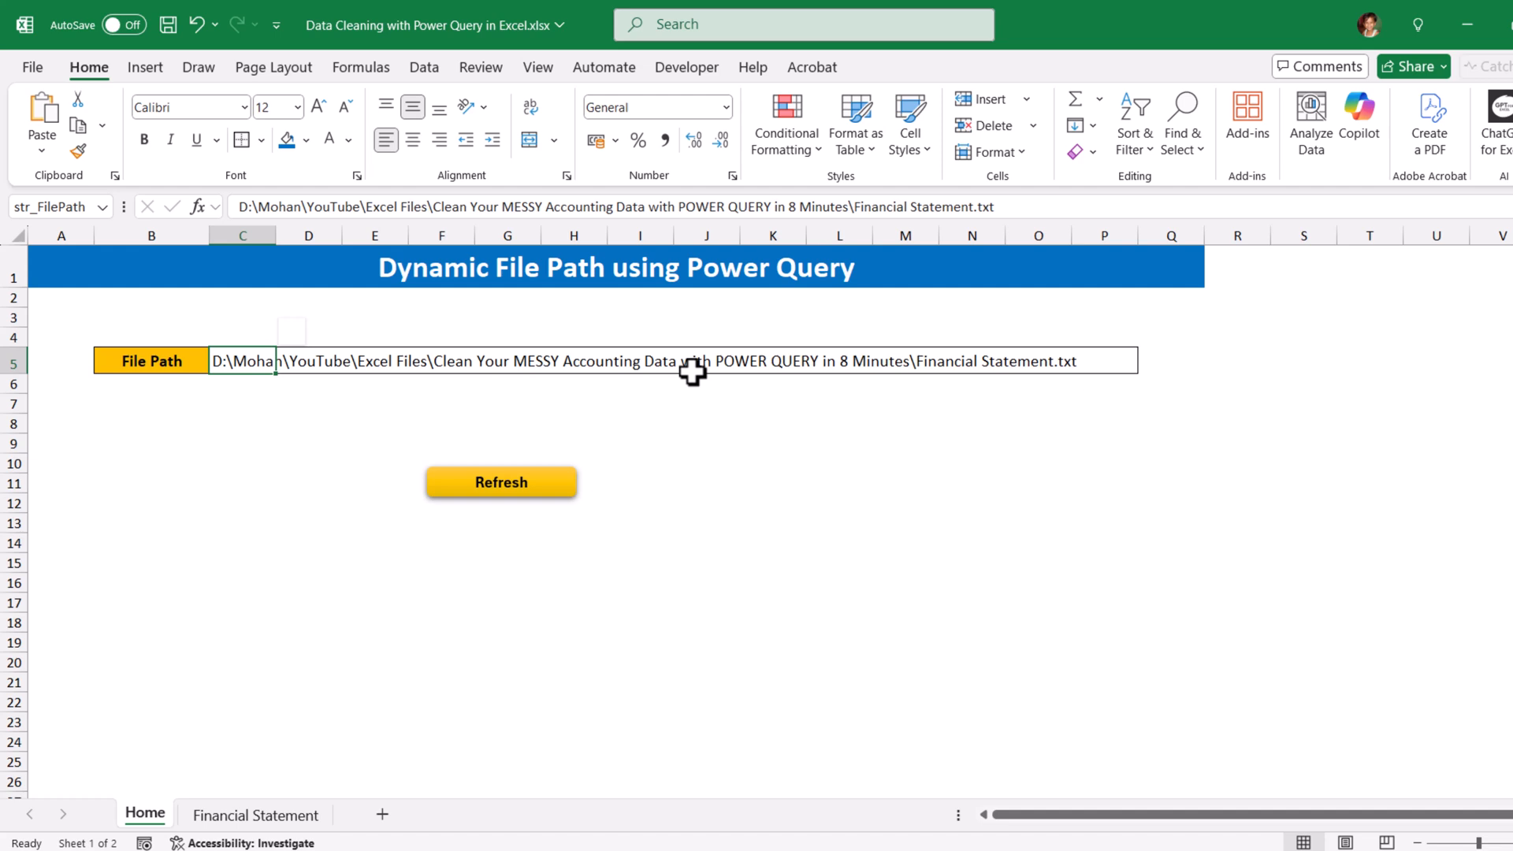
left_click(501, 482)
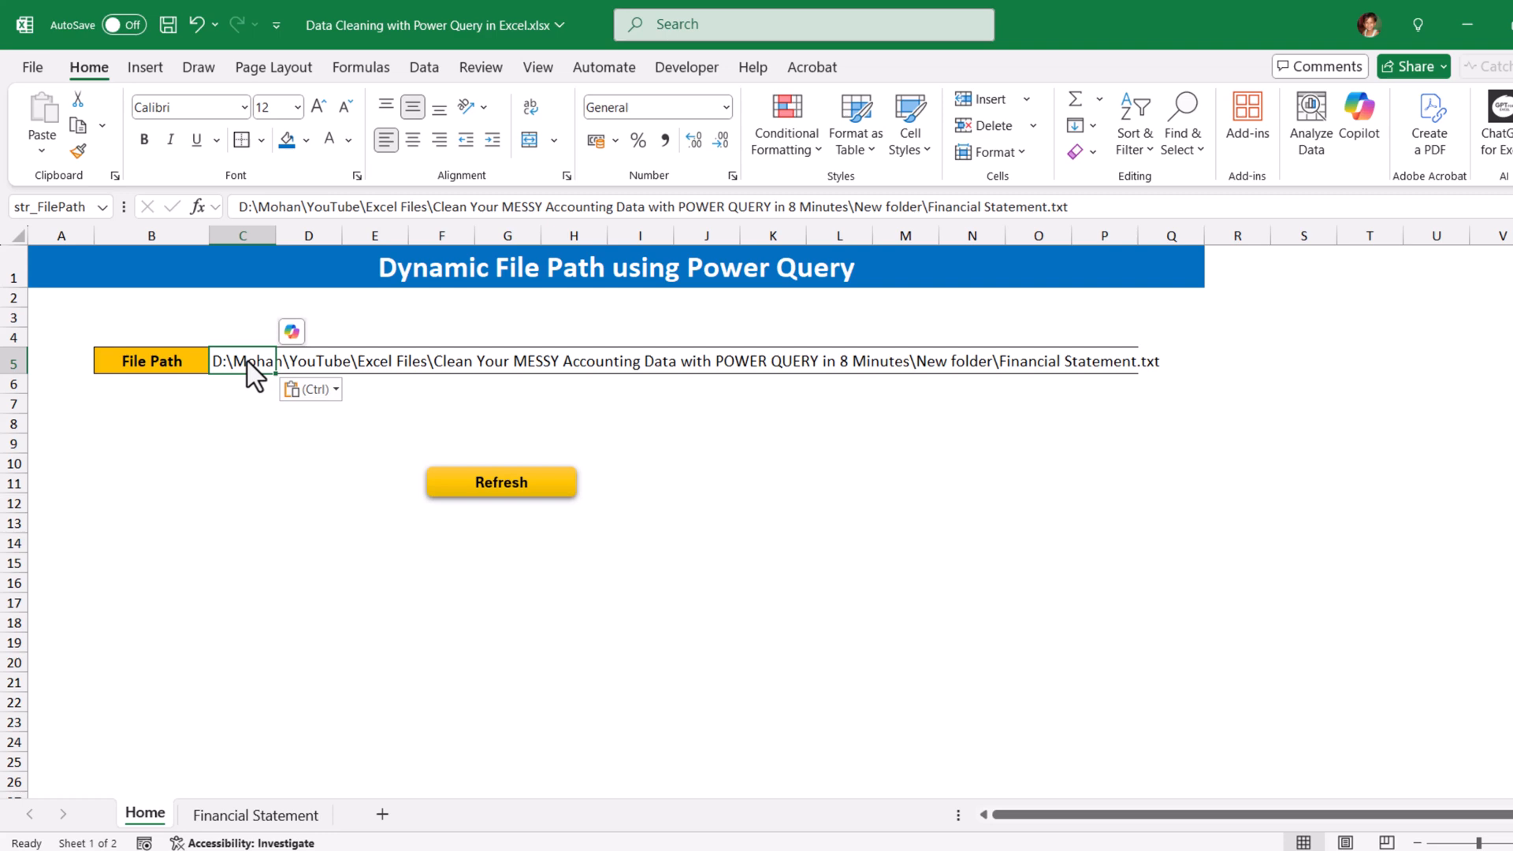
right_click(347, 394)
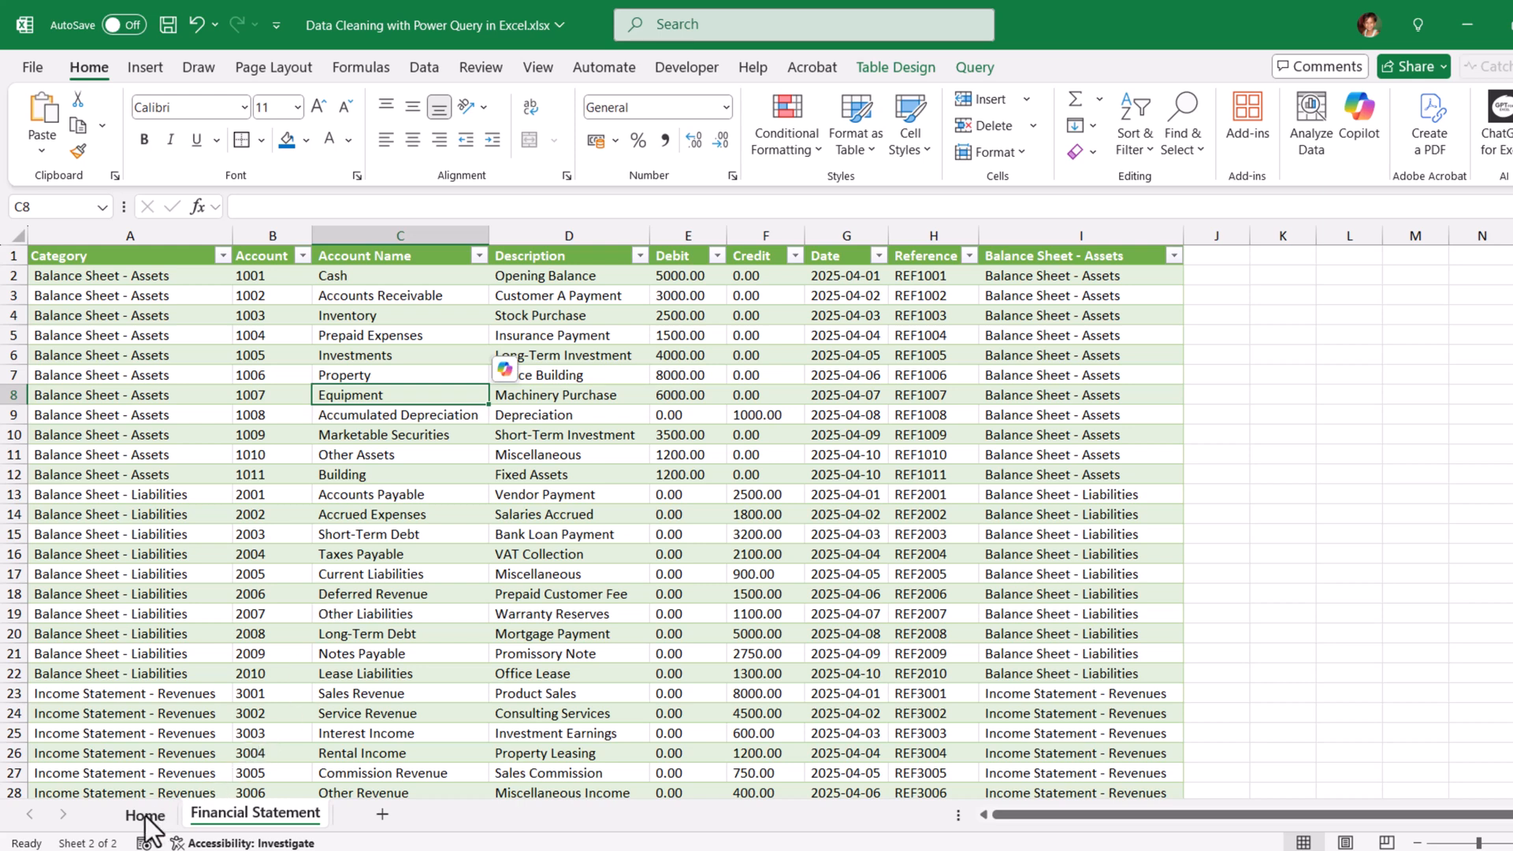
Check the reloaded Financial Statement sheet and return to the Home sheet's path cell.
left_click(145, 813)
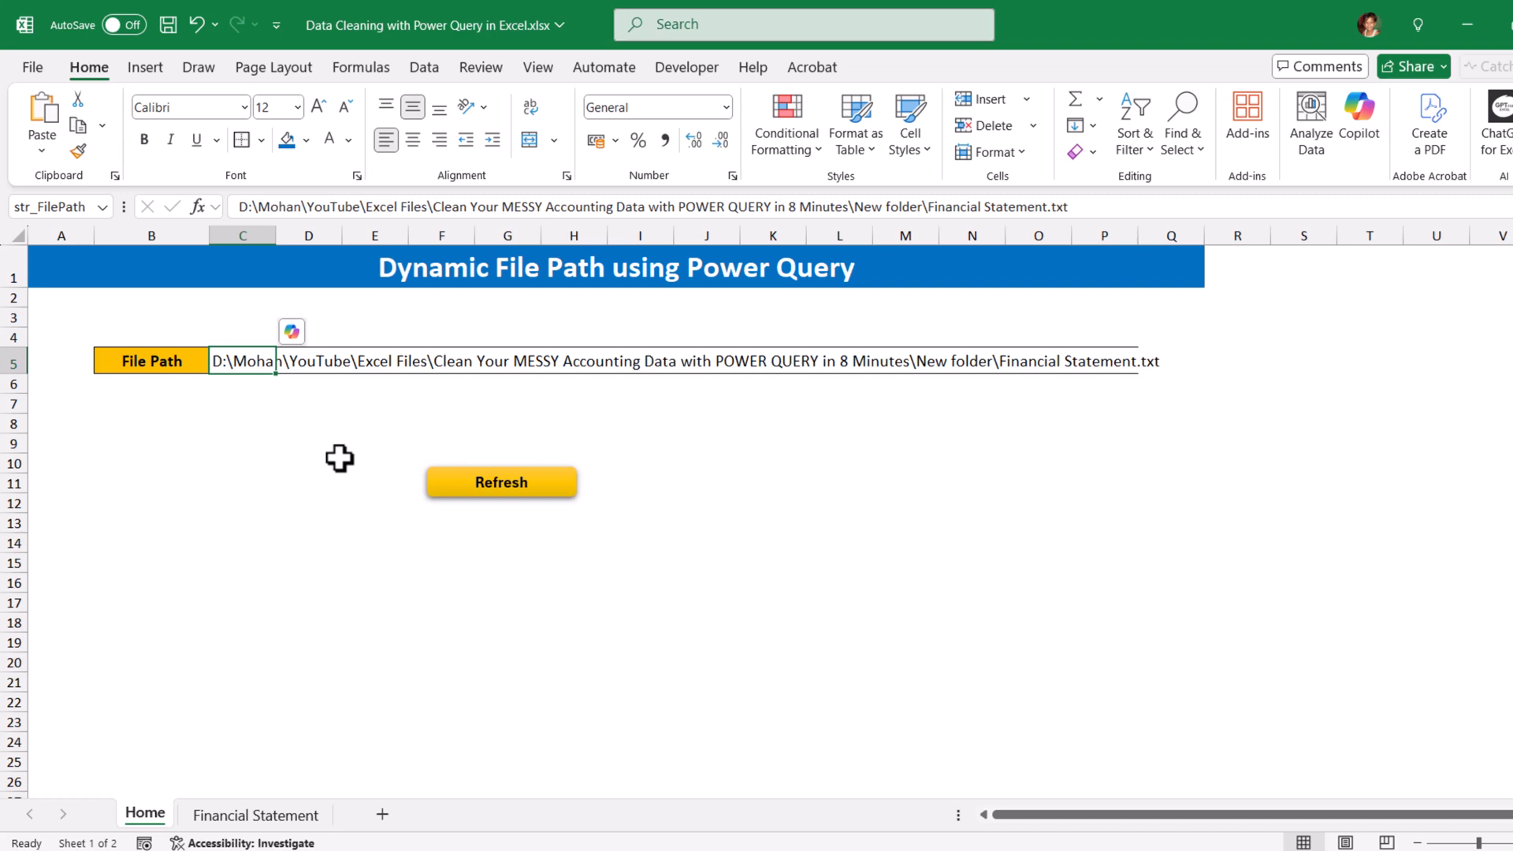
left_click(255, 815)
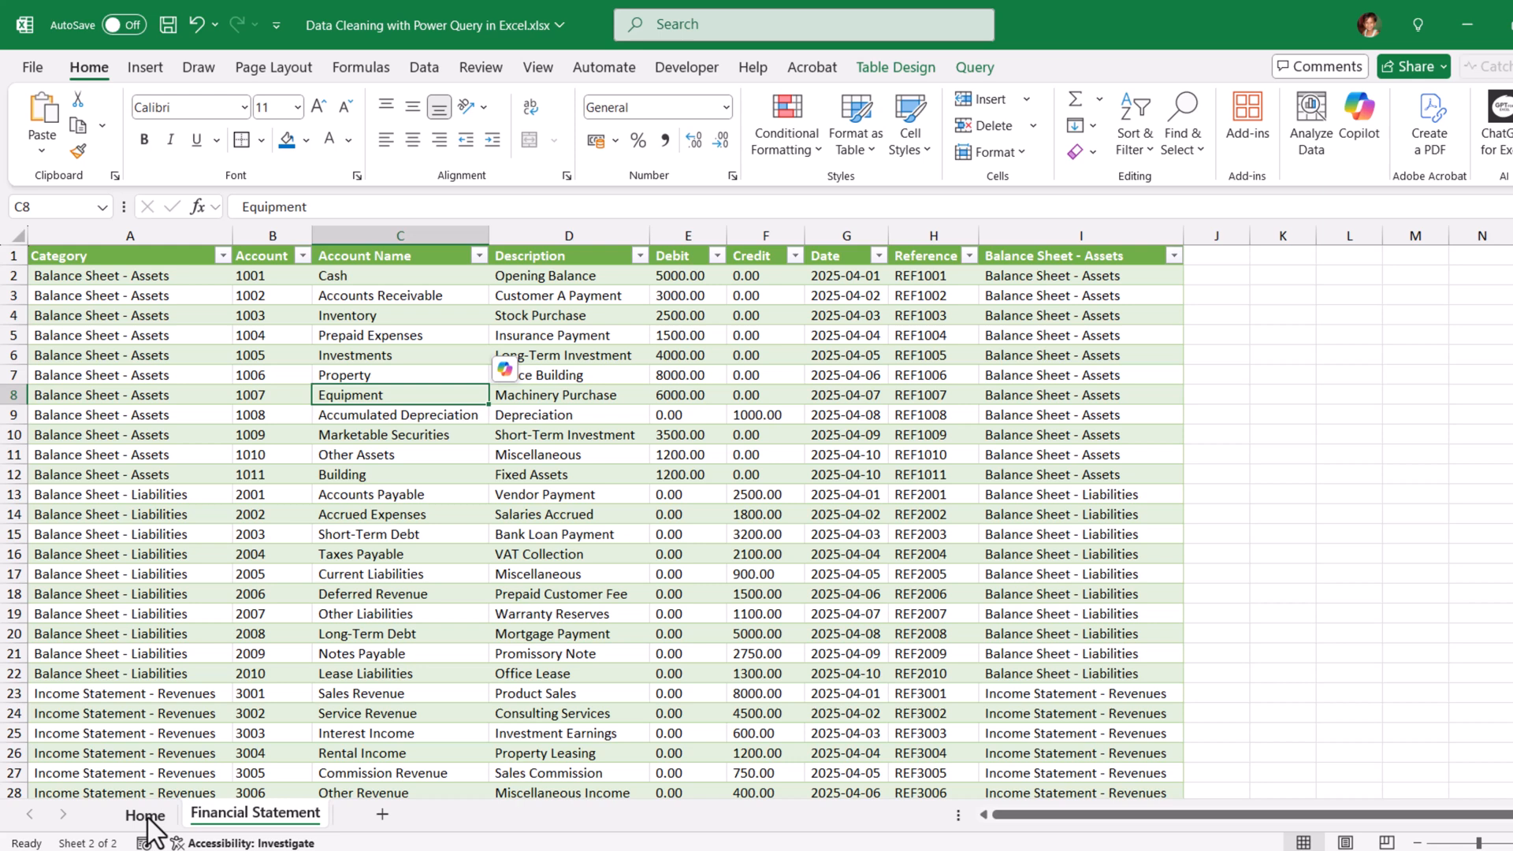
left_click(143, 815)
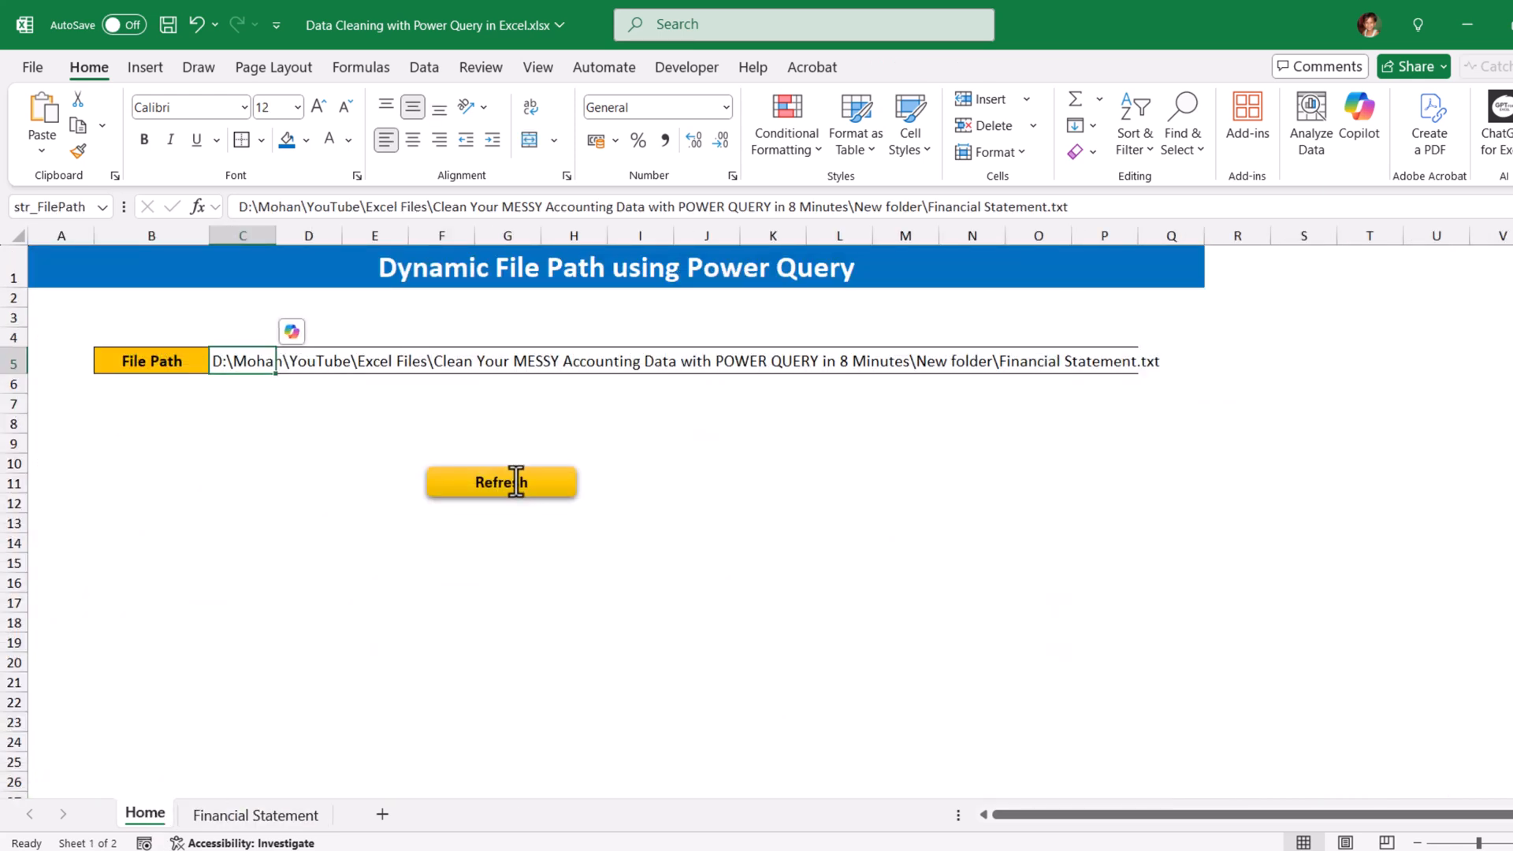
mouse_move(611, 436)
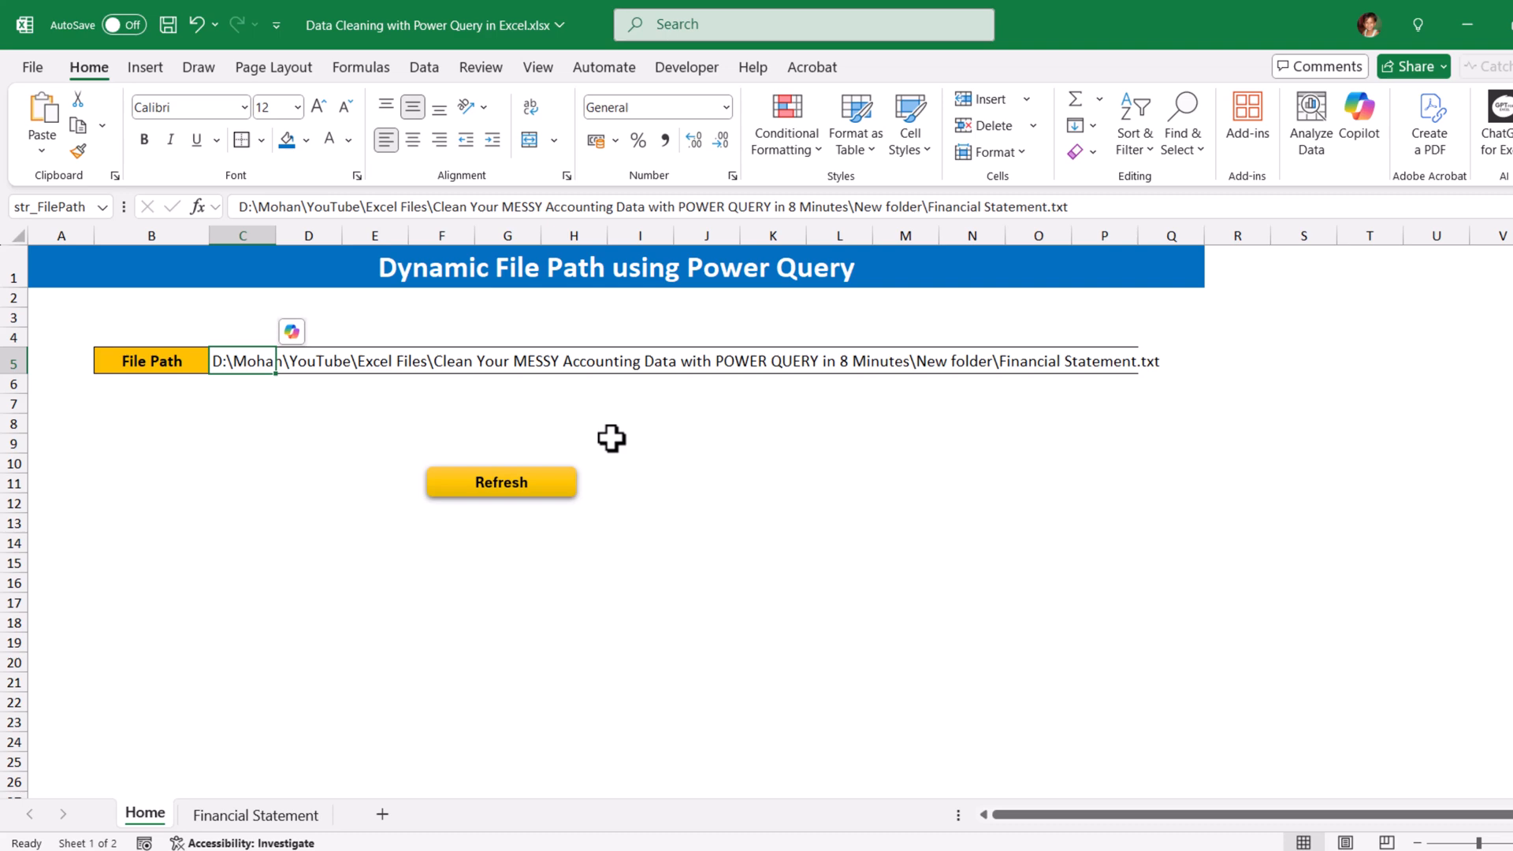
left_click(501, 482)
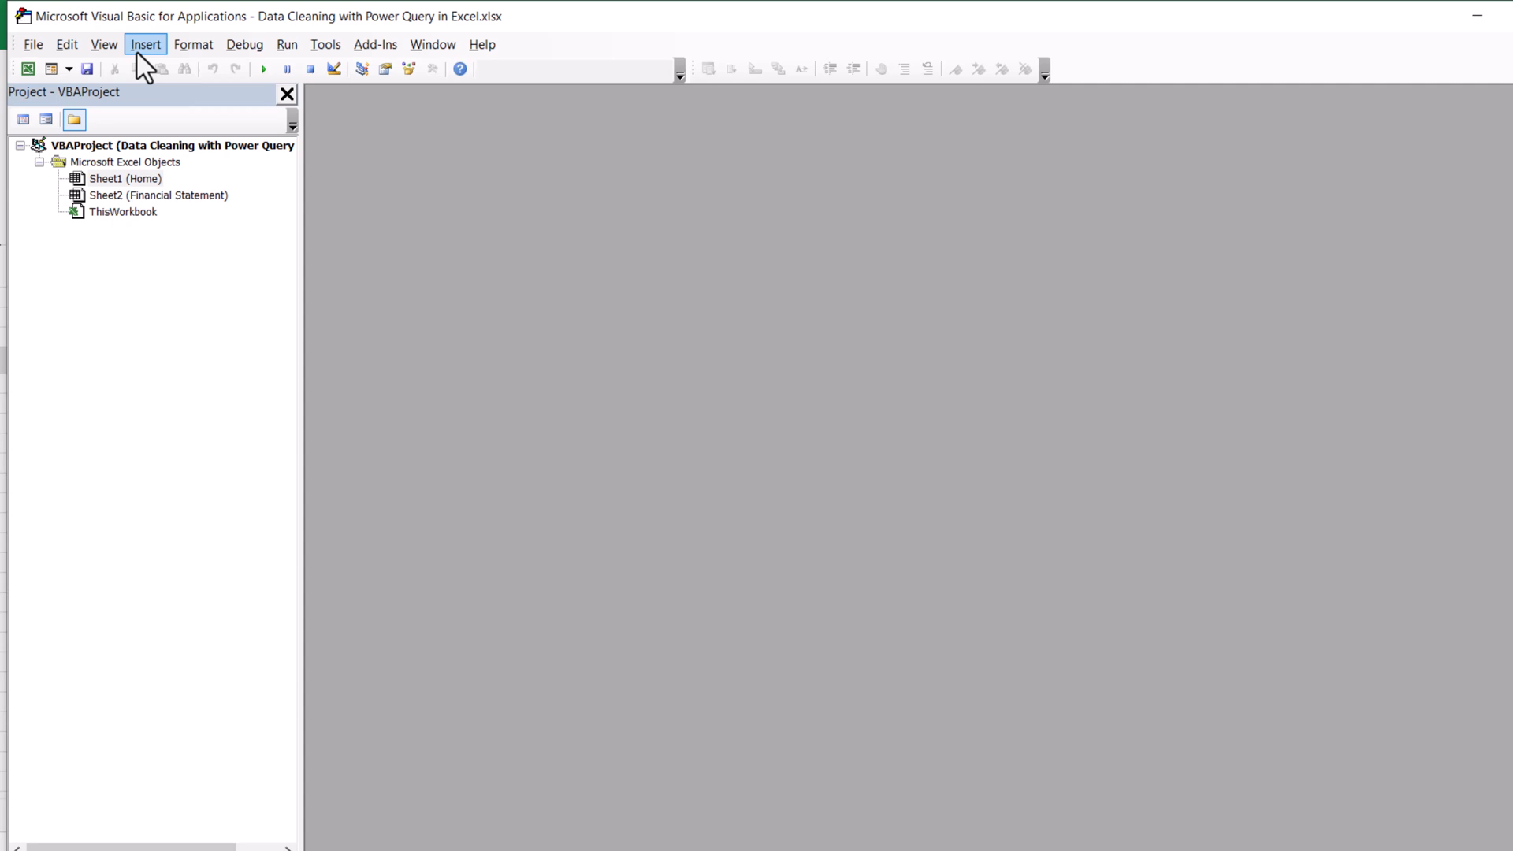
Insert a new module and rename Module1 to mod_RefreshData in the Properties window.
left_click(145, 45)
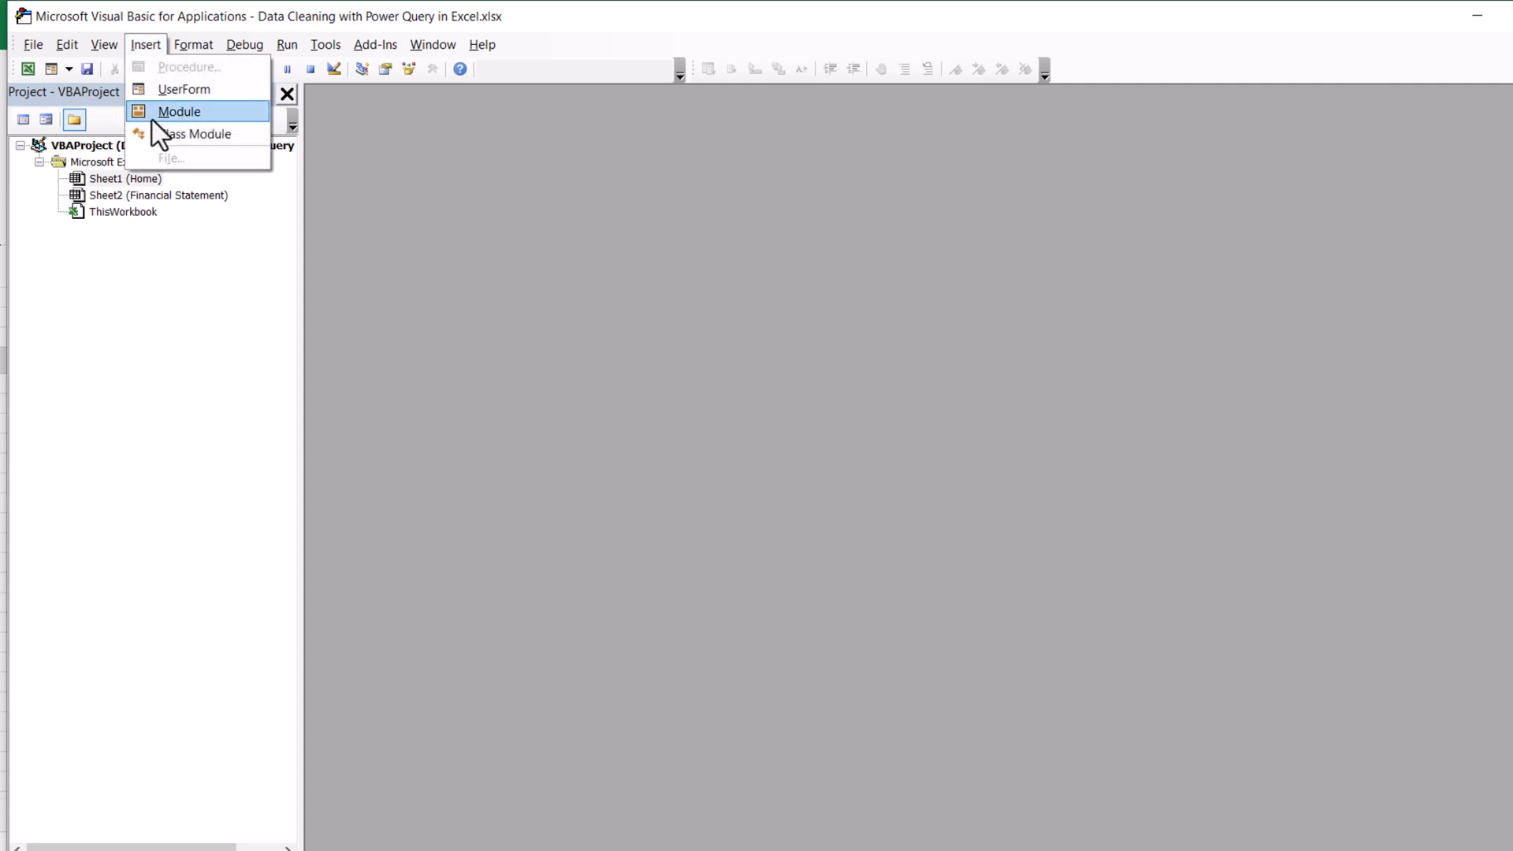
left_click(178, 111)
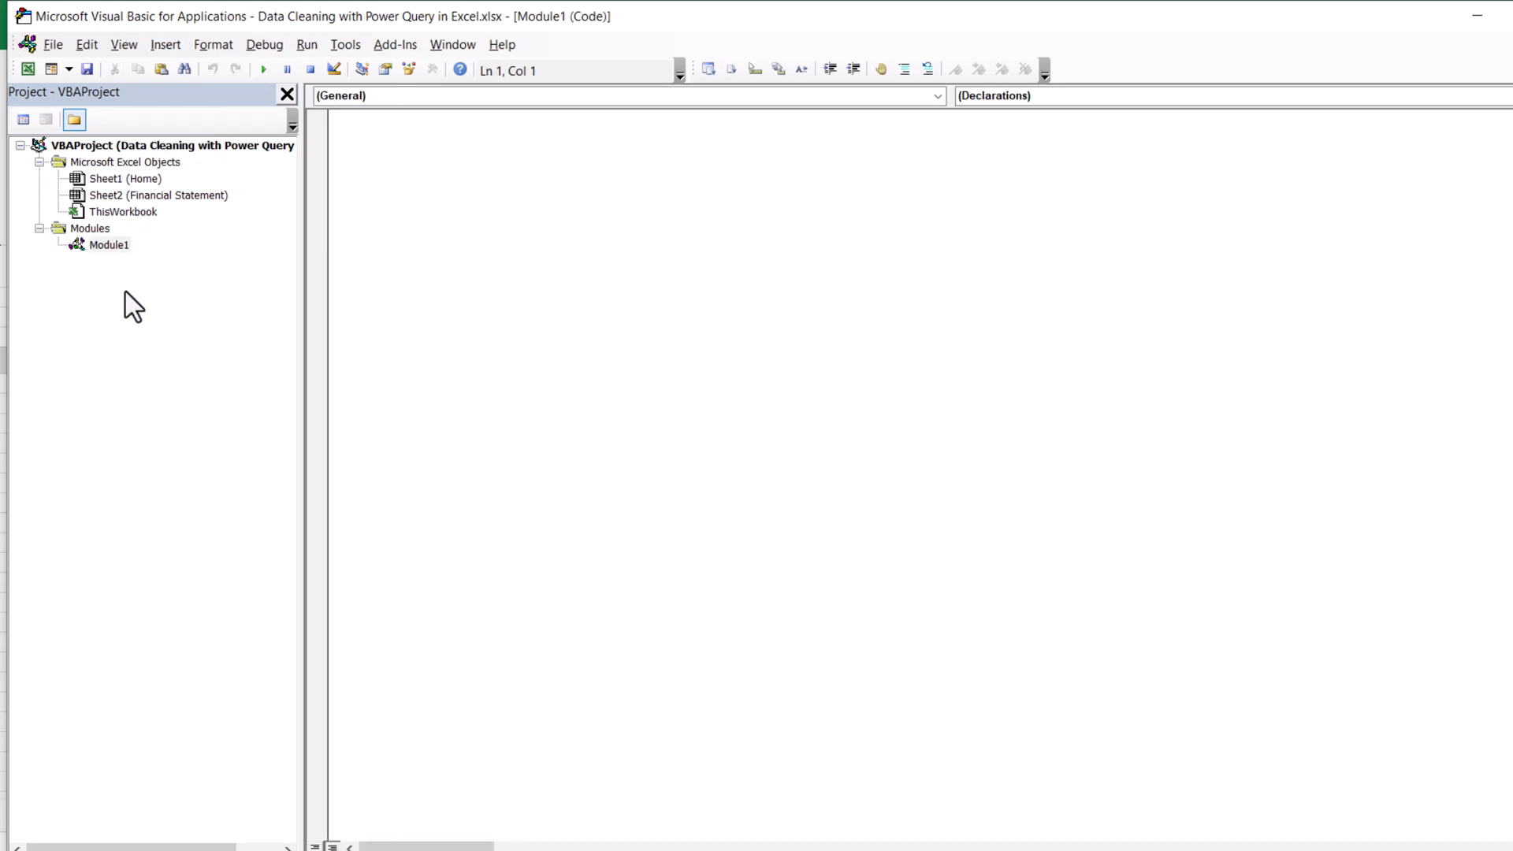
left_click(385, 67)
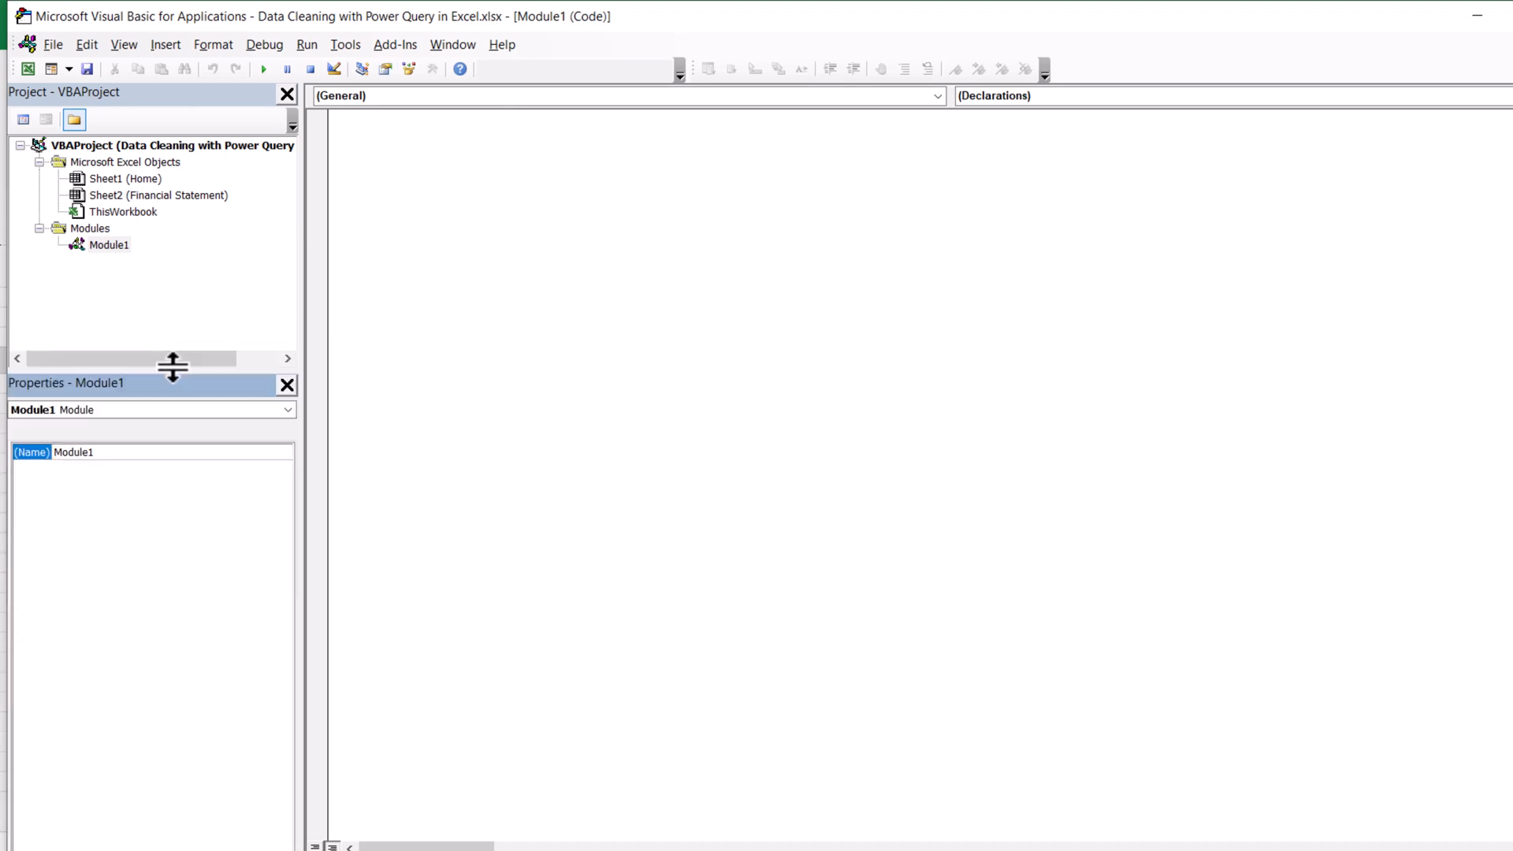
left_click(74, 452)
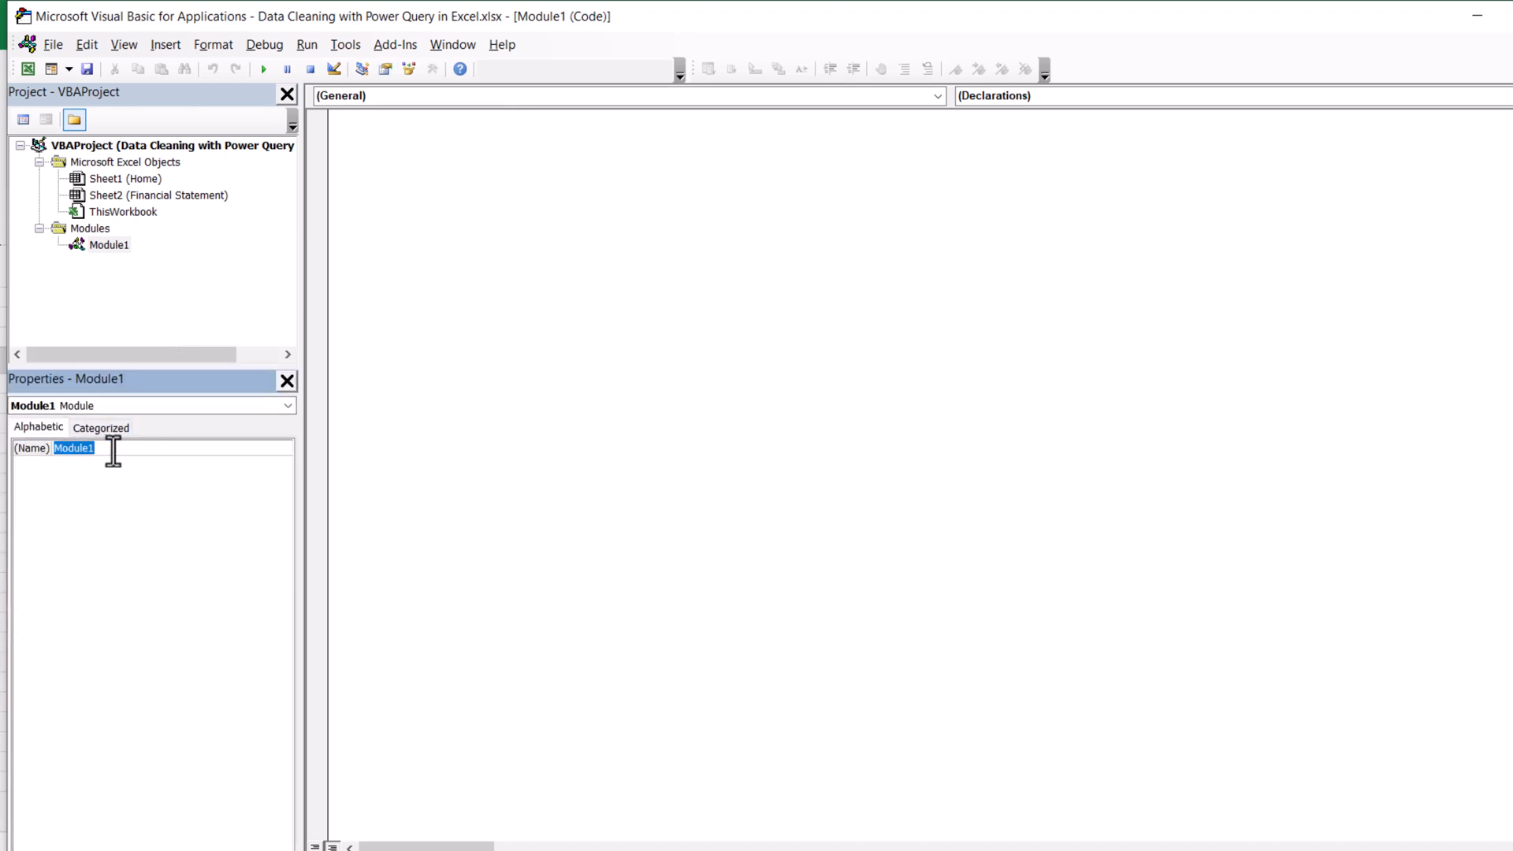
type("mod_RefreshData")
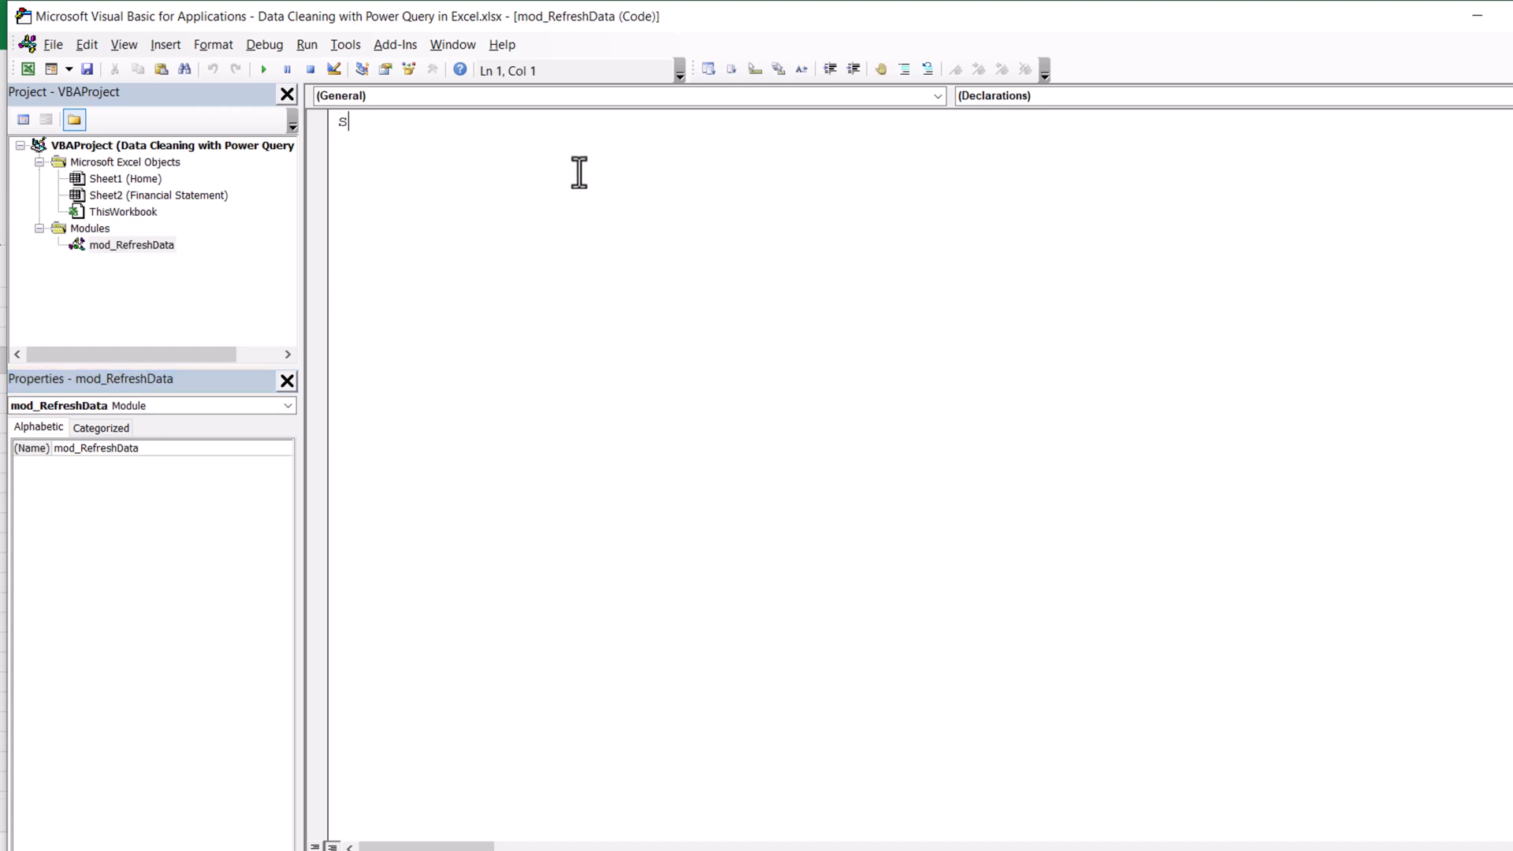
Write Sub Refresh_Data with Sheet2.ListObjects(1).Refresh to refresh the statement table.
type("ub")
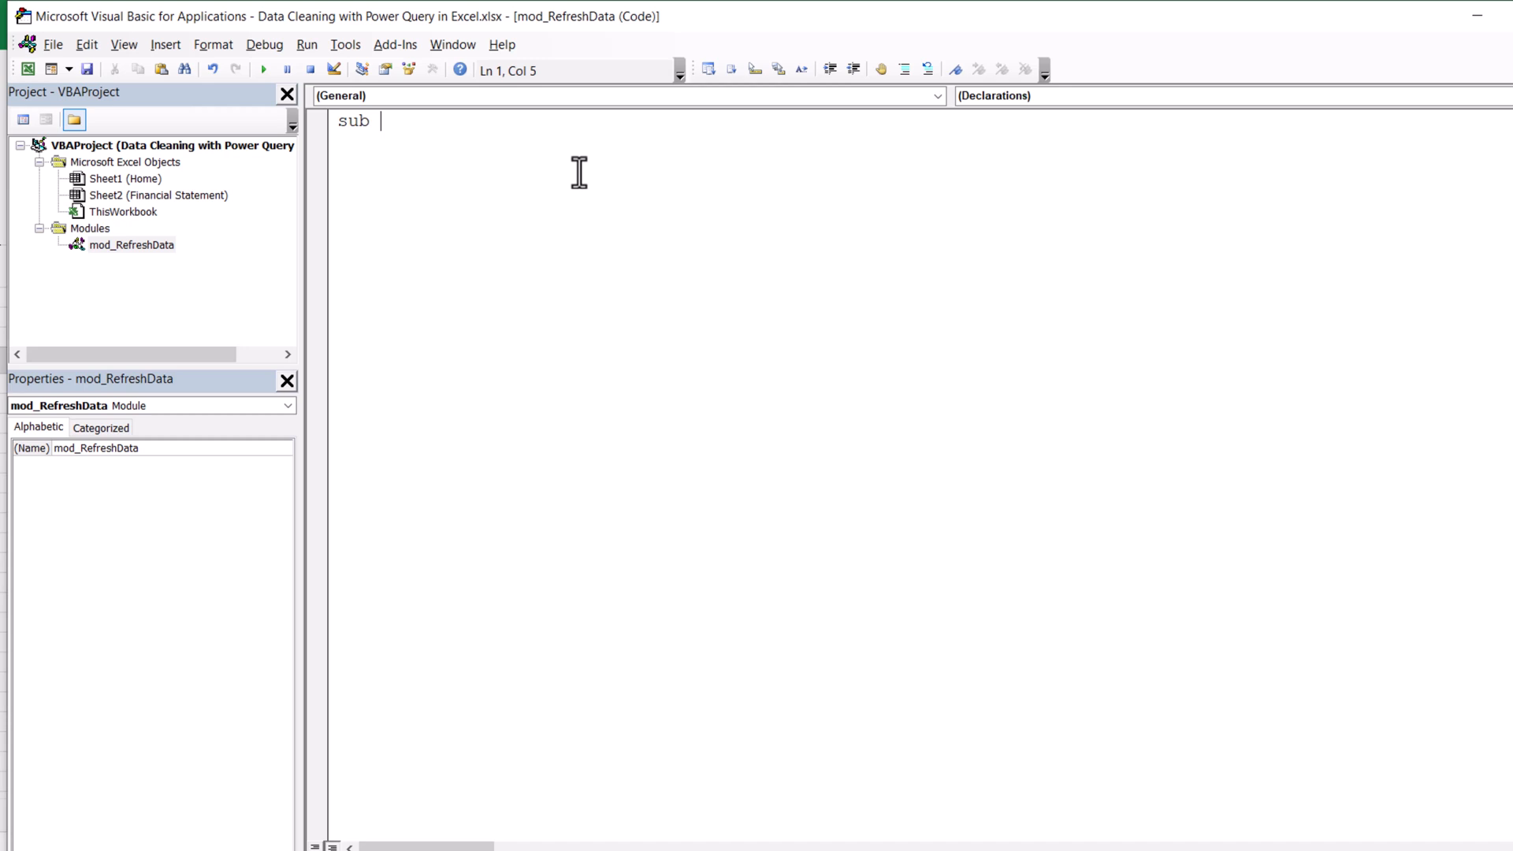
type("Refresh_Dart")
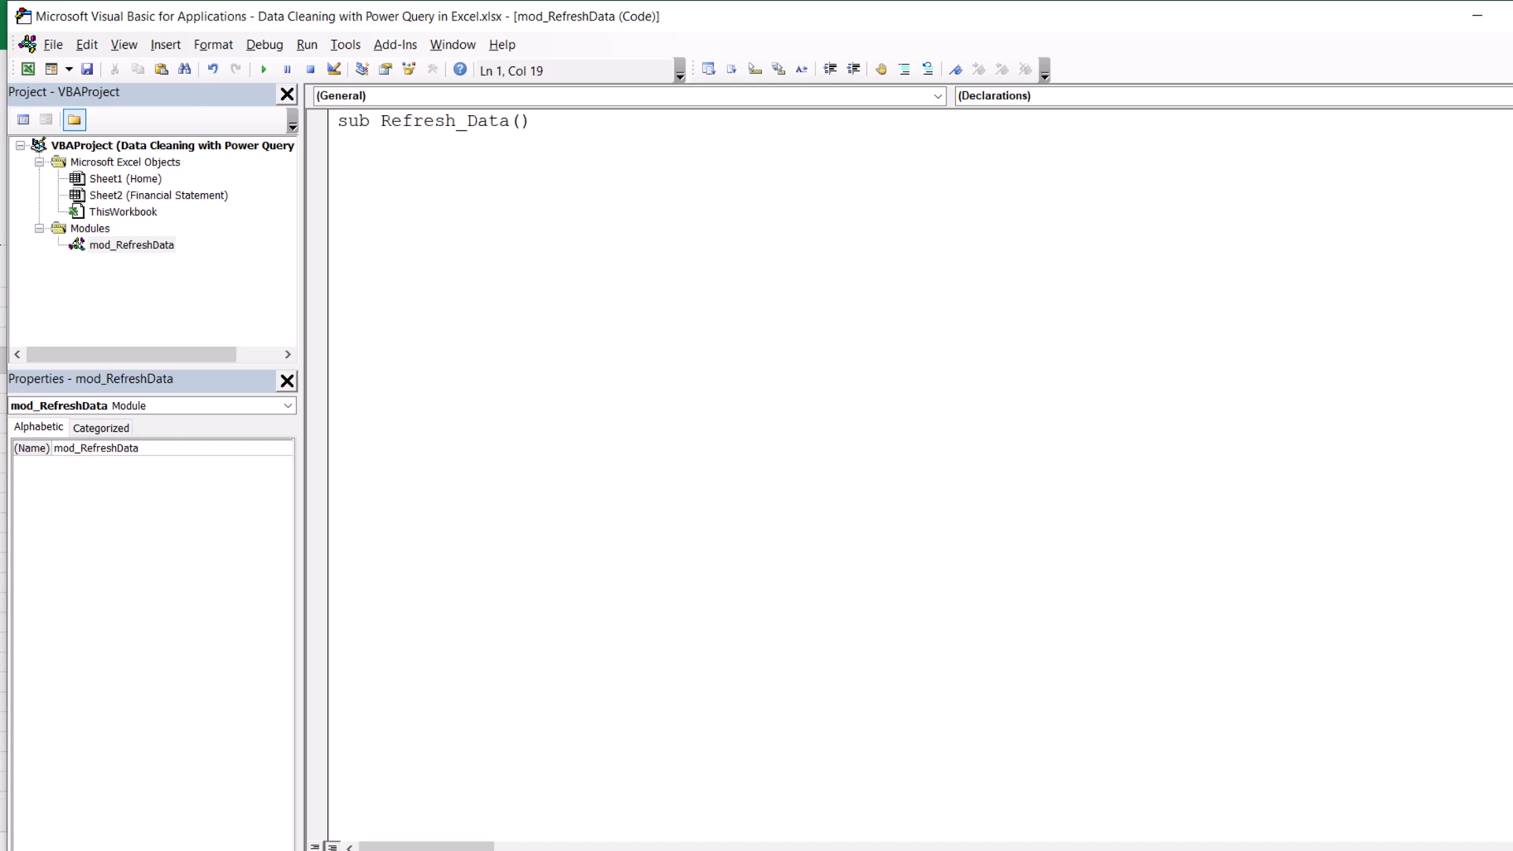
type("Sheet2.")
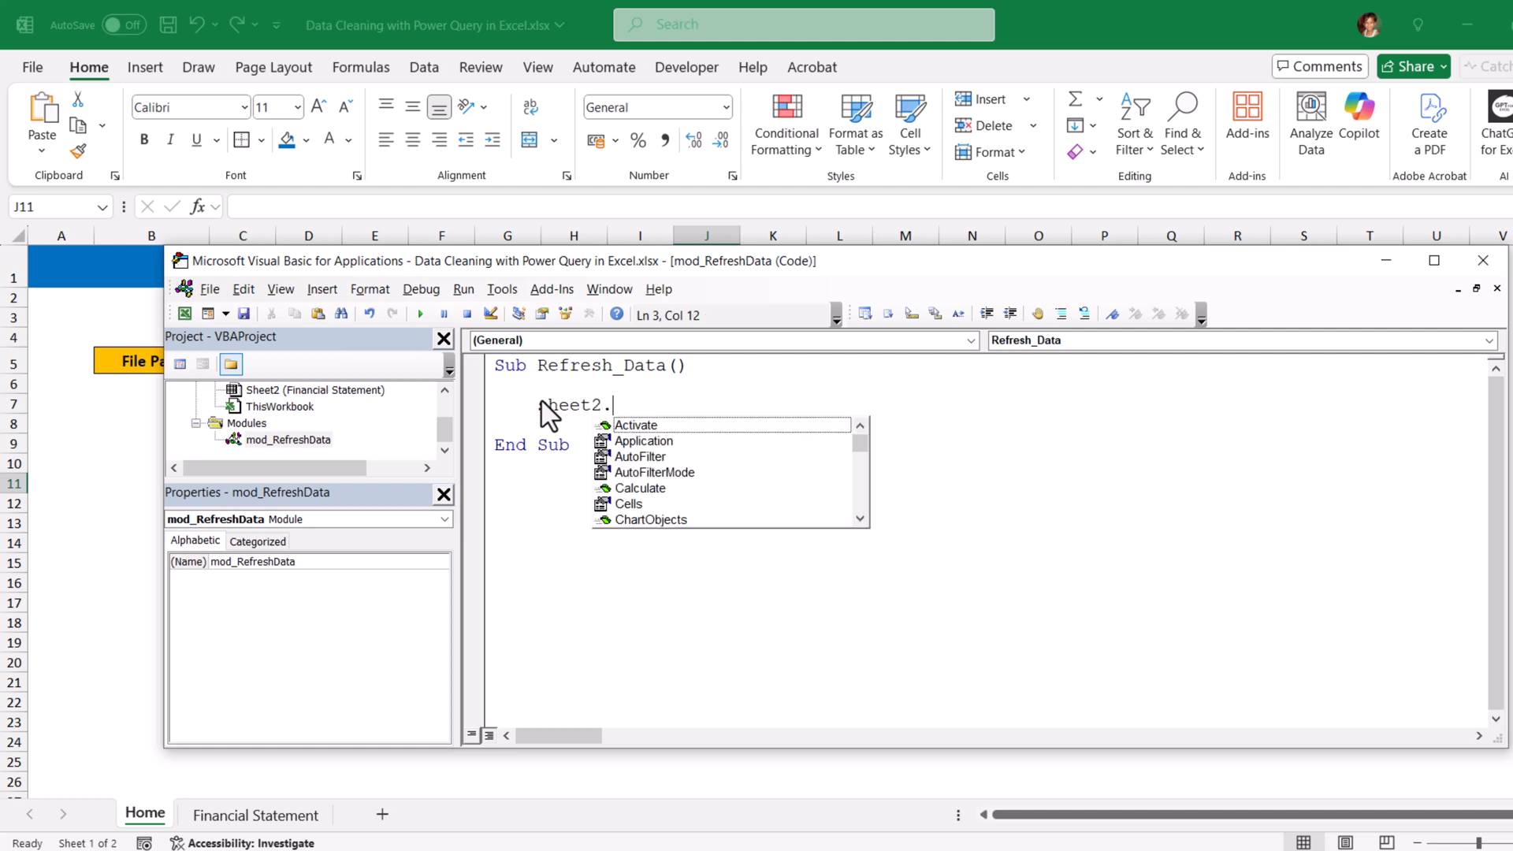
type("ListObjects")
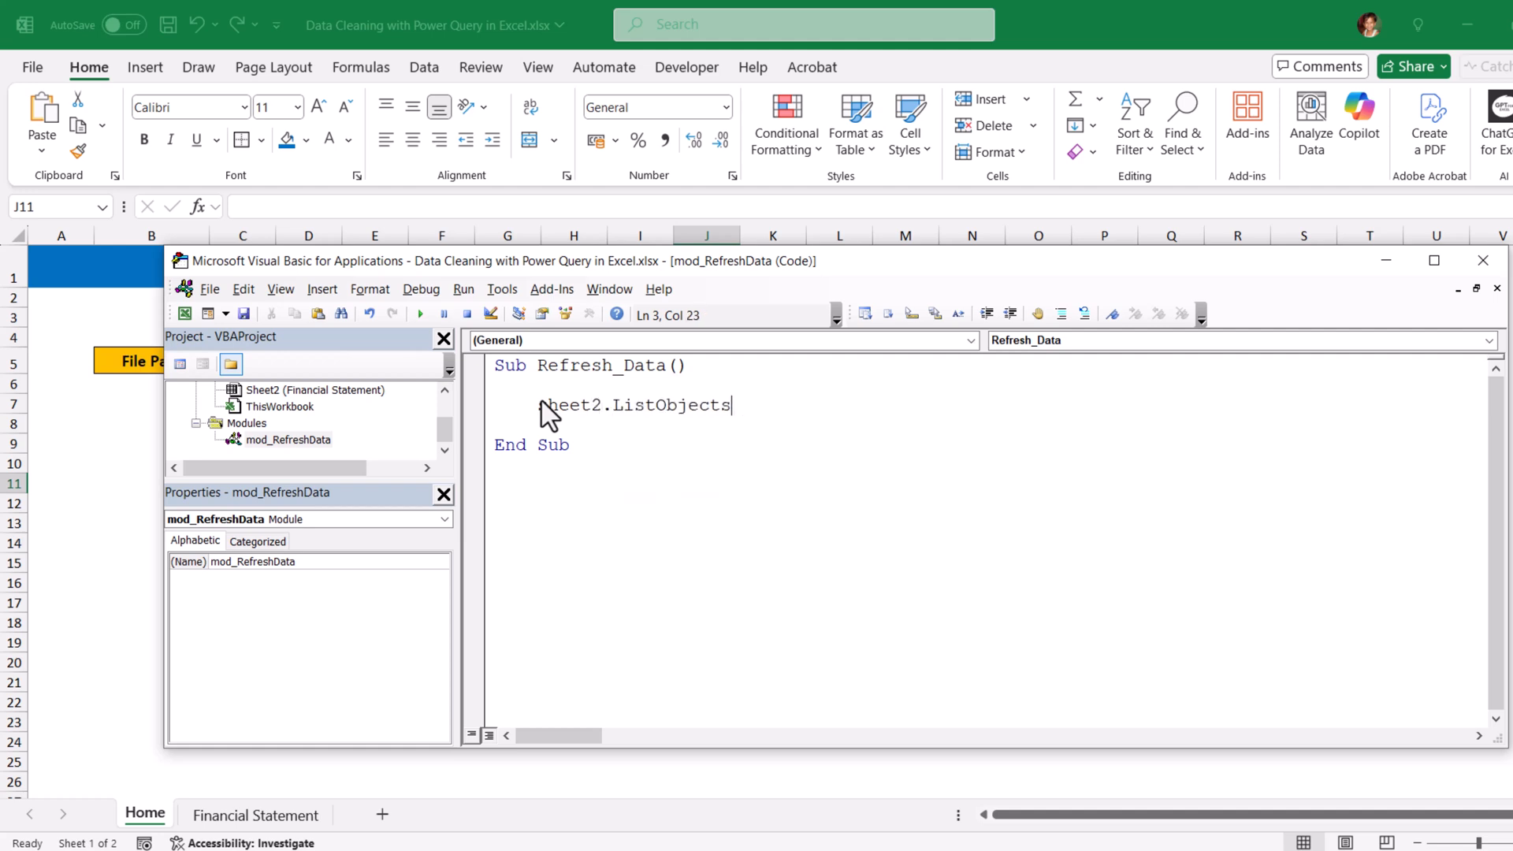
type("(1")
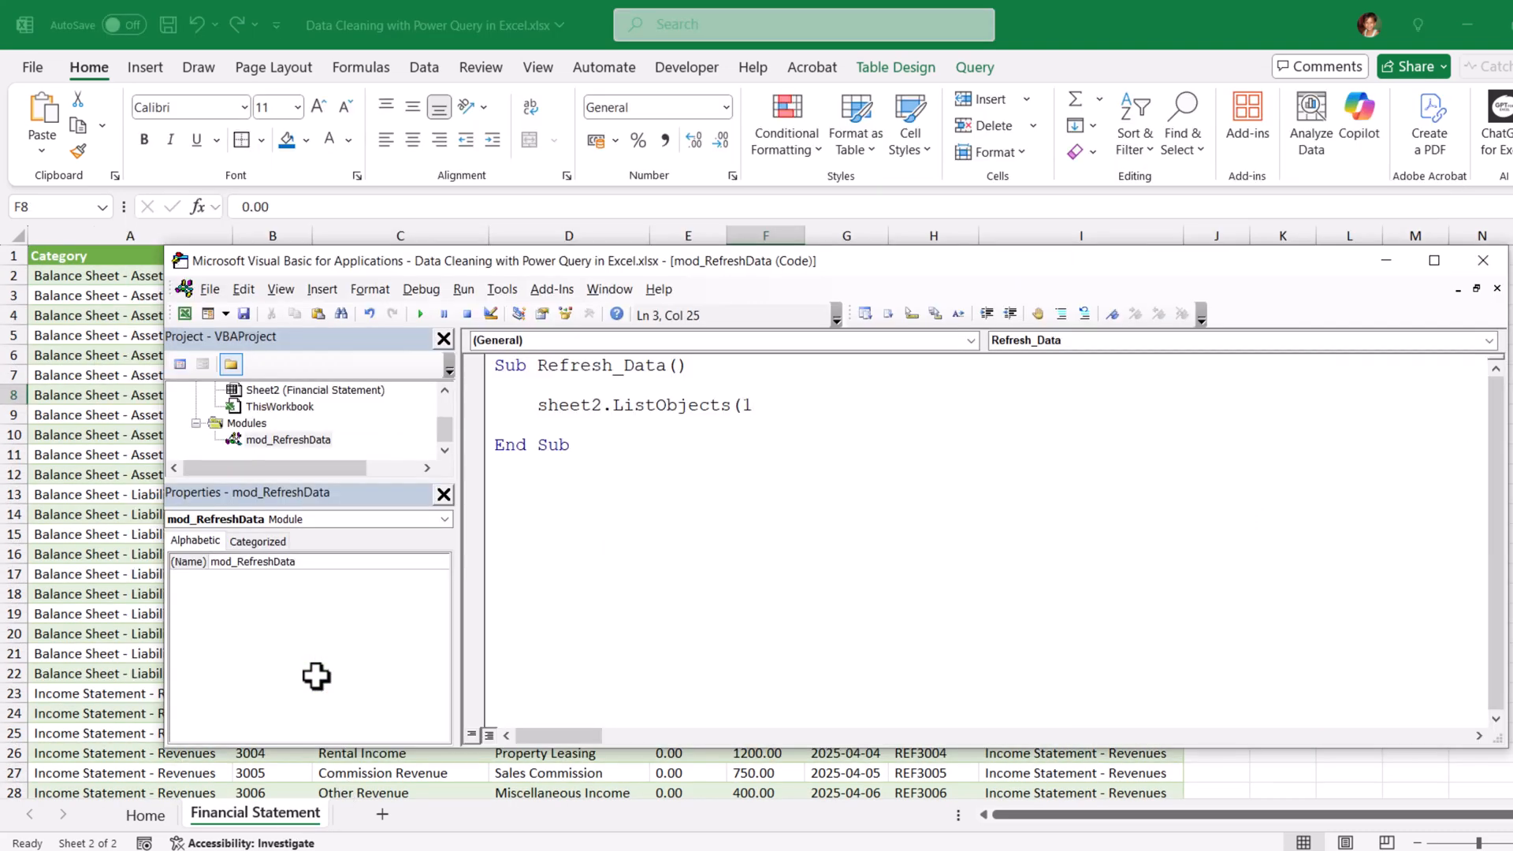
type(").Refresh")
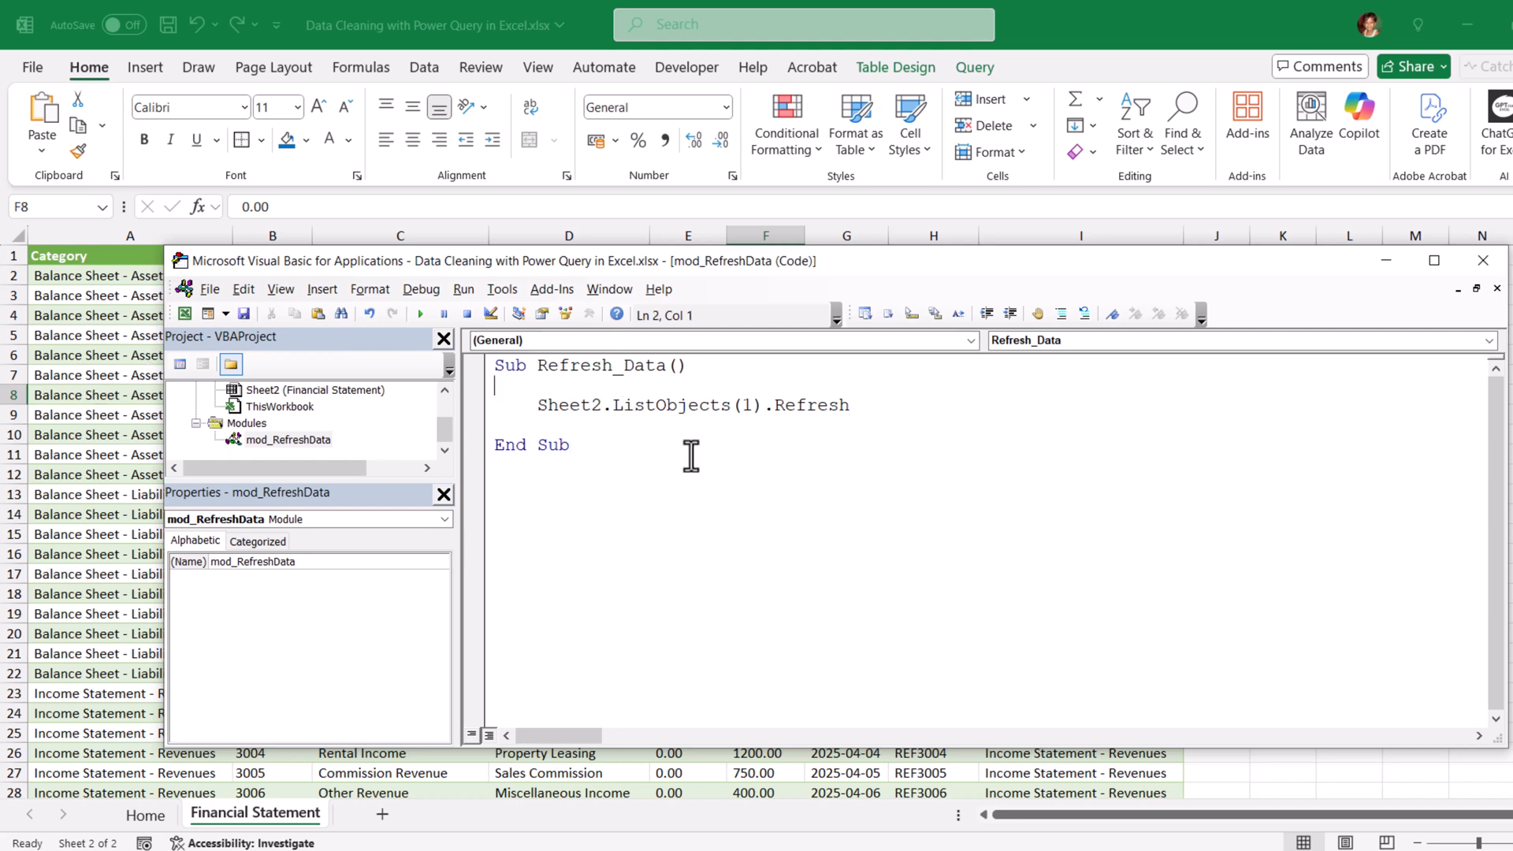
Add MsgBox "Refreshed successfully", vbInformation after the refresh statement.
left_click(569, 444)
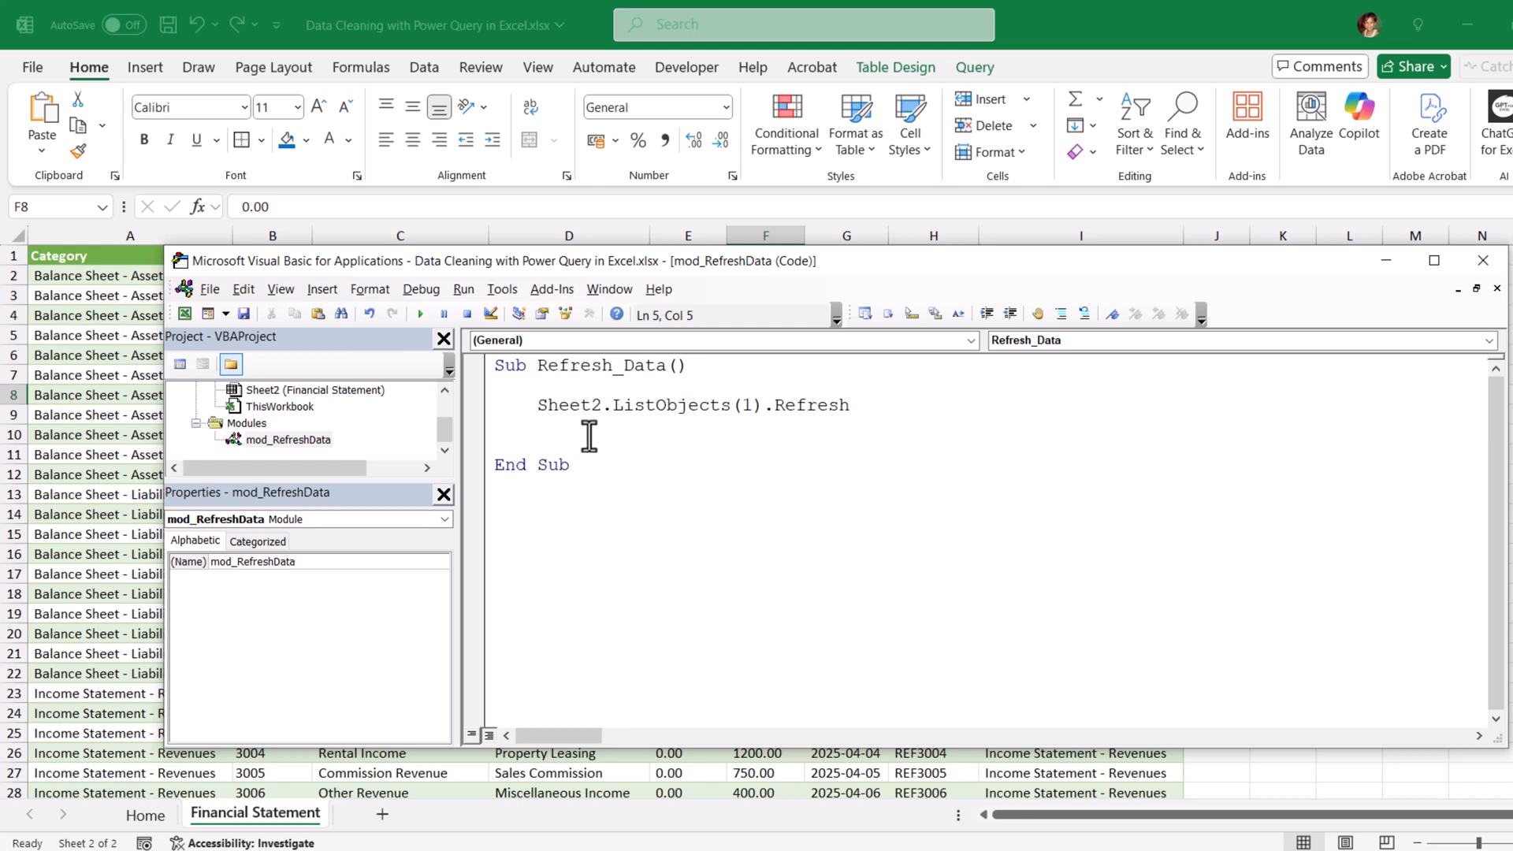
type("ms")
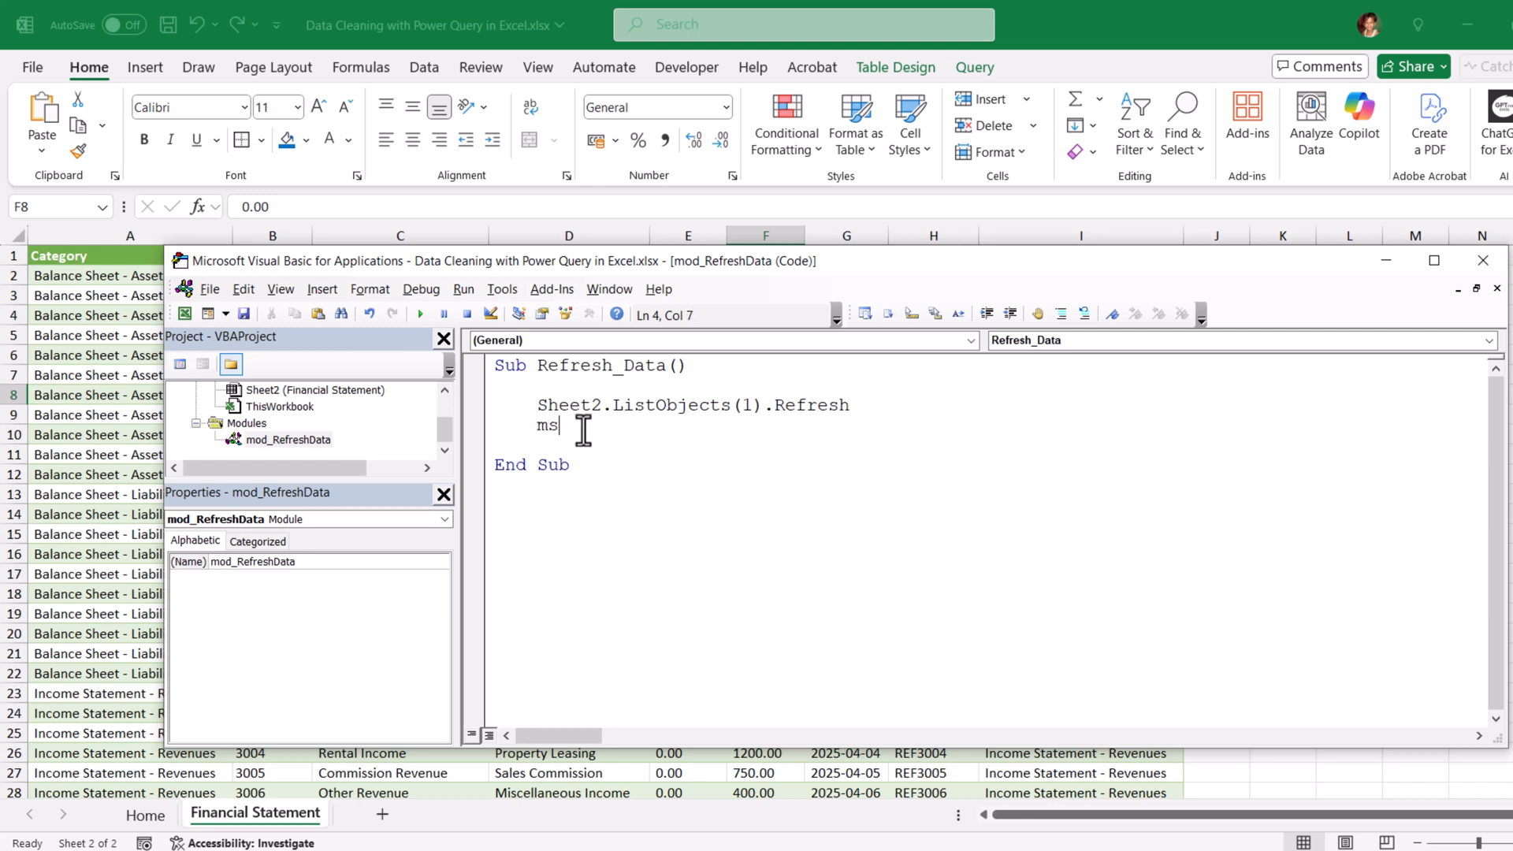
type("gbox")
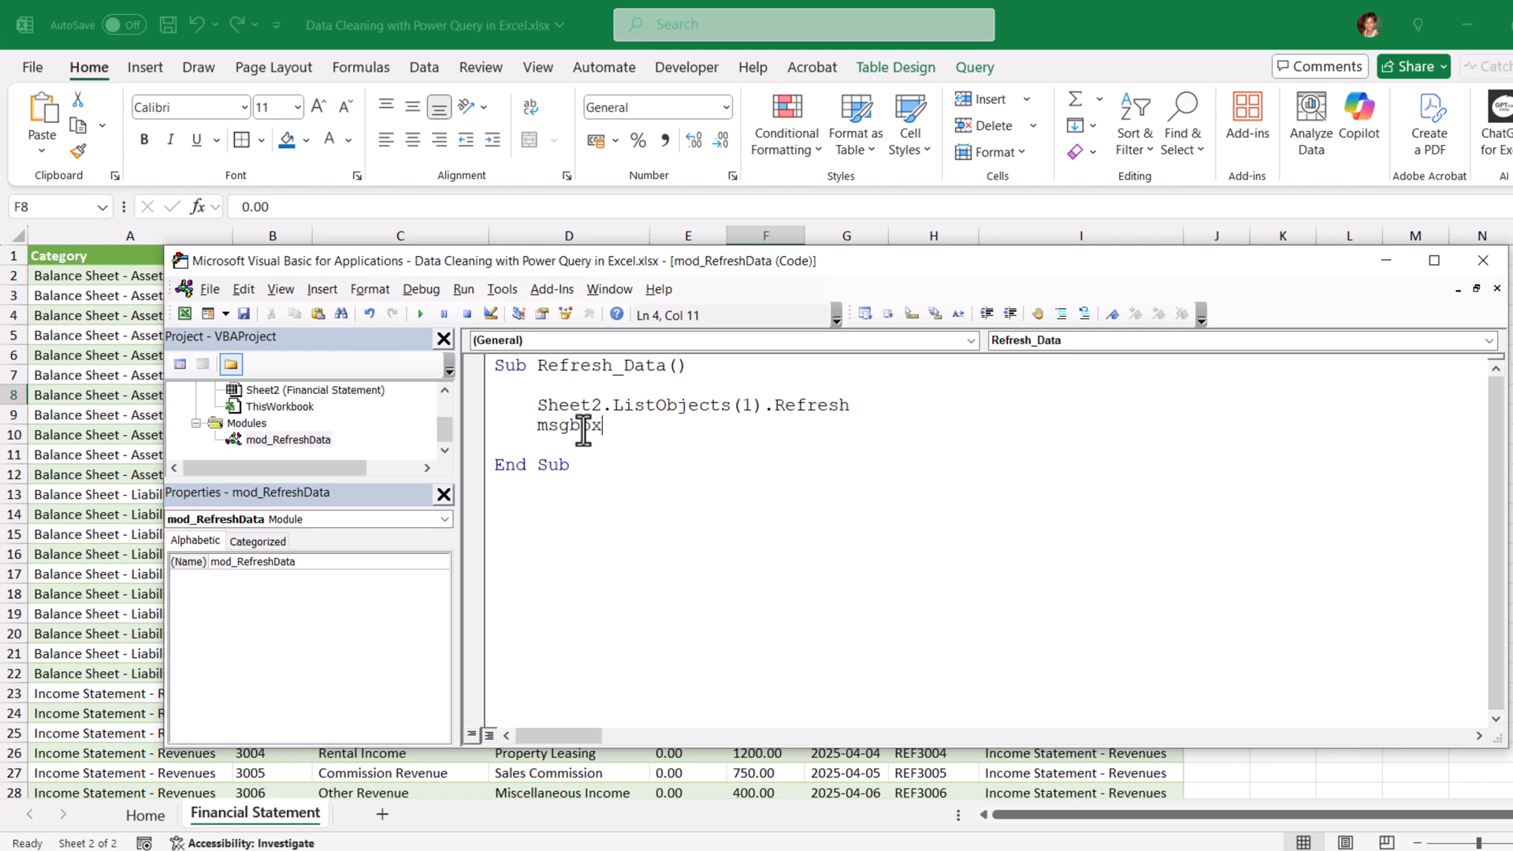
type("\"Refr")
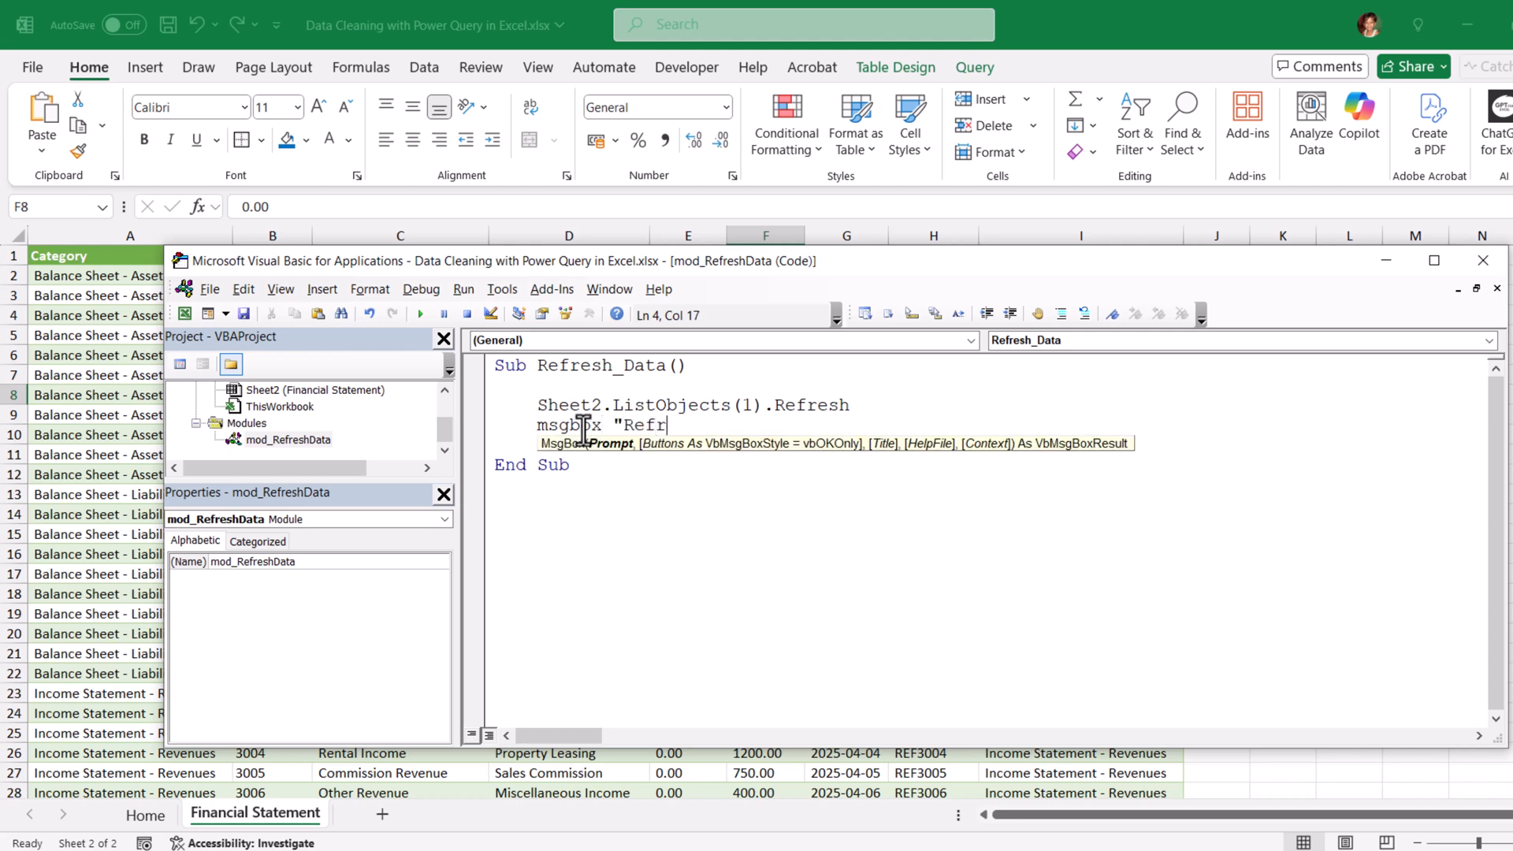
type("eshed succ")
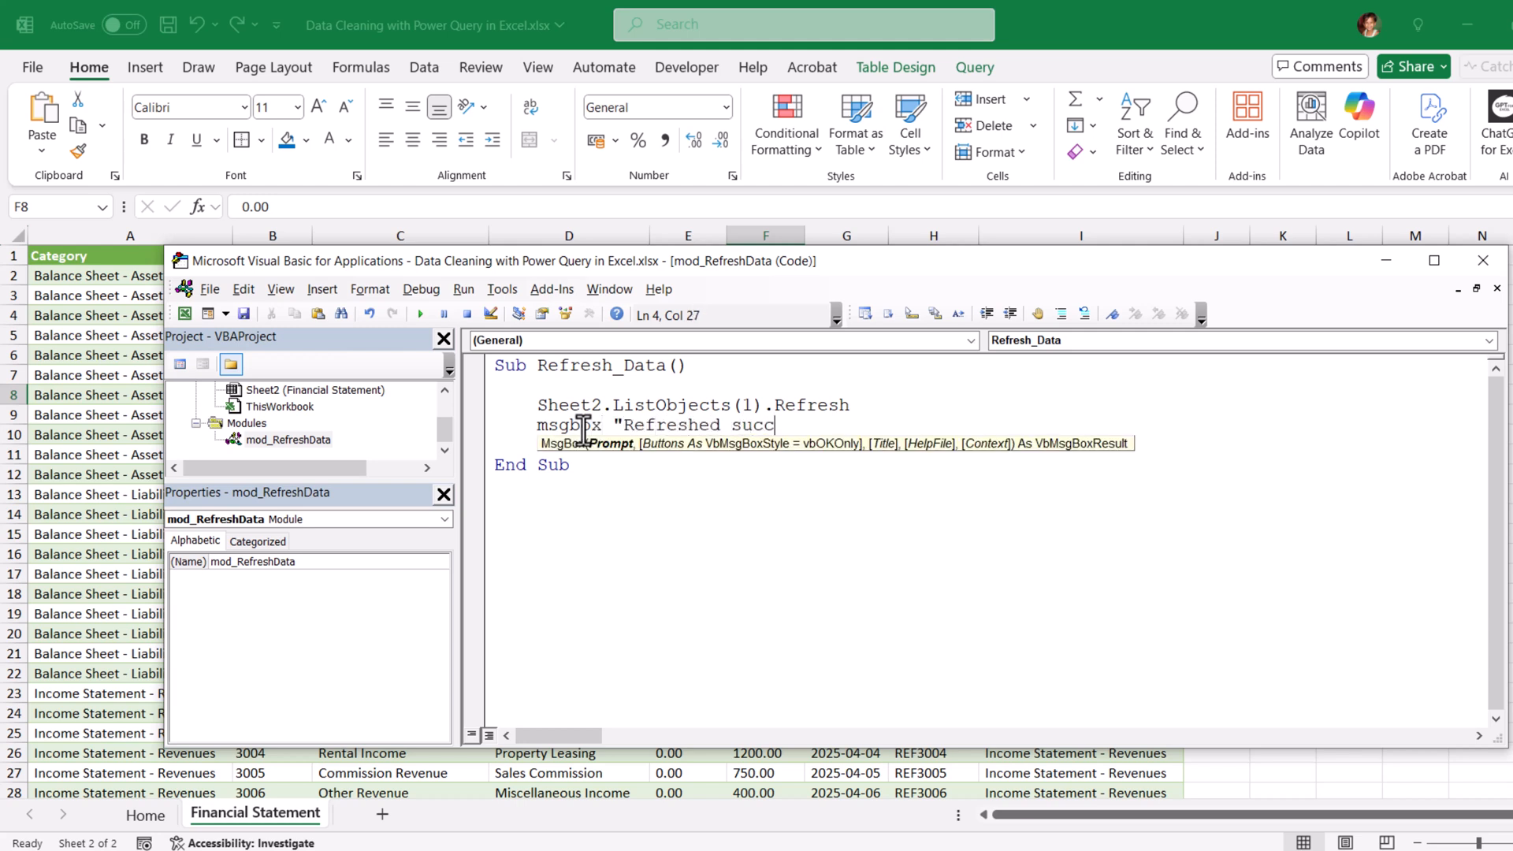
type("essfully")
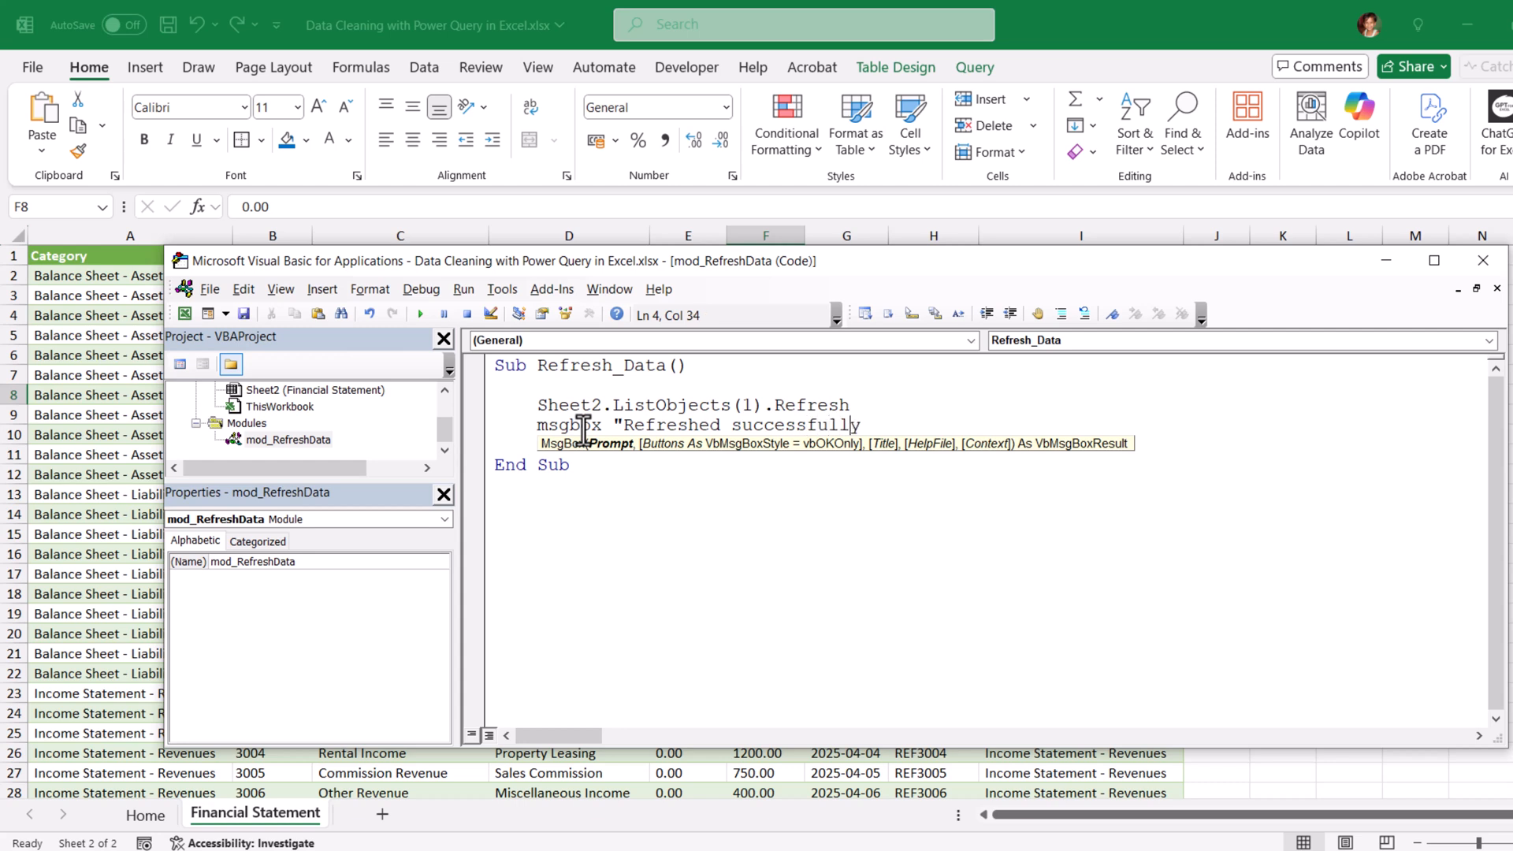
type(",v")
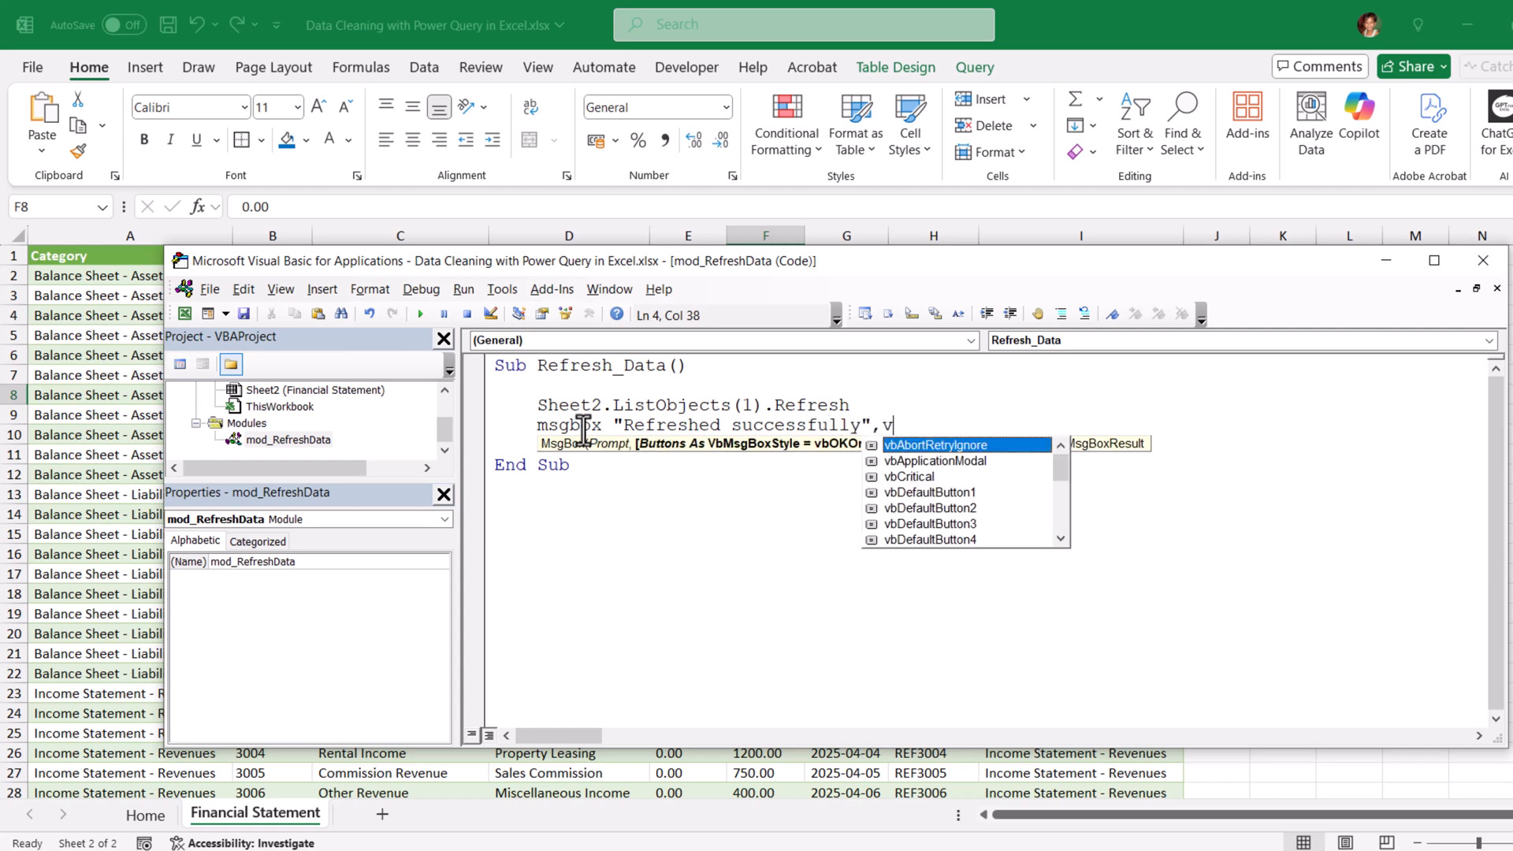
type("bInformation")
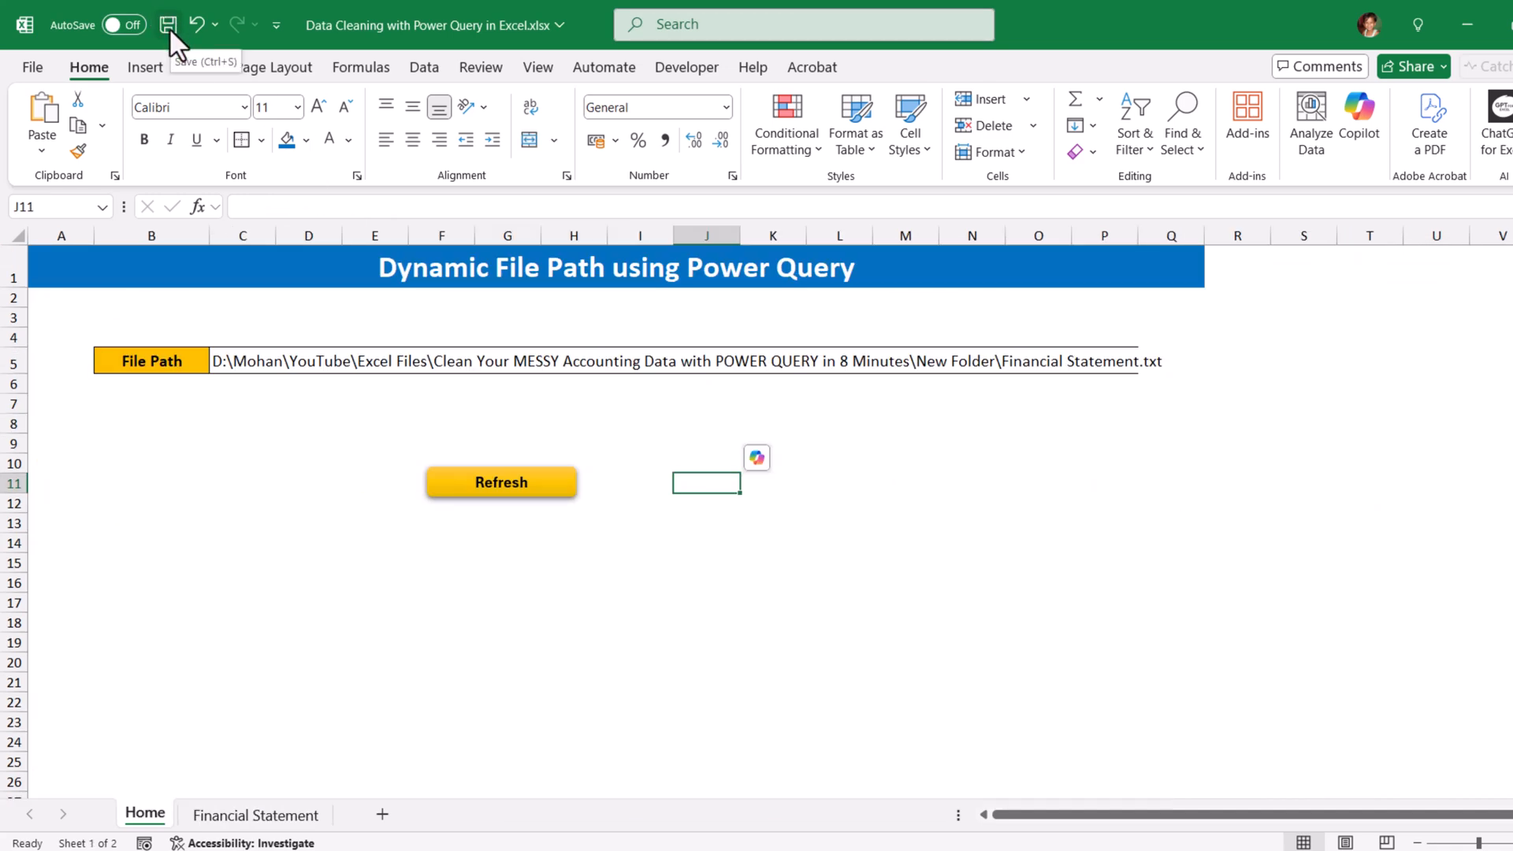
Save the workbook to this PC as an Excel Macro-Enabled Workbook (*.xlsm).
left_click(31, 66)
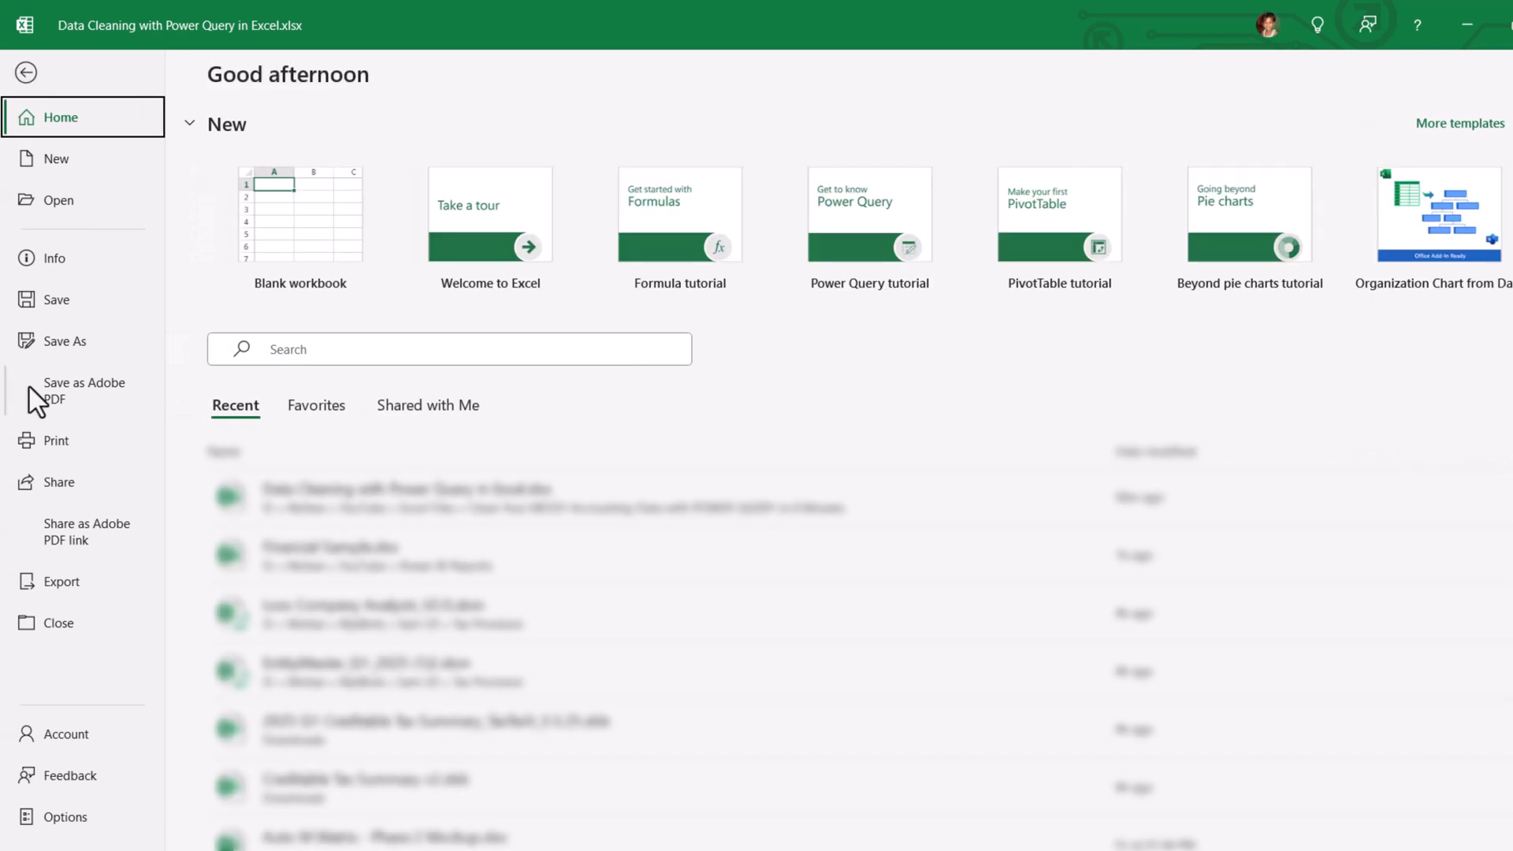
left_click(66, 340)
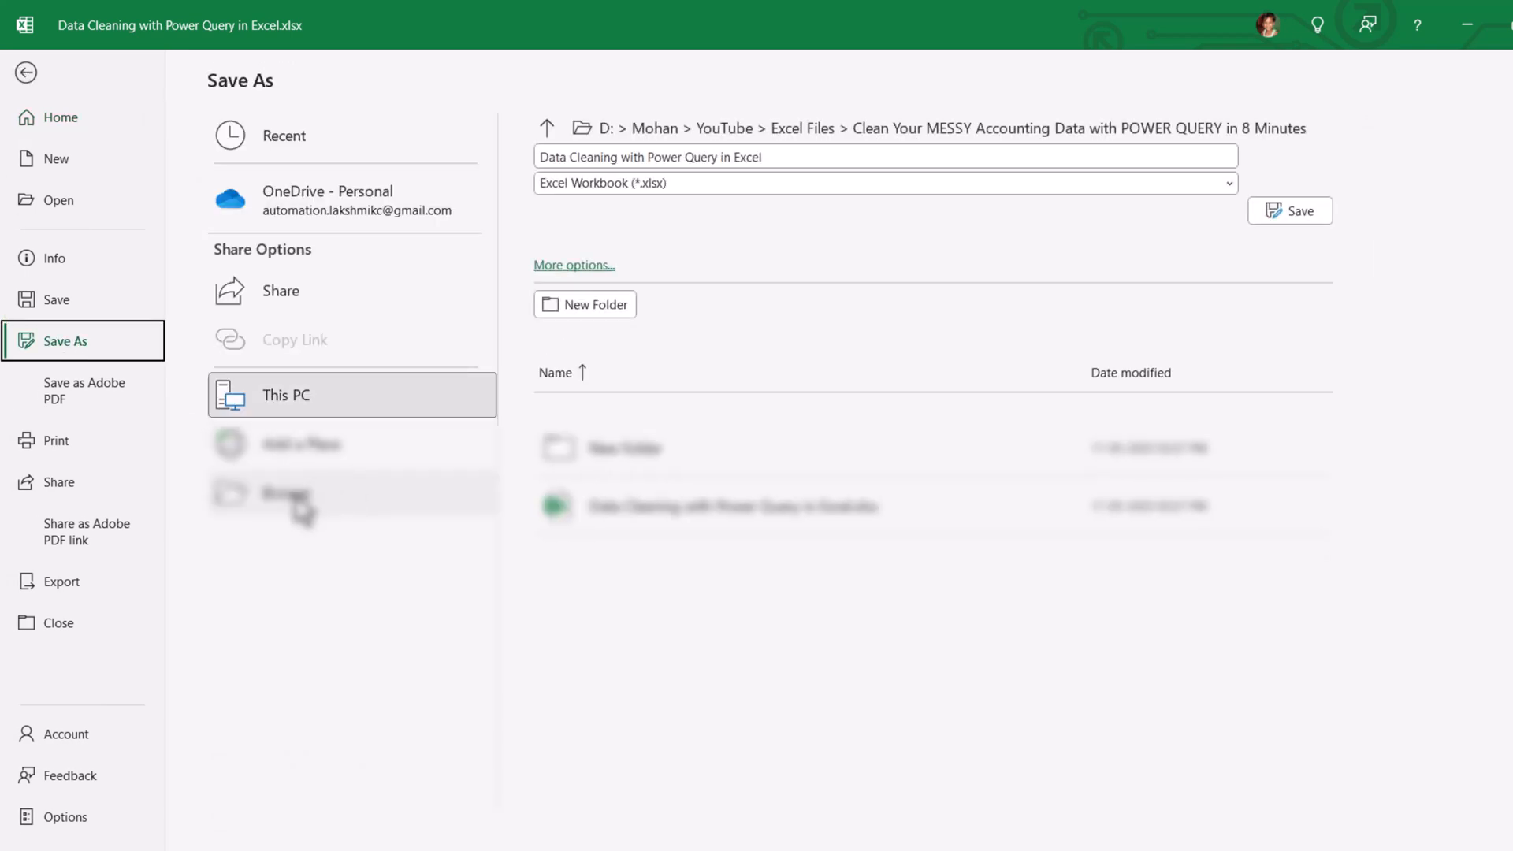
left_click(282, 493)
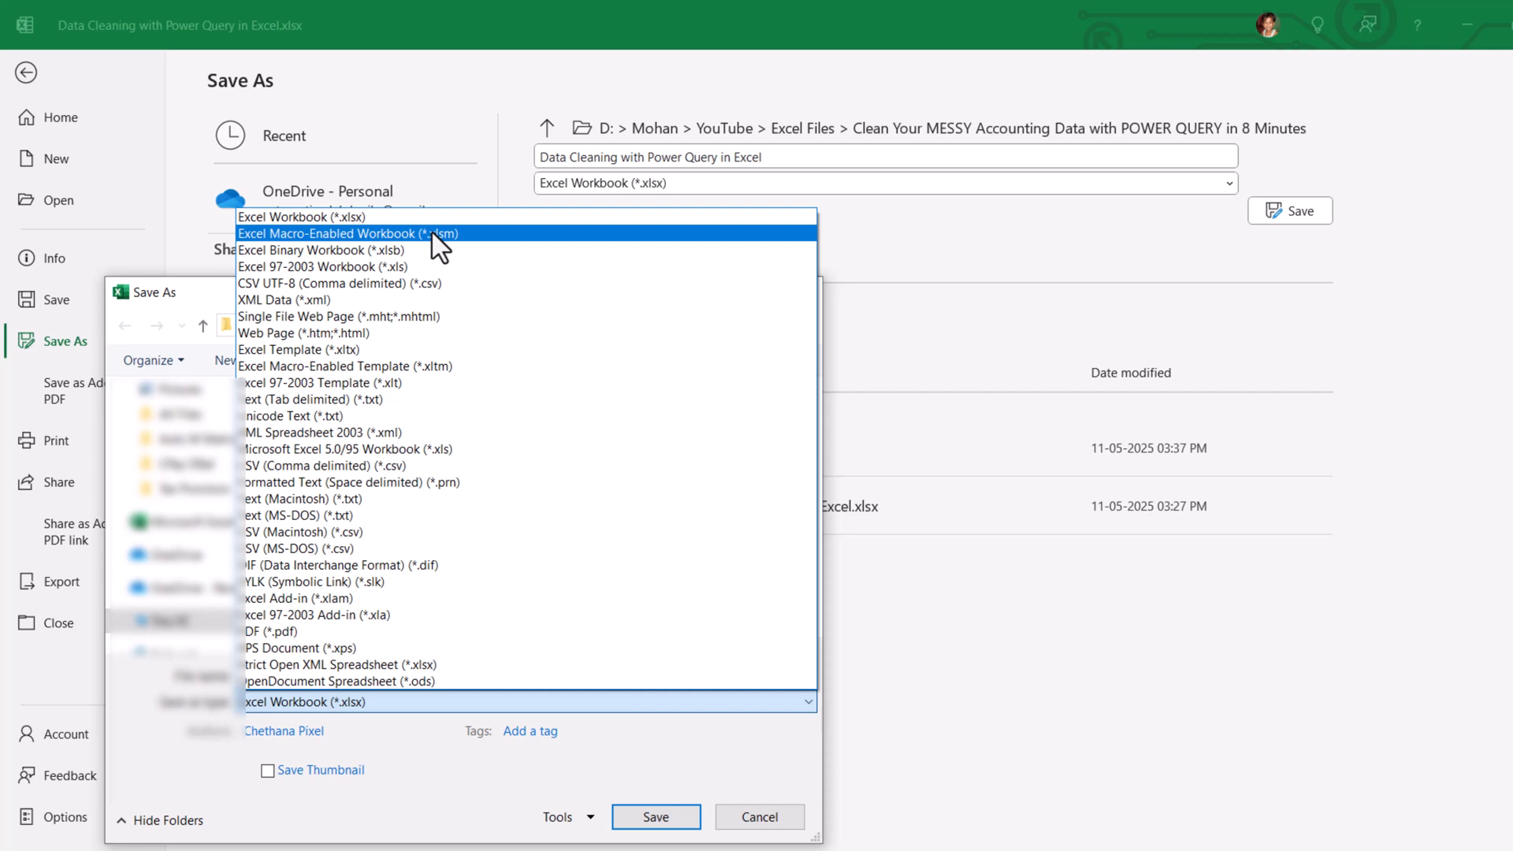
left_click(354, 233)
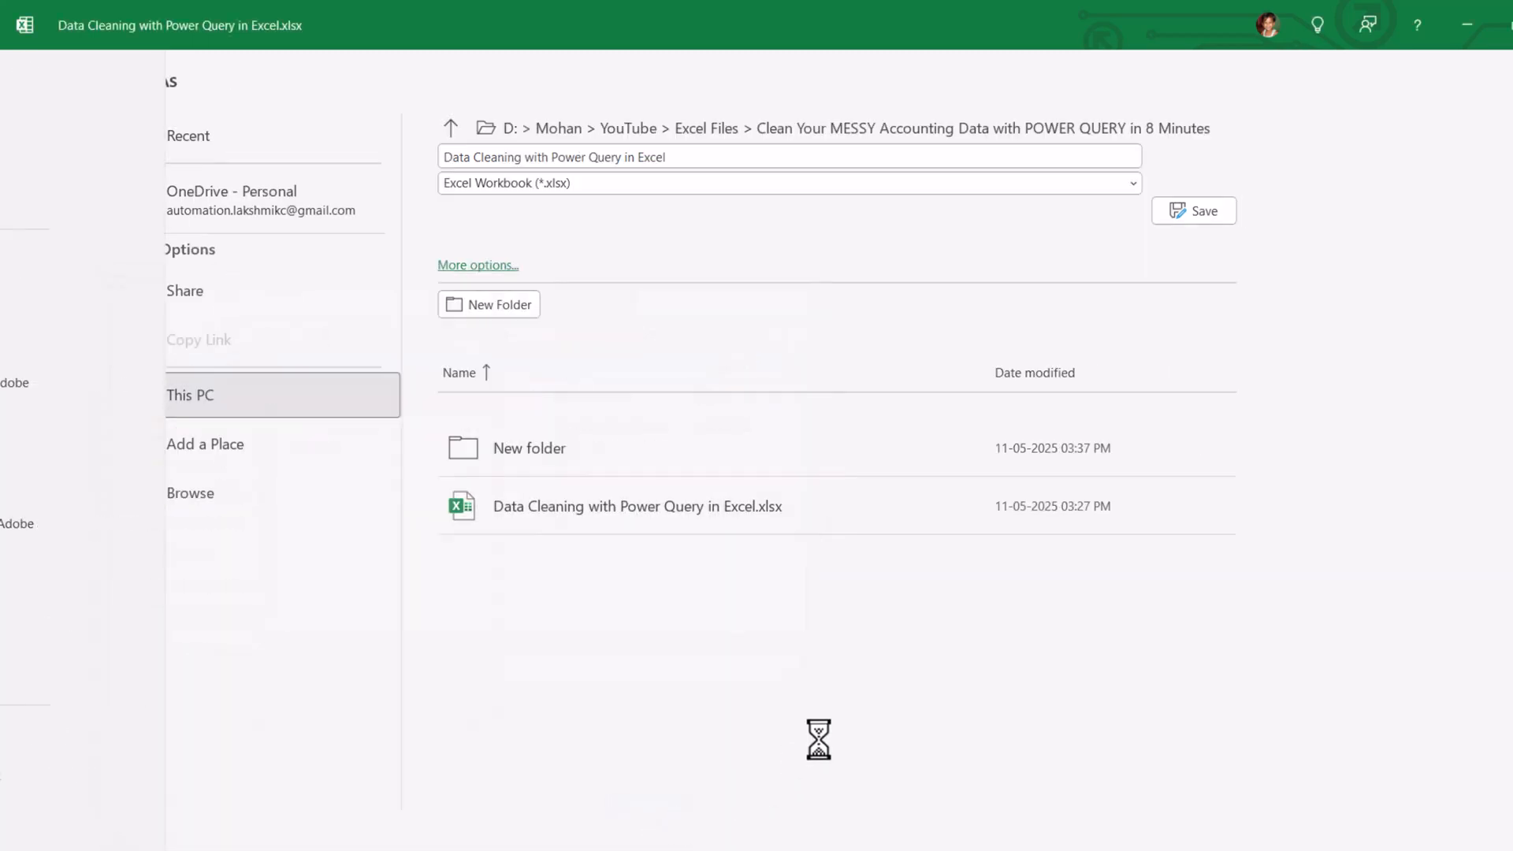
left_click(1192, 209)
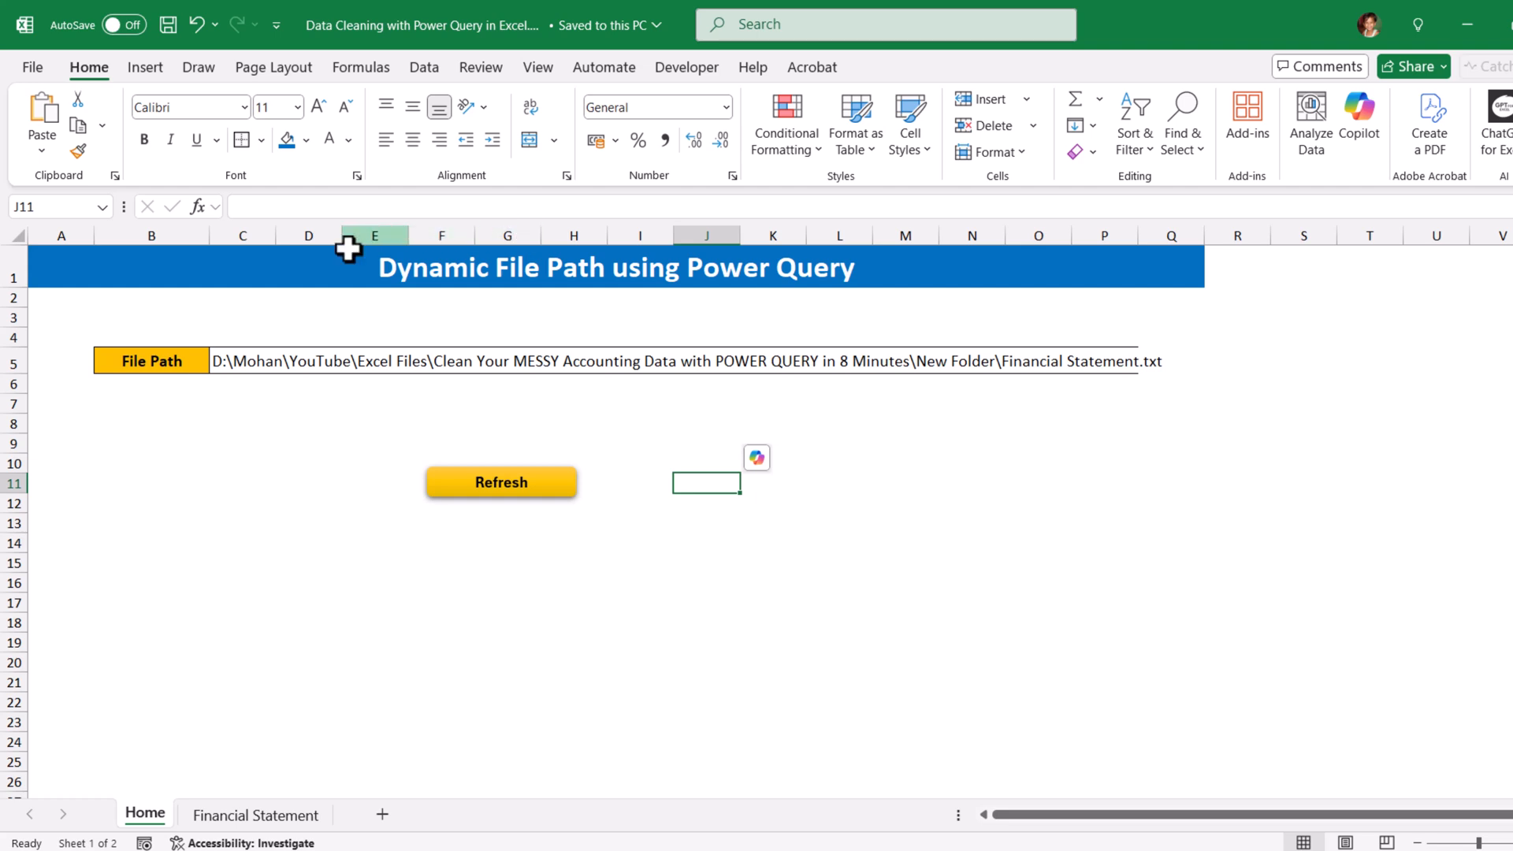
Assign the Refresh_Data macro to the Refresh shape on the Home sheet.
left_click(501, 482)
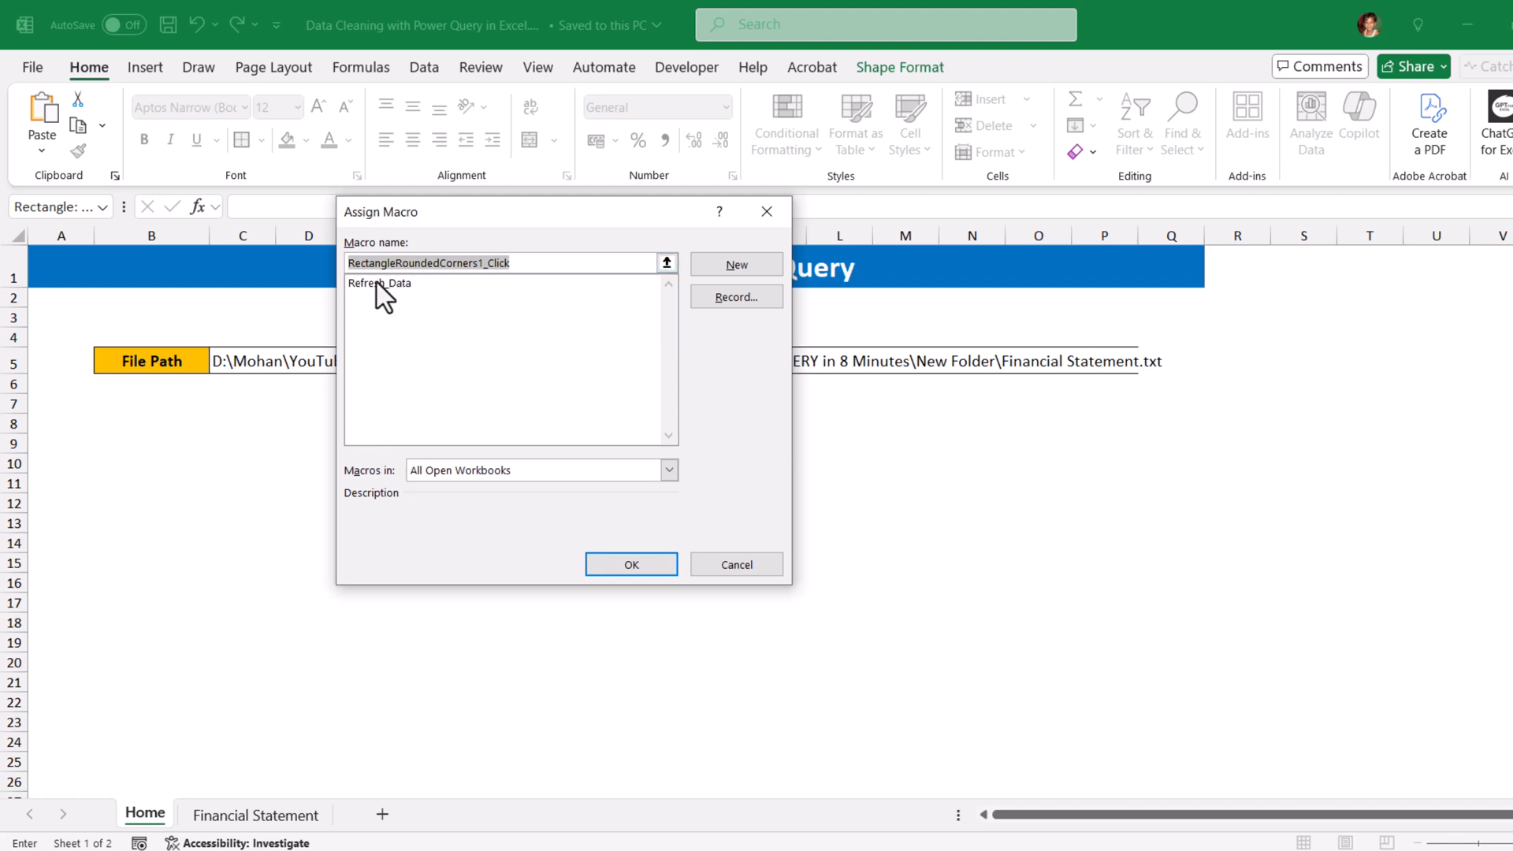
left_click(630, 565)
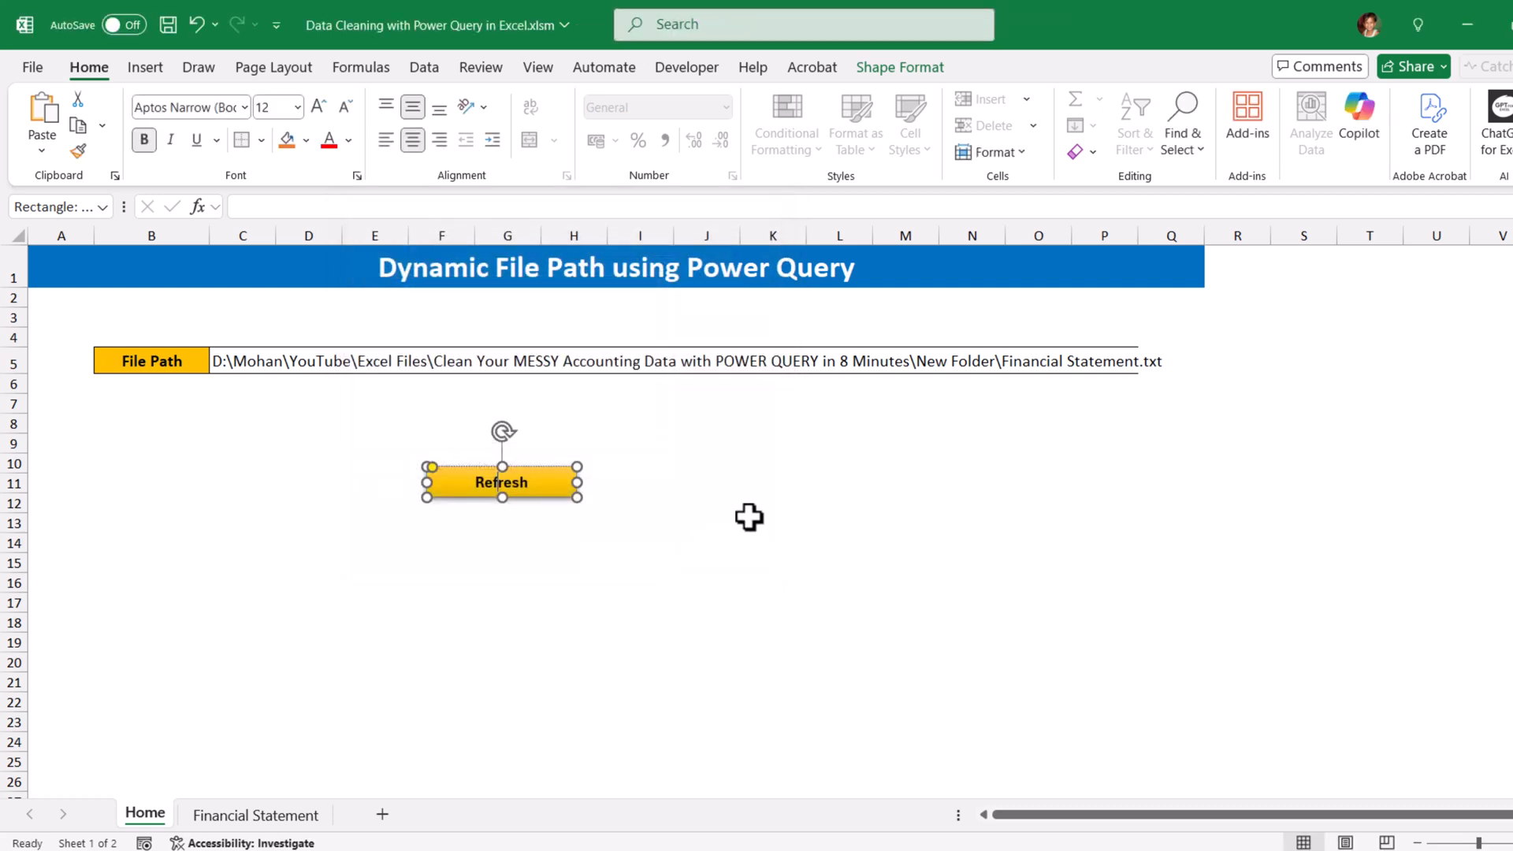
left_click(773, 463)
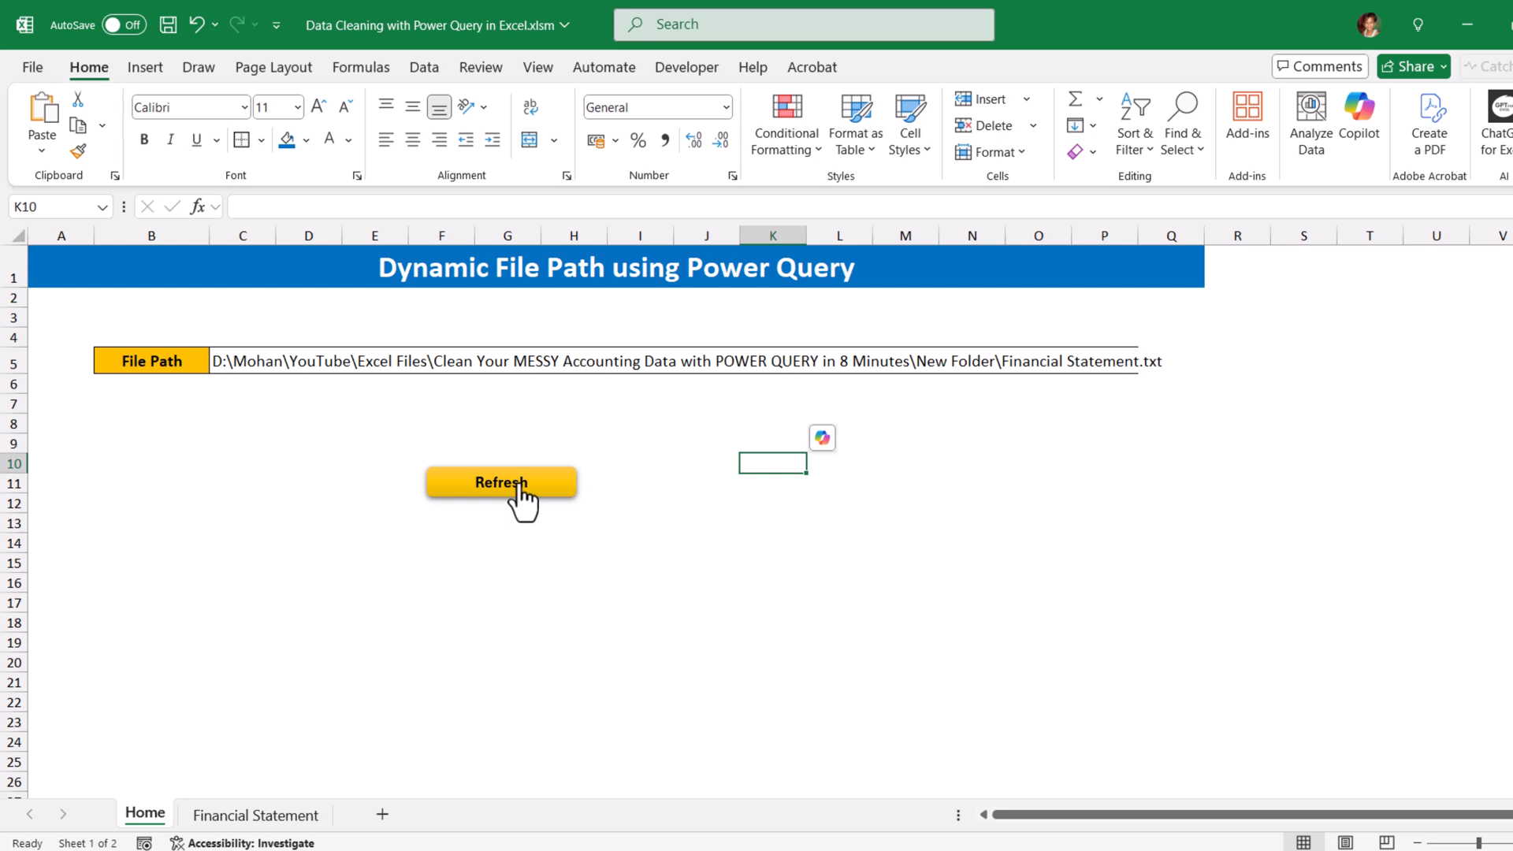
Run the refresh via the button, acknowledge success, and view the reloaded Financial Statement table.
left_click(501, 482)
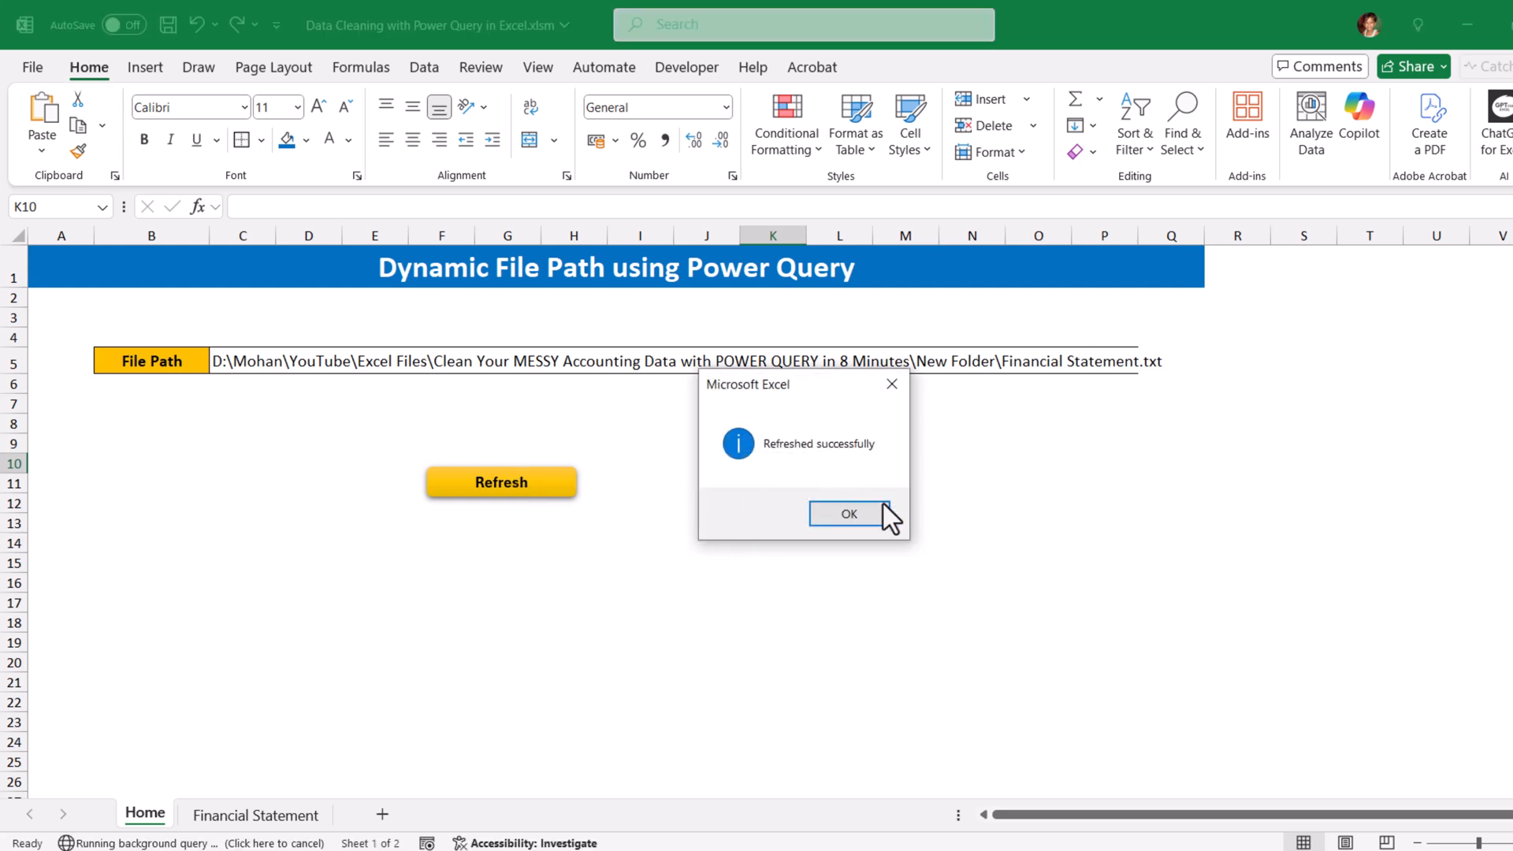
left_click(847, 514)
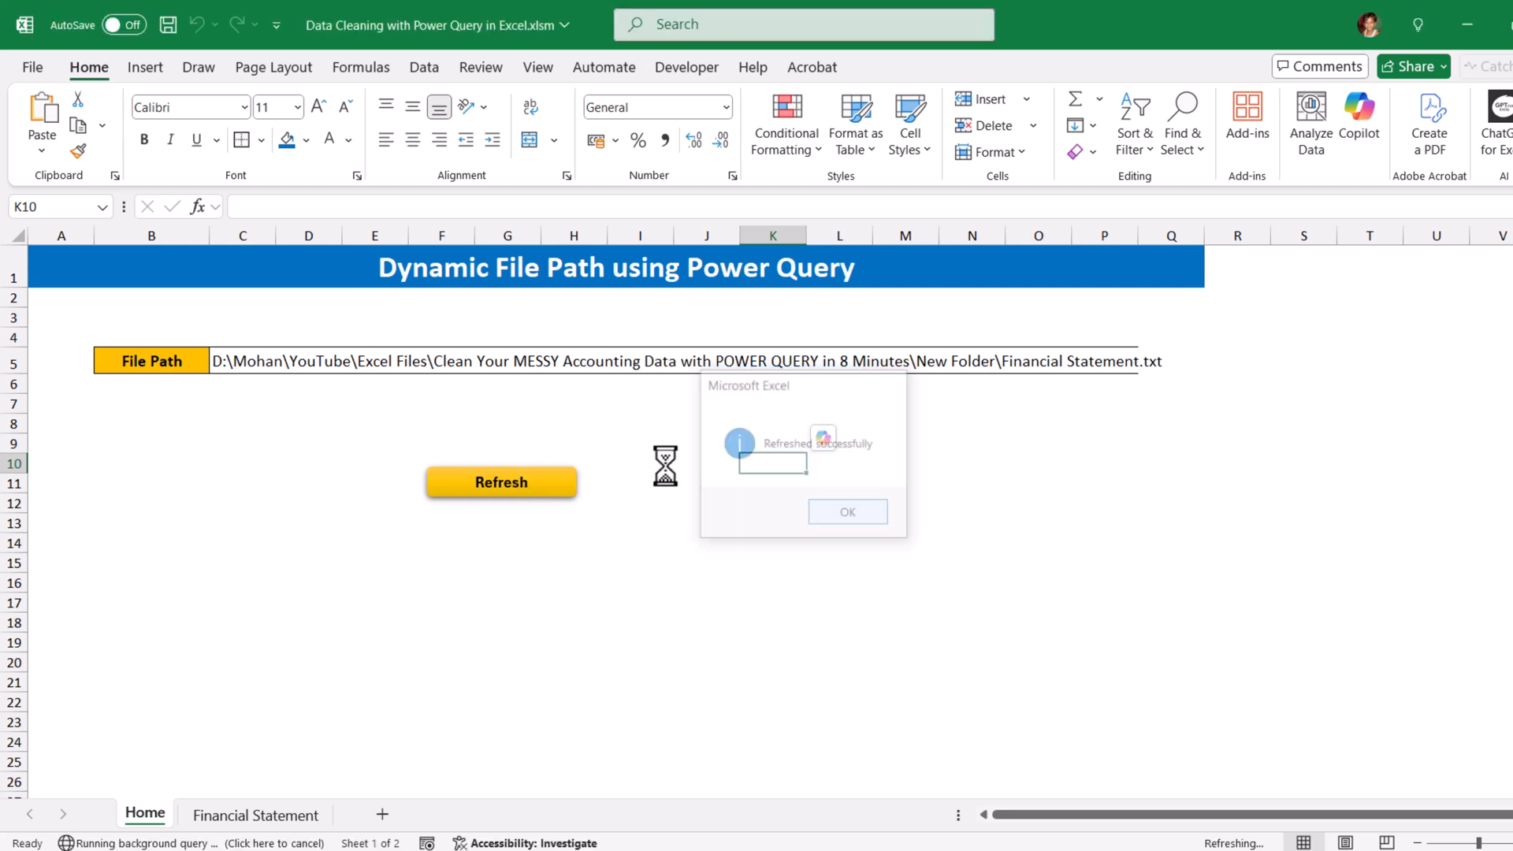
left_click(844, 510)
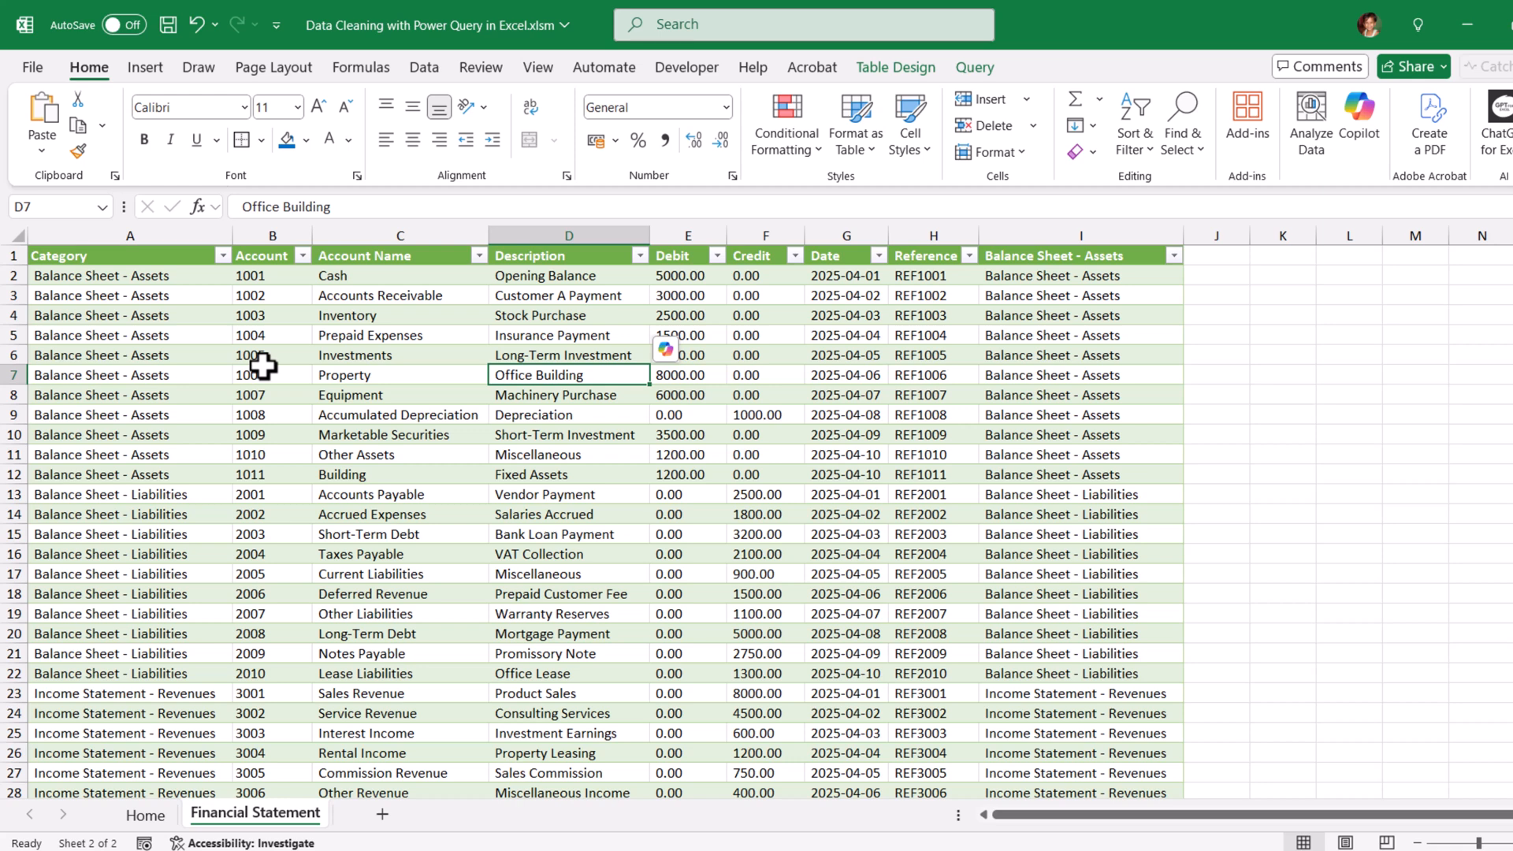